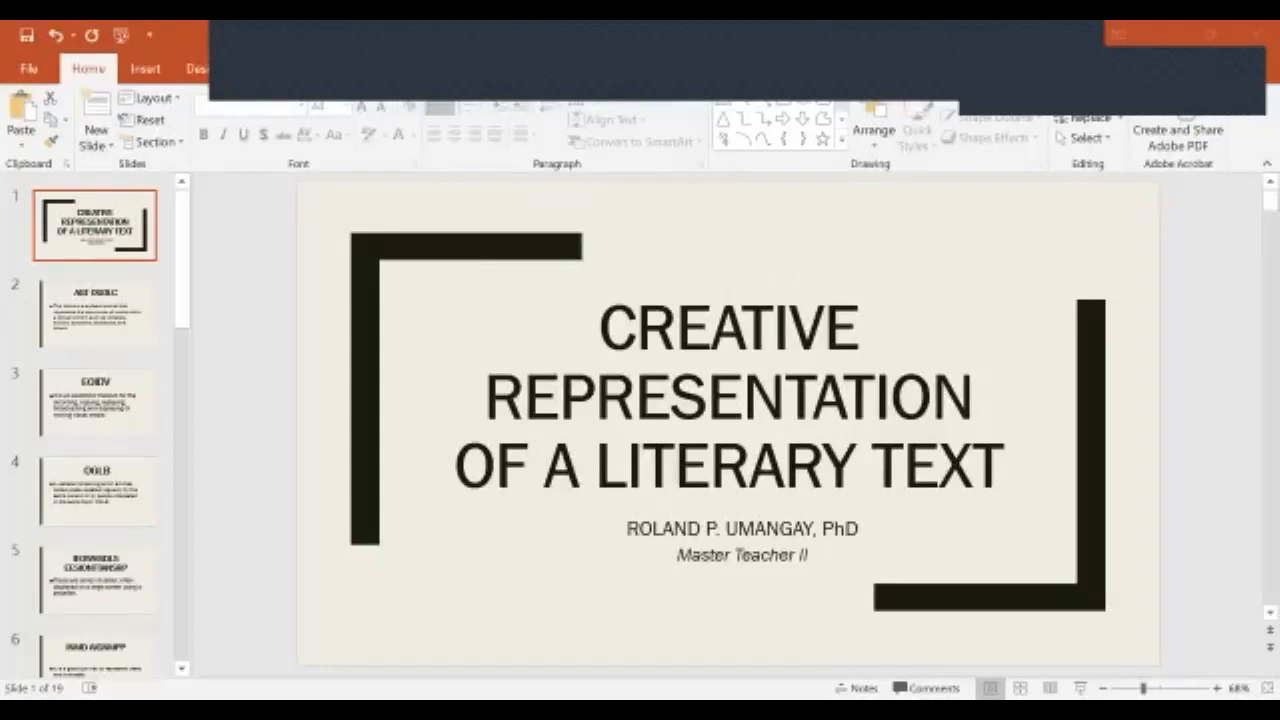
pyautogui.moveTo(824, 424)
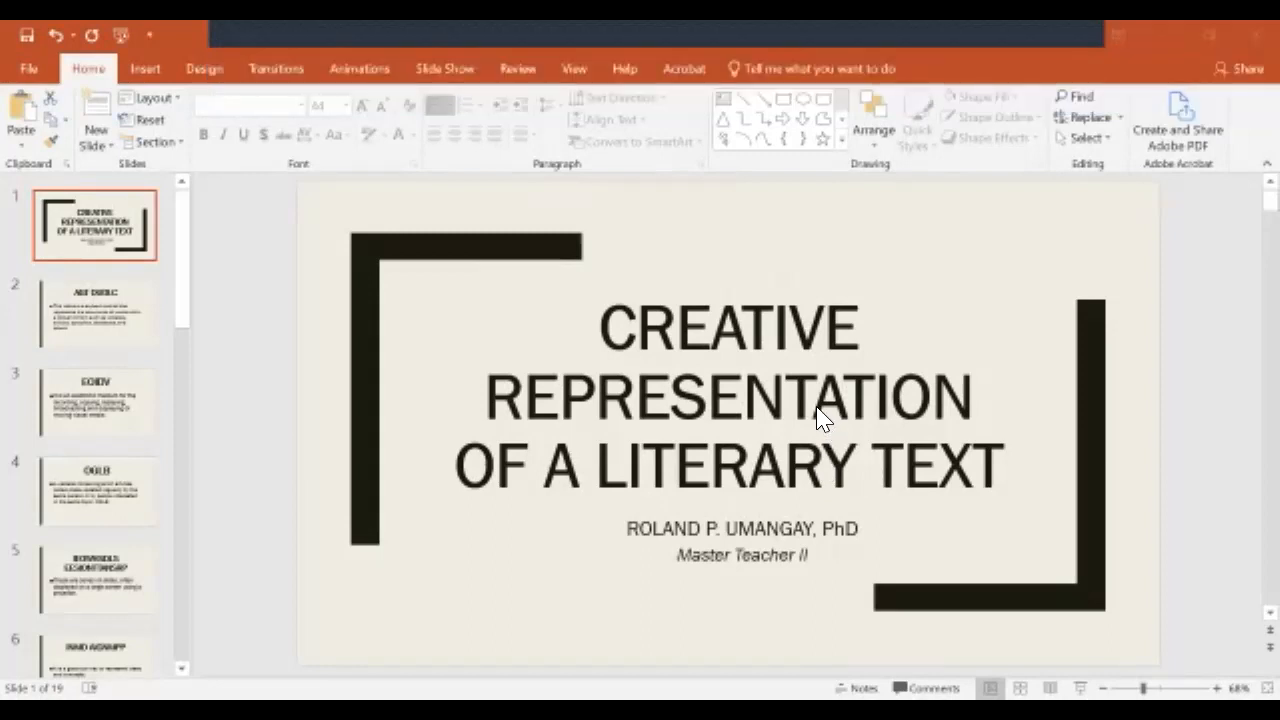
pyautogui.moveTo(698, 52)
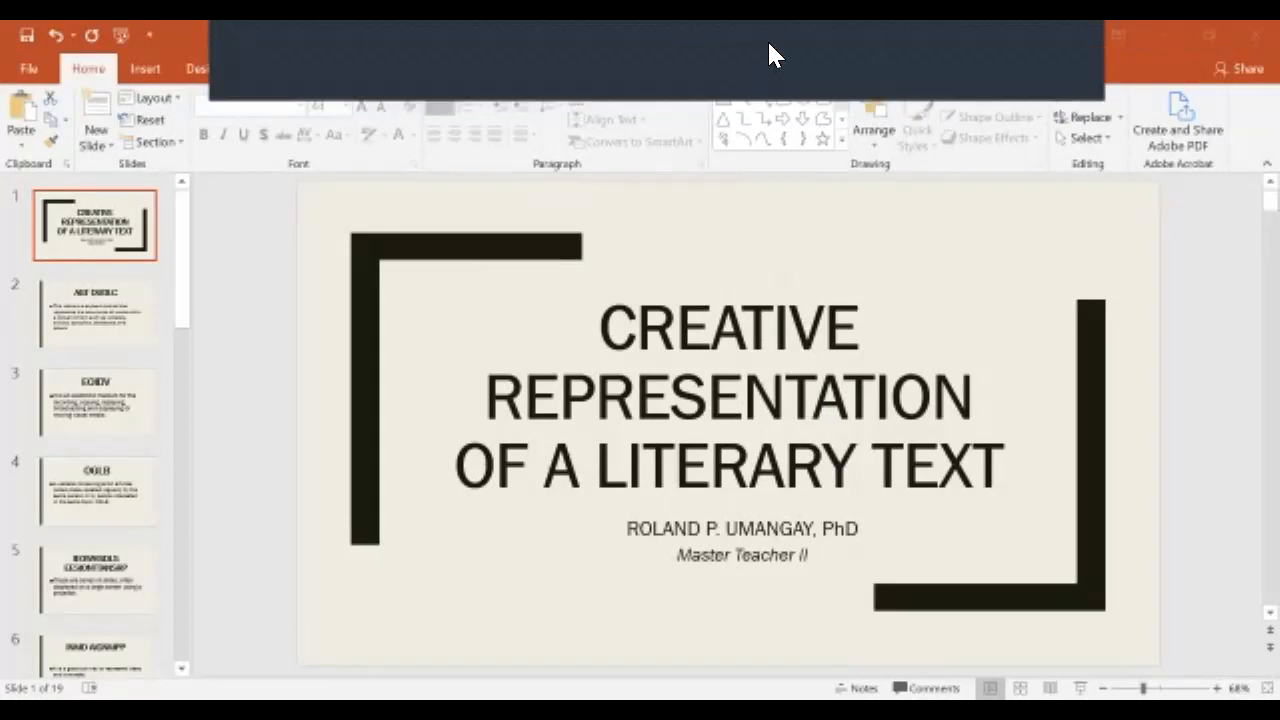
pyautogui.moveTo(584, 52)
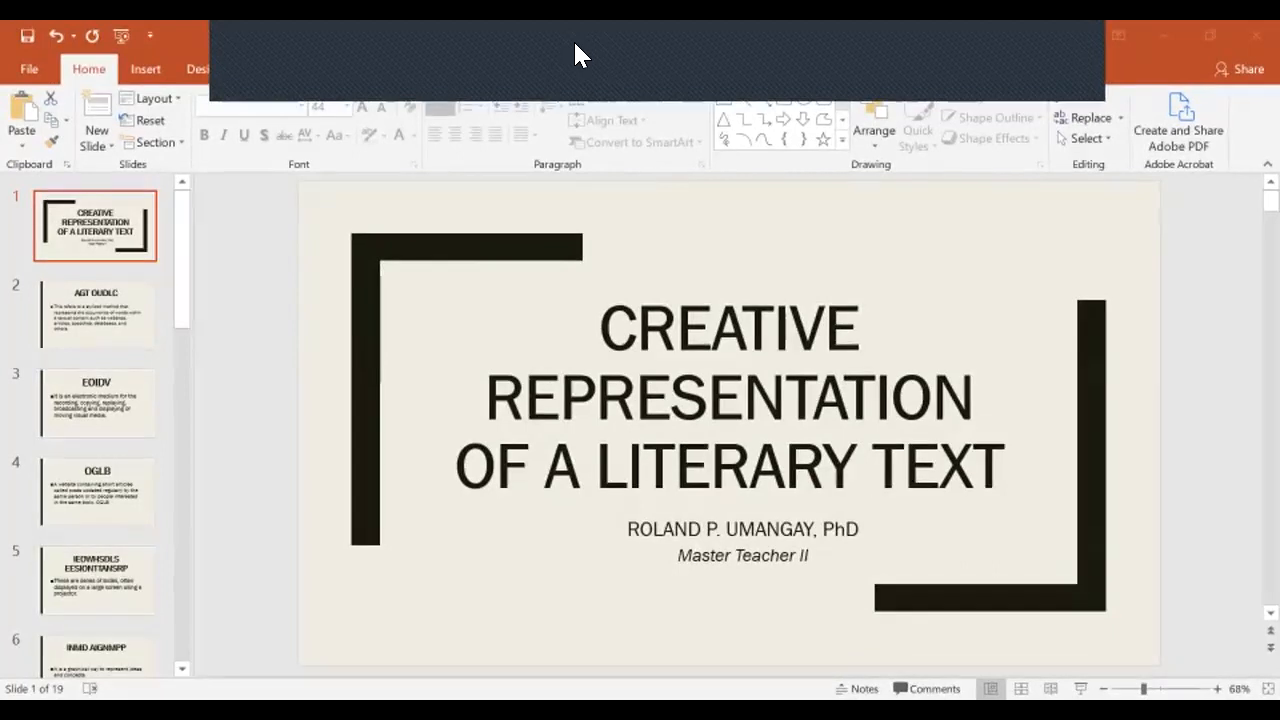
pyautogui.moveTo(564, 62)
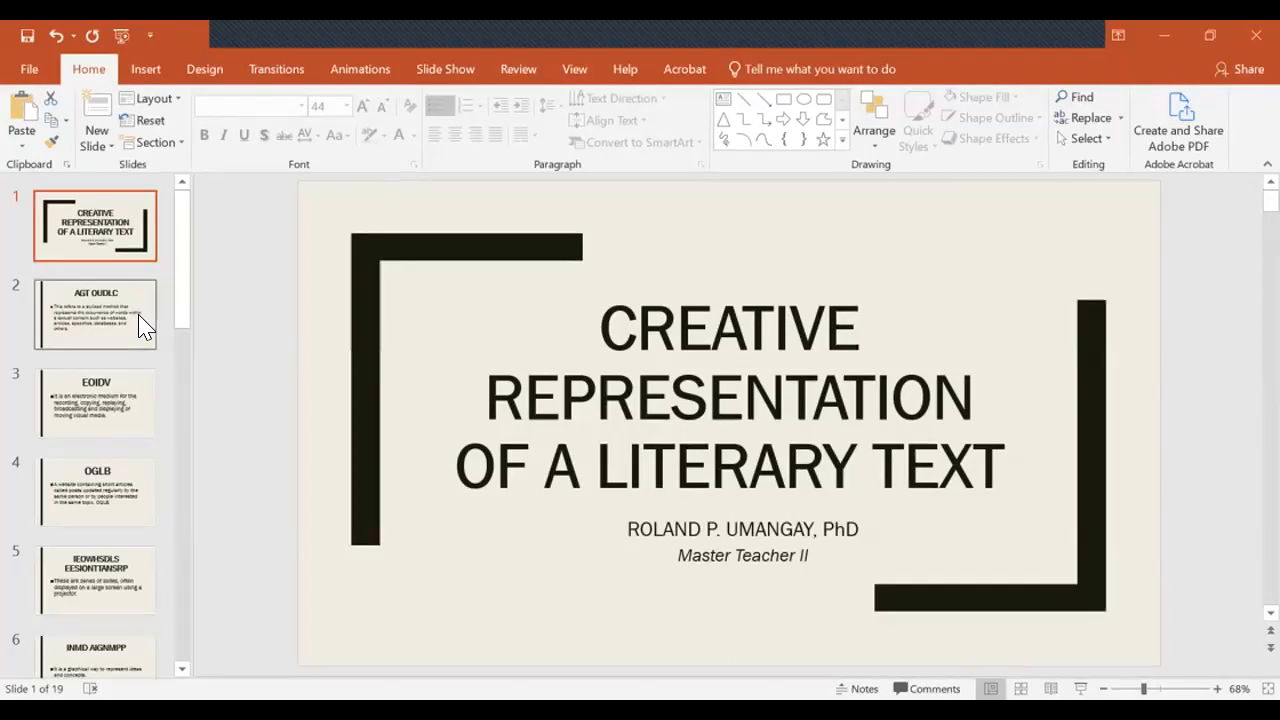
pyautogui.moveTo(140, 328)
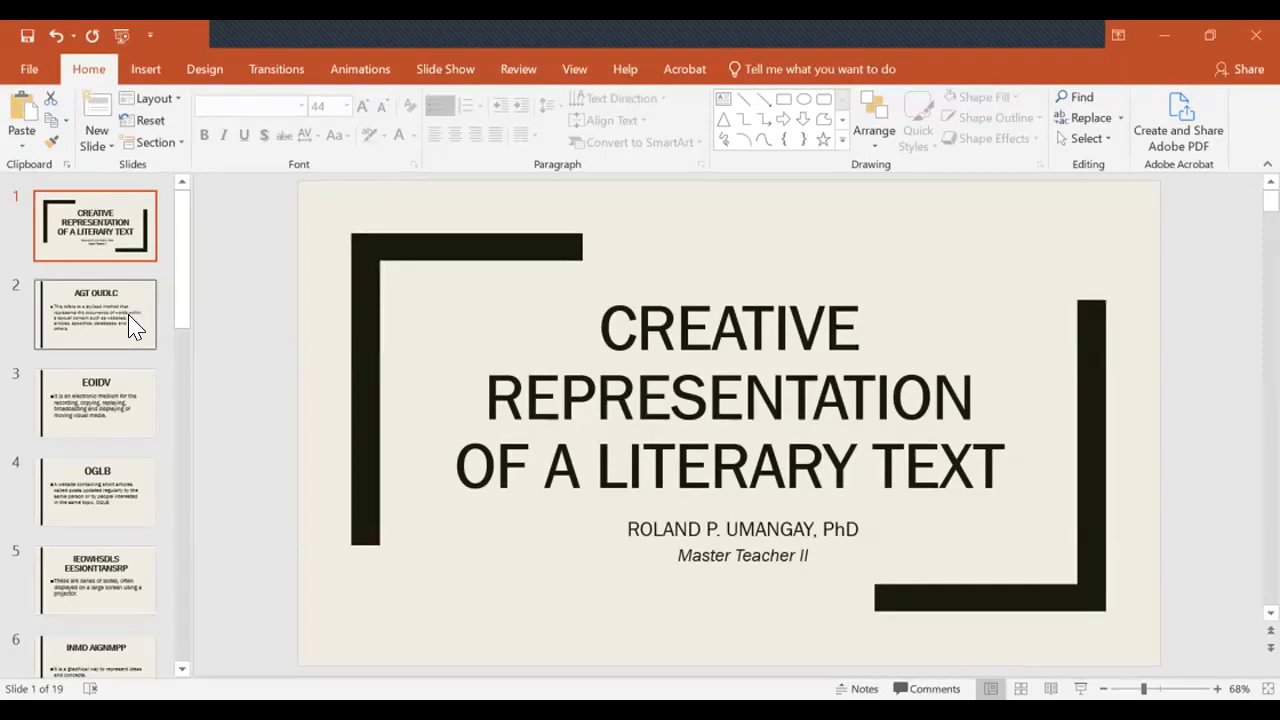
# Show slide 2 with the scrambled AGT OUDLC title and its stylized-method definition
pyautogui.click(96, 314)
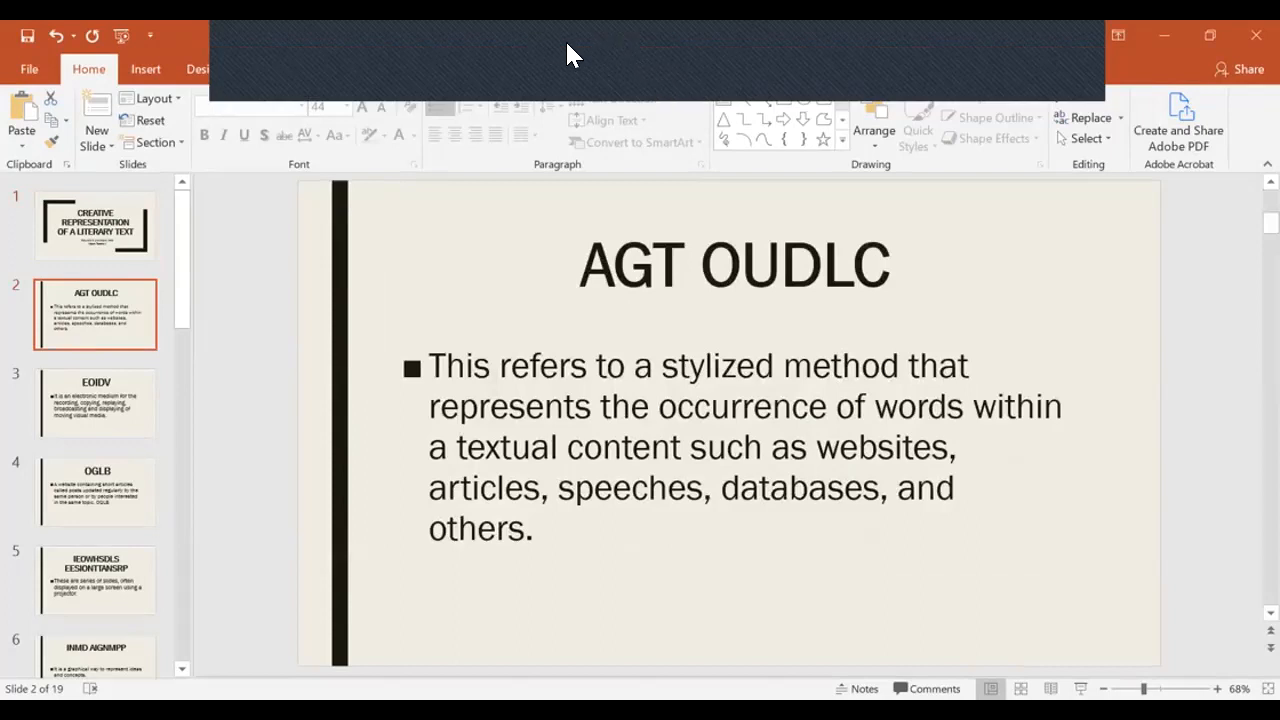
pyautogui.moveTo(556, 62)
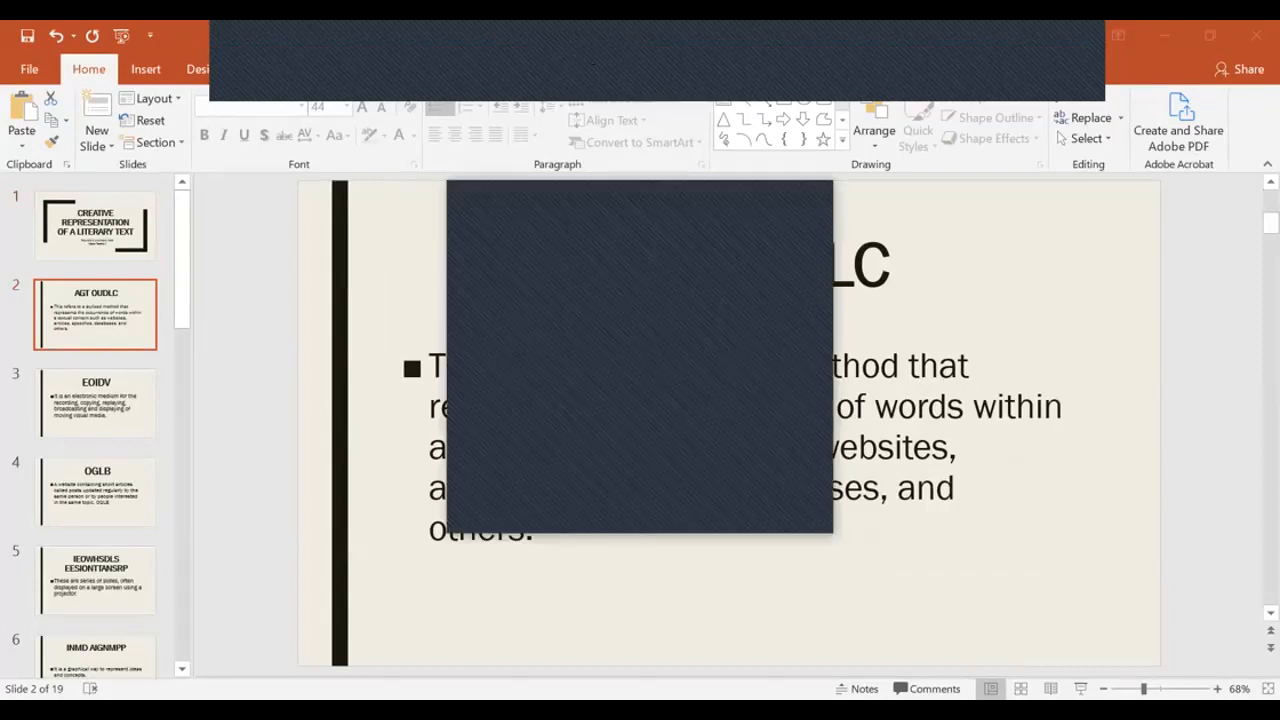
pyautogui.moveTo(824, 350)
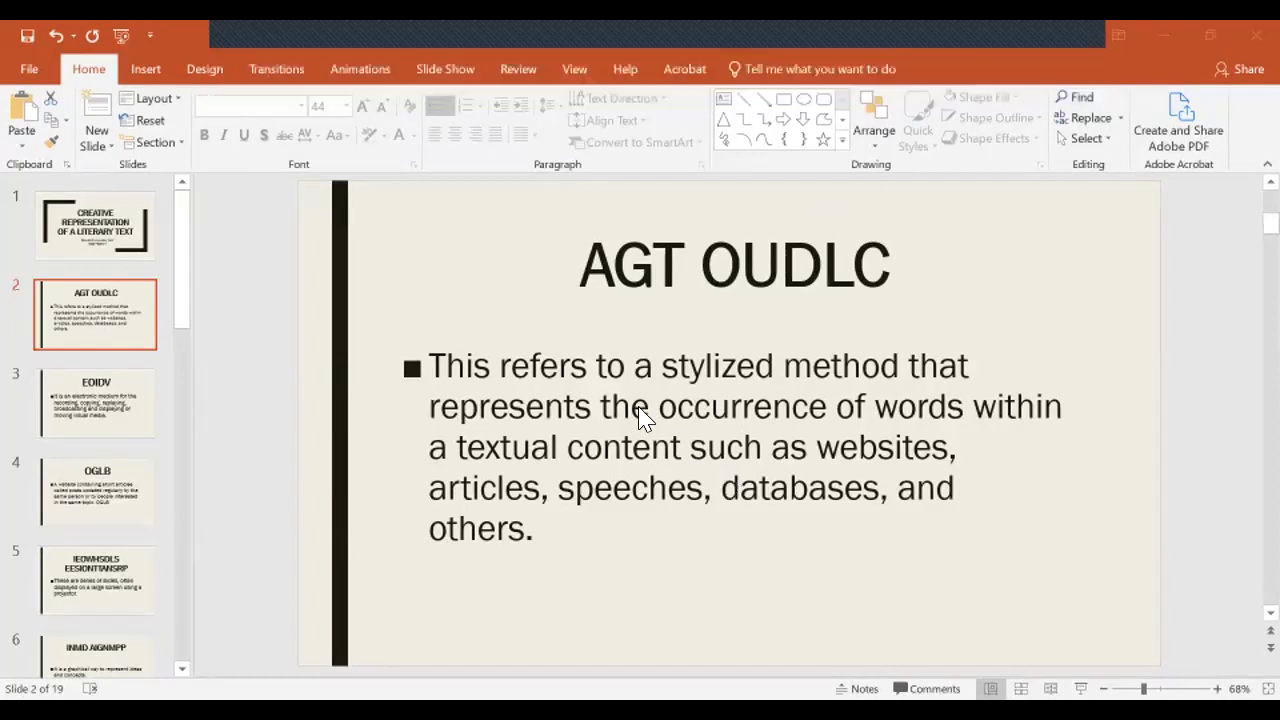
pyautogui.moveTo(116, 404)
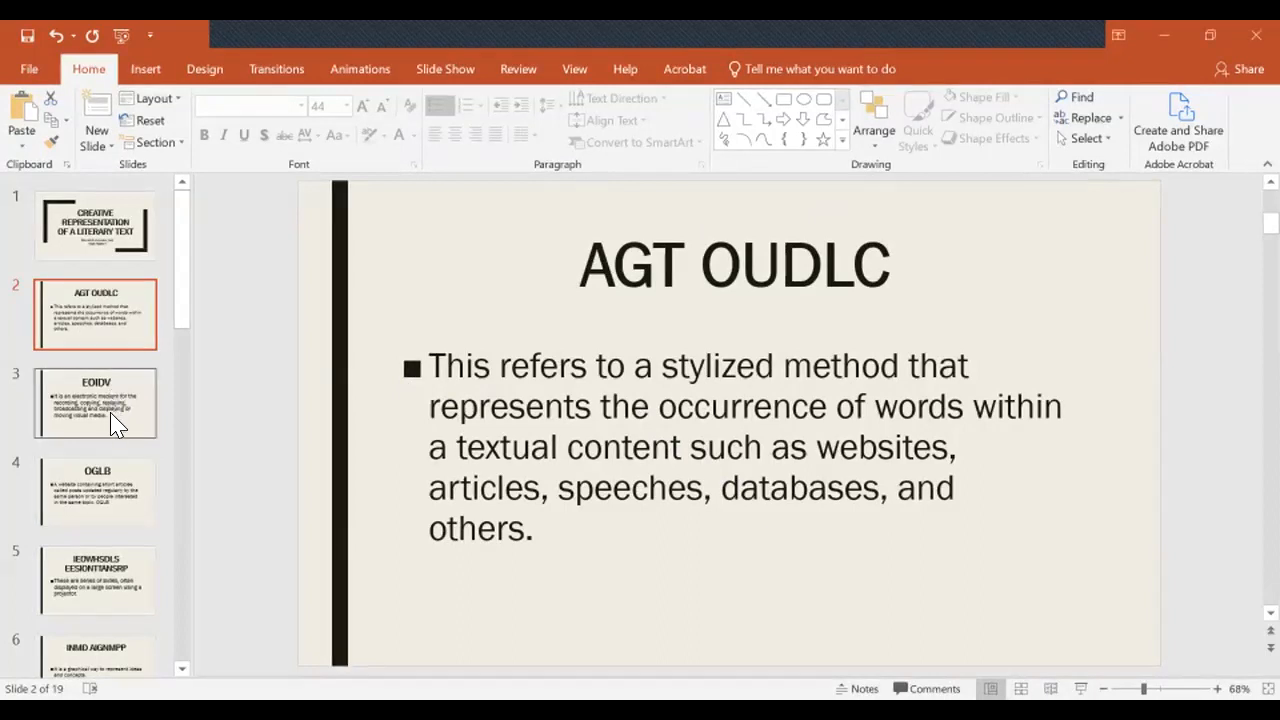
# Show slide 3 with the scrambled EOIDV title and its electronic-medium definition
pyautogui.click(96, 404)
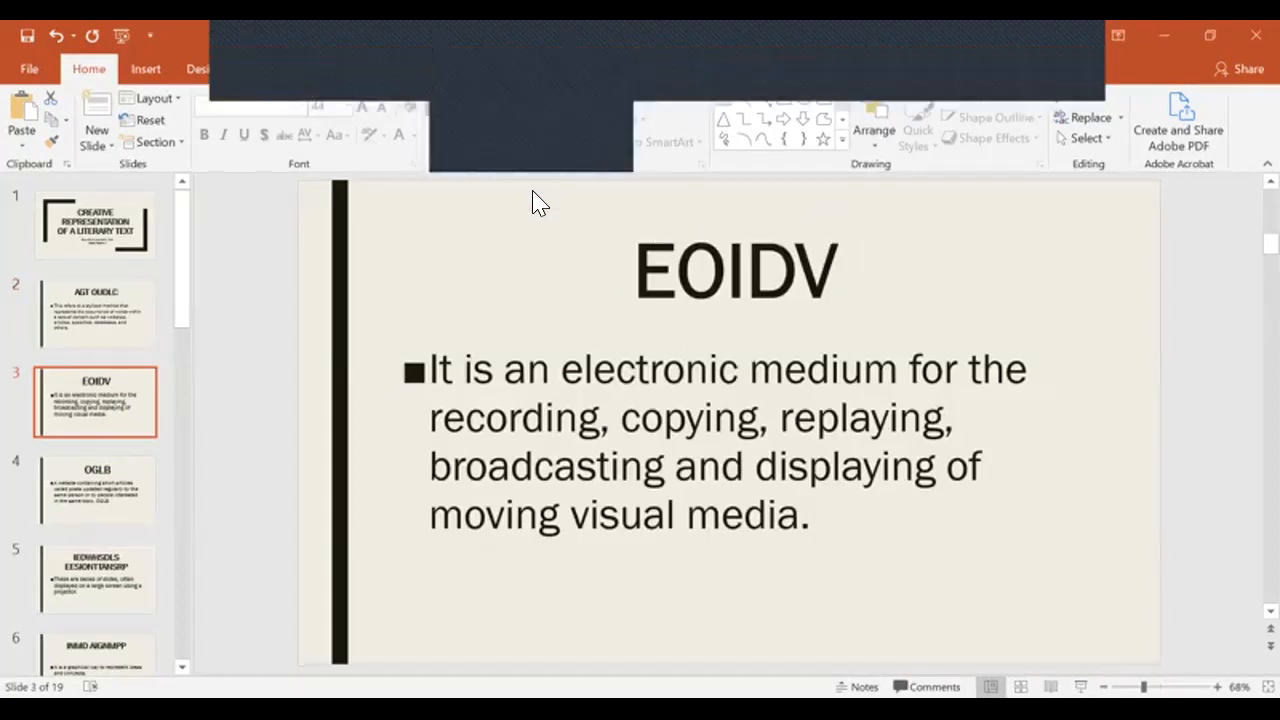
pyautogui.moveTo(518, 264)
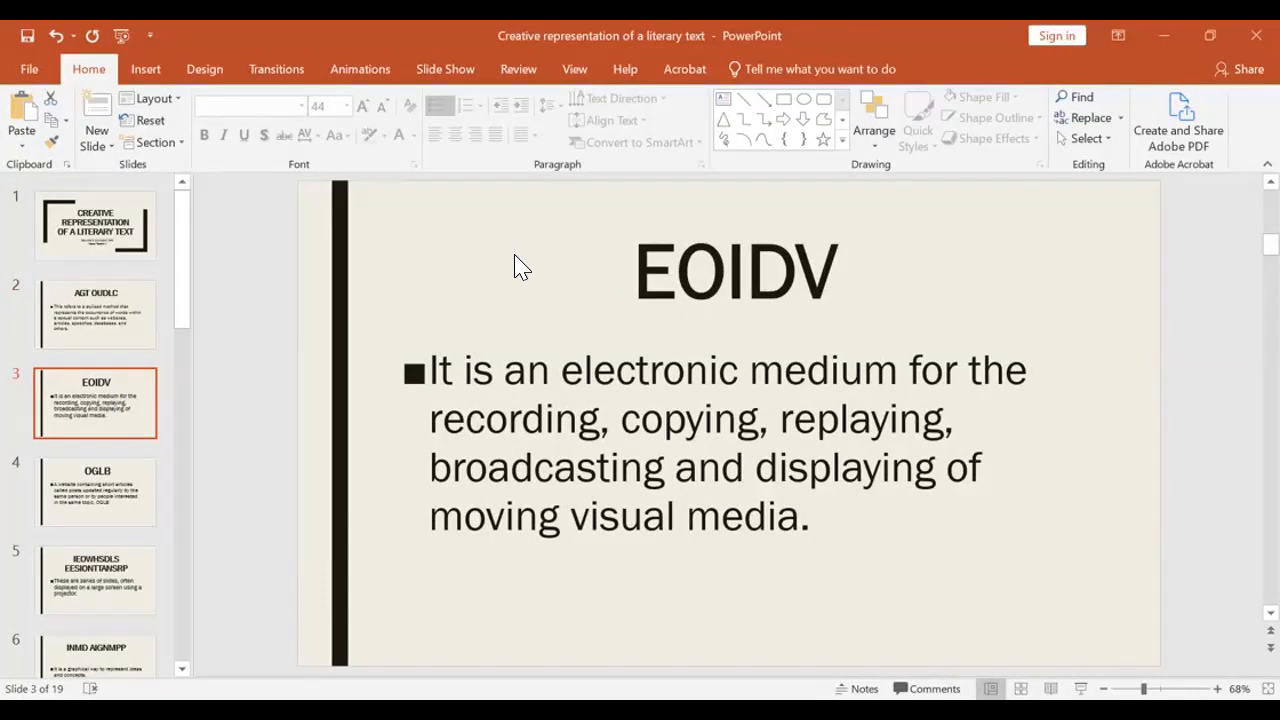
pyautogui.moveTo(500, 272)
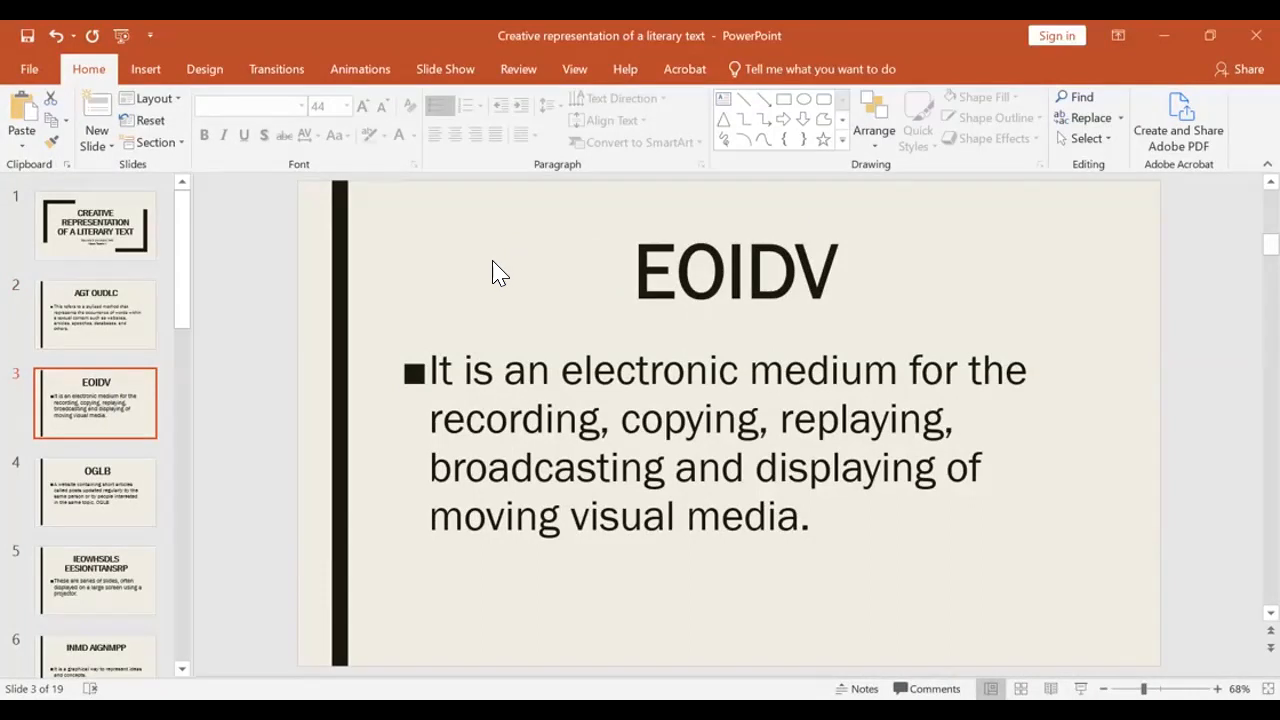
pyautogui.moveTo(276, 418)
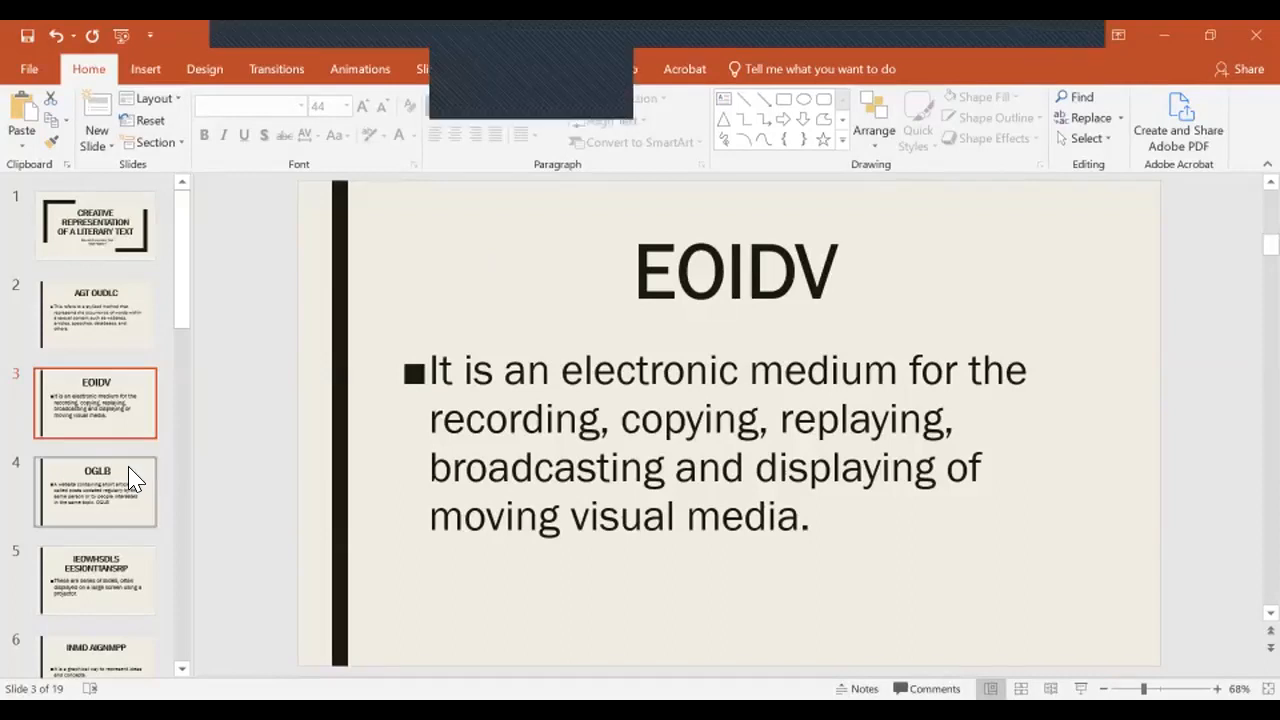
# Show slide 4 with the scrambled OGLB title and its website-of-posts definition
pyautogui.click(96, 490)
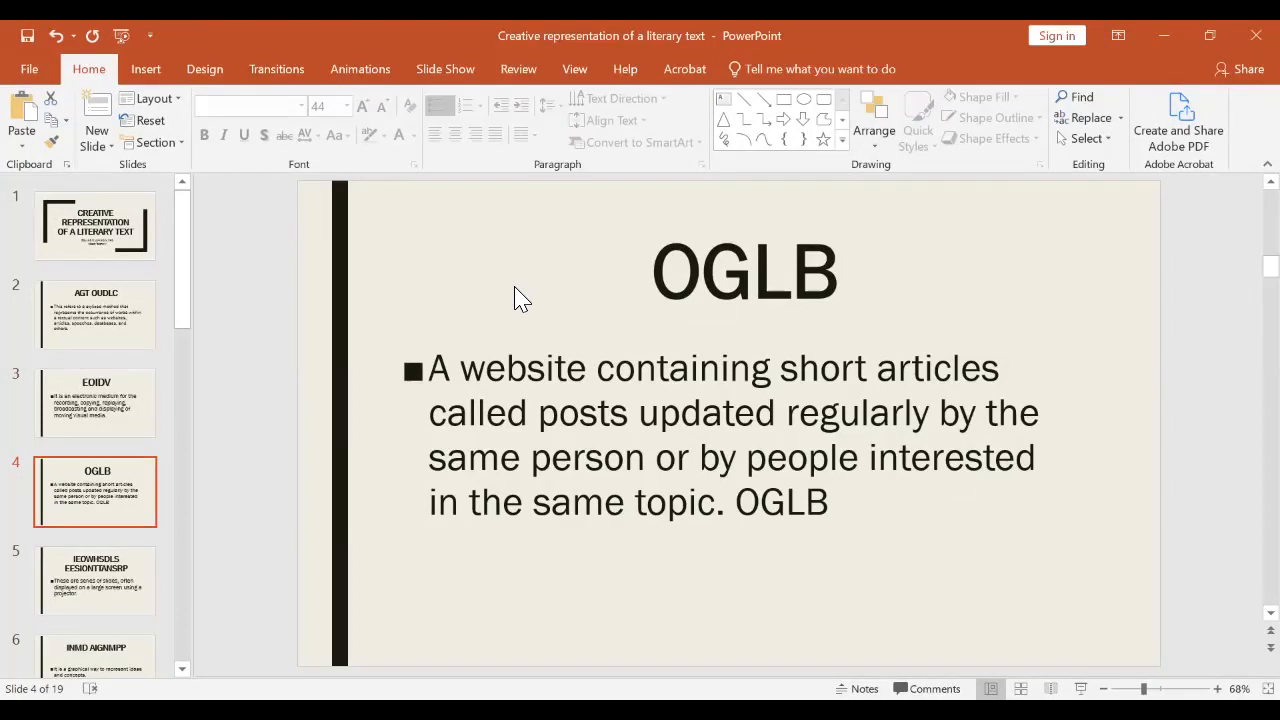
pyautogui.moveTo(520, 298)
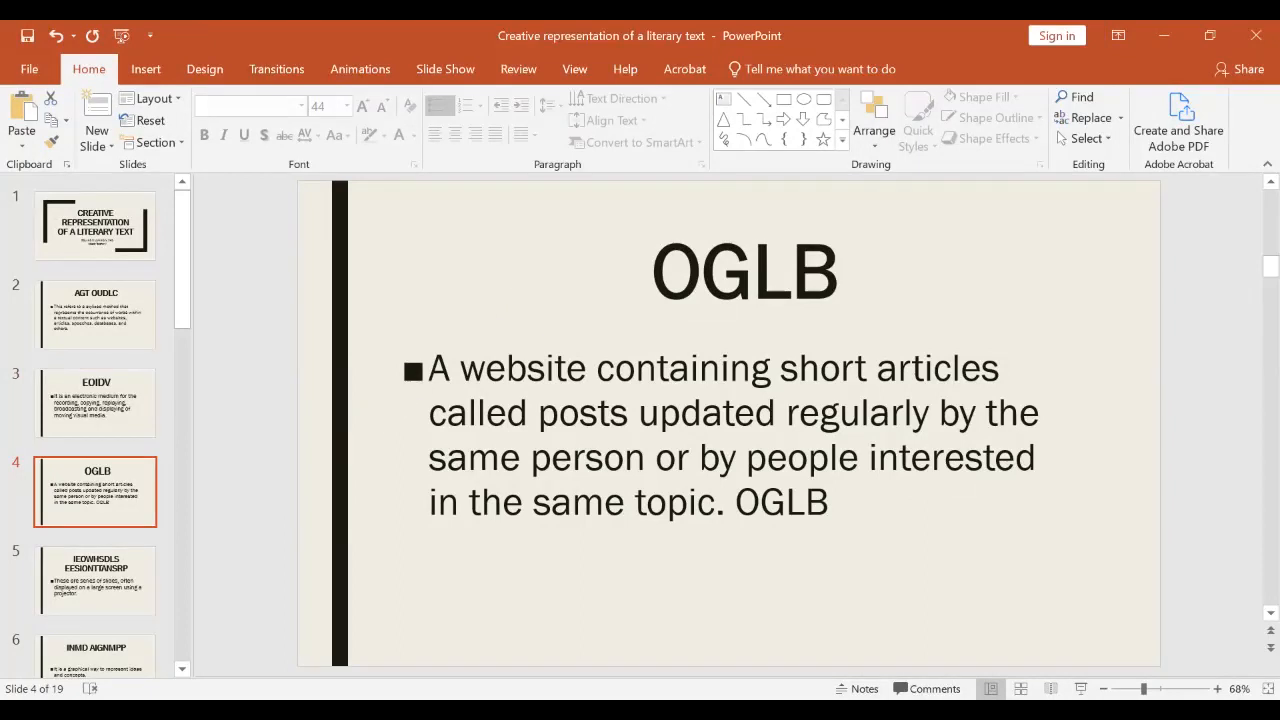
# Show slide 5 with the IEOWHSDLS EESIONTTANSRP title about projector slides
pyautogui.click(96, 580)
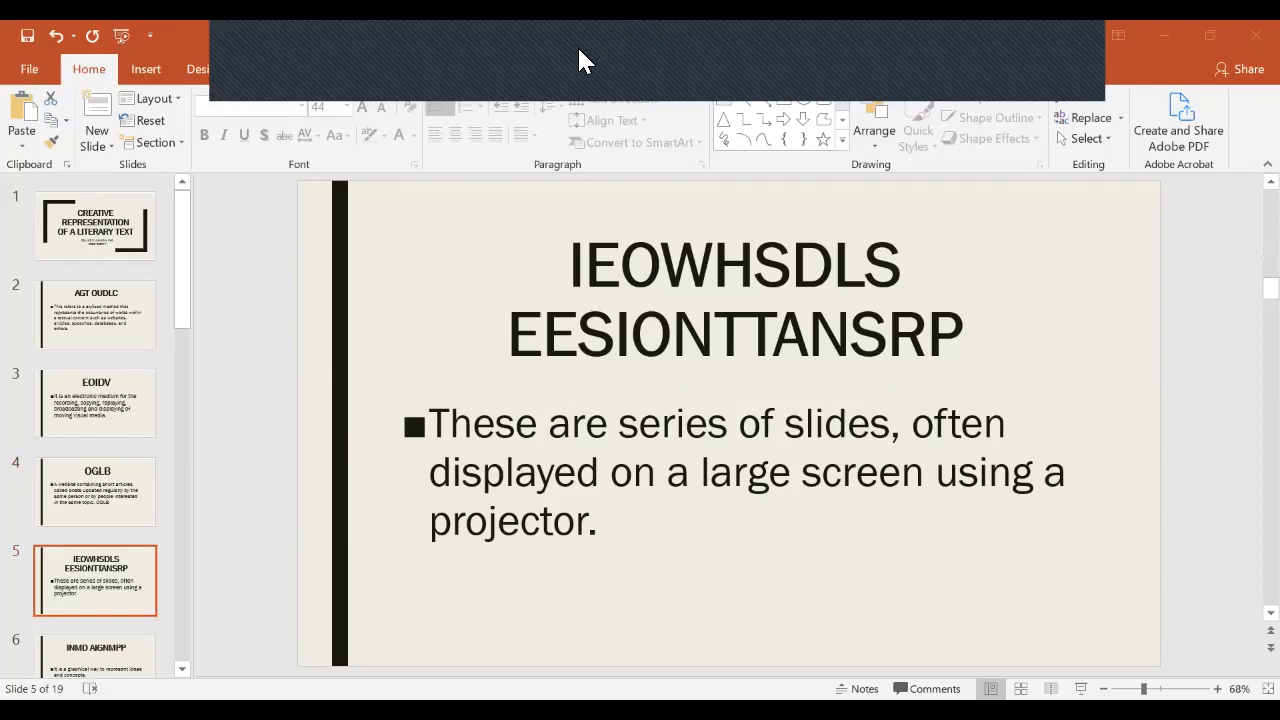
pyautogui.moveTo(824, 398)
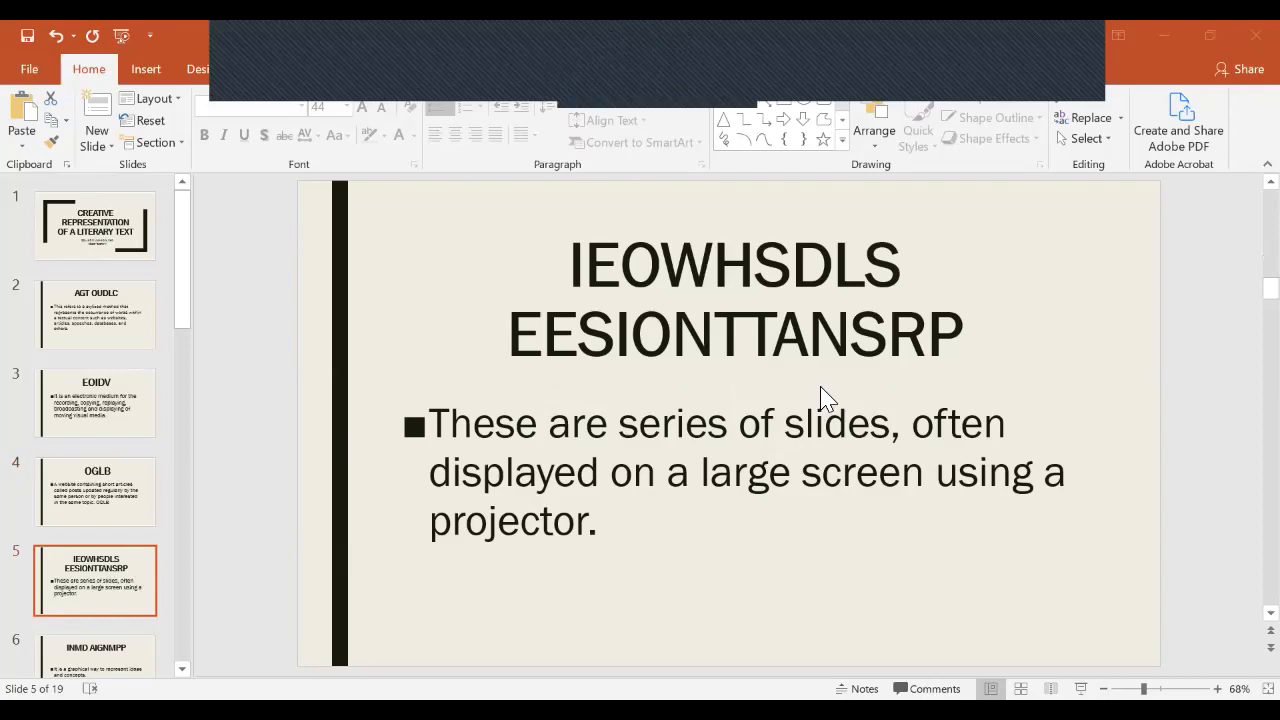
pyautogui.moveTo(828, 364)
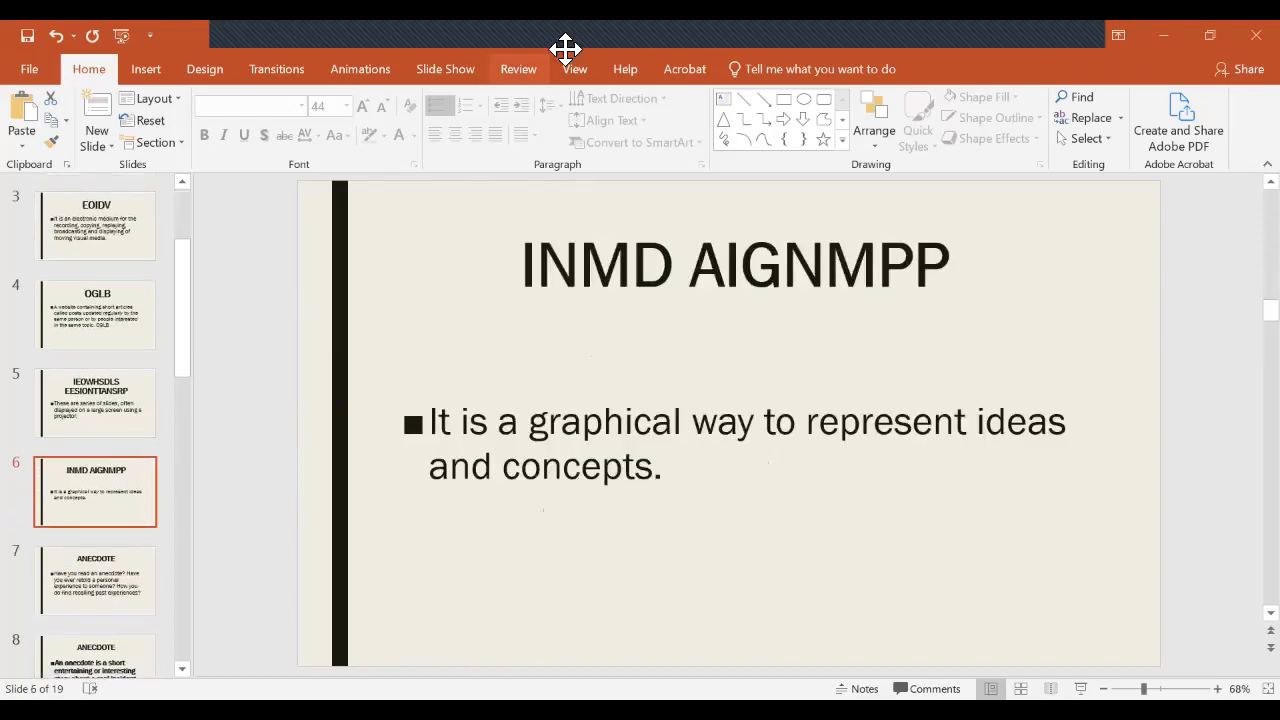
pyautogui.moveTo(636, 240)
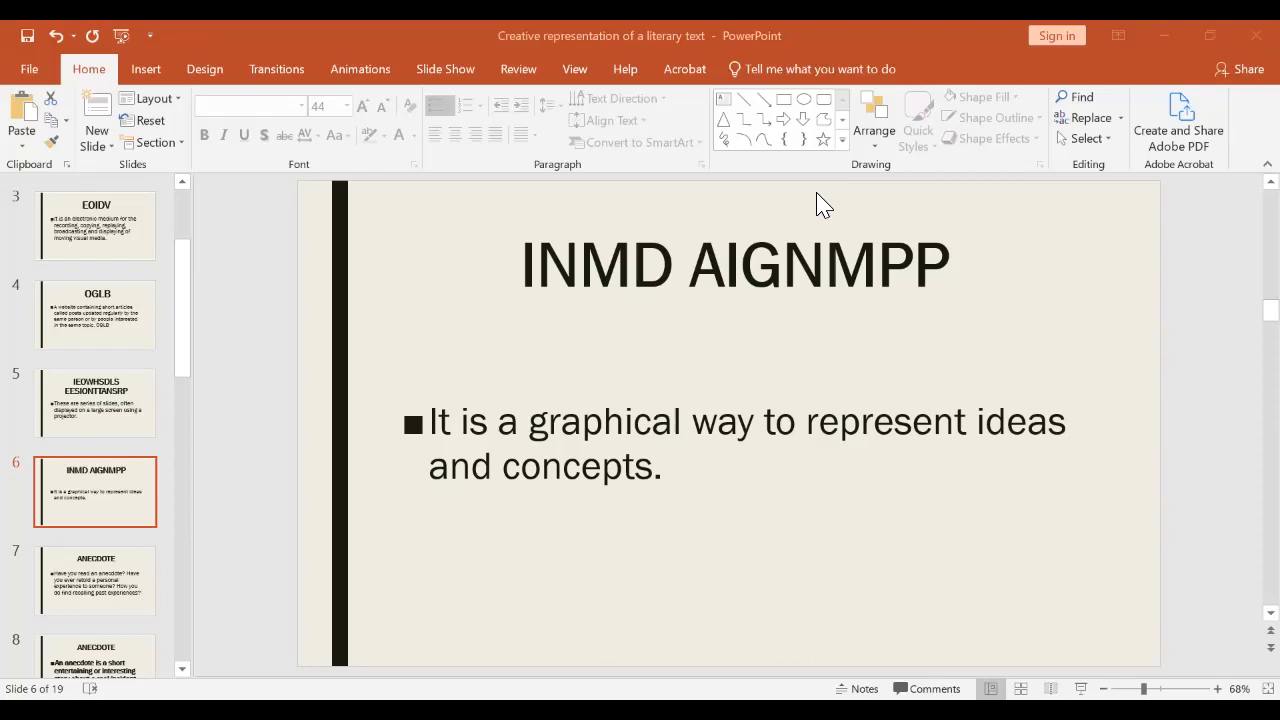
pyautogui.moveTo(692, 114)
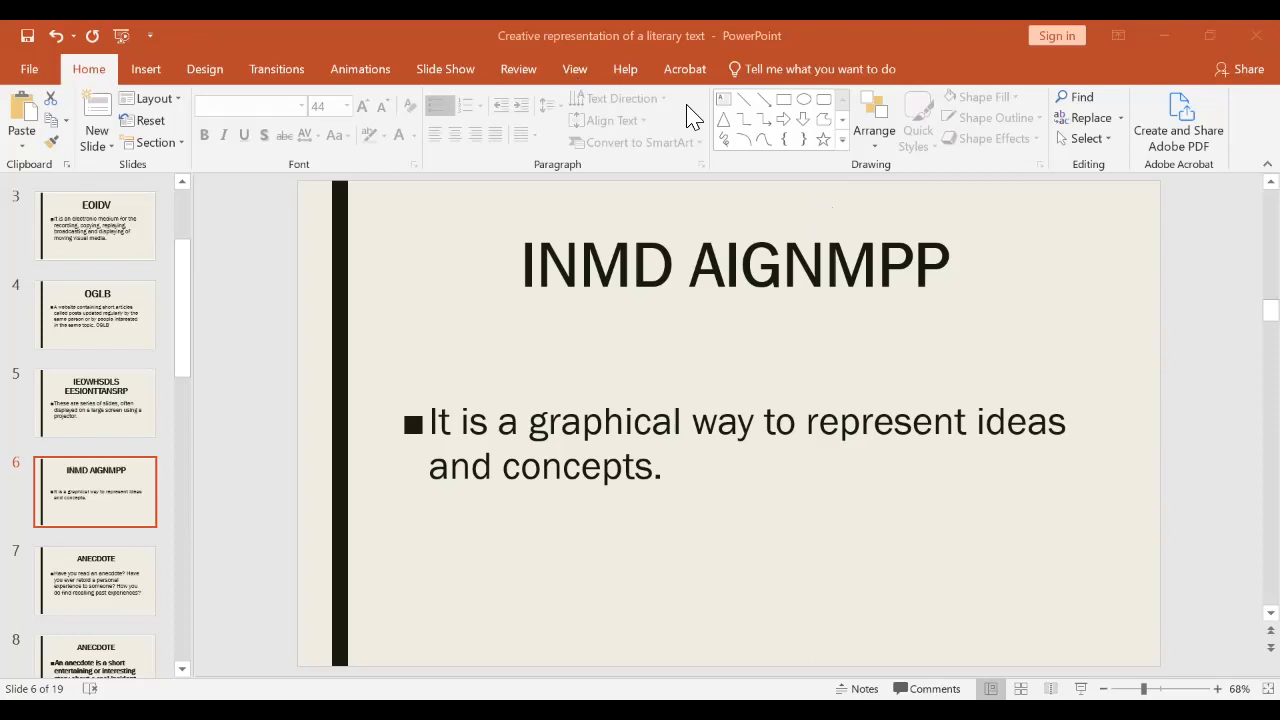
pyautogui.moveTo(572, 40)
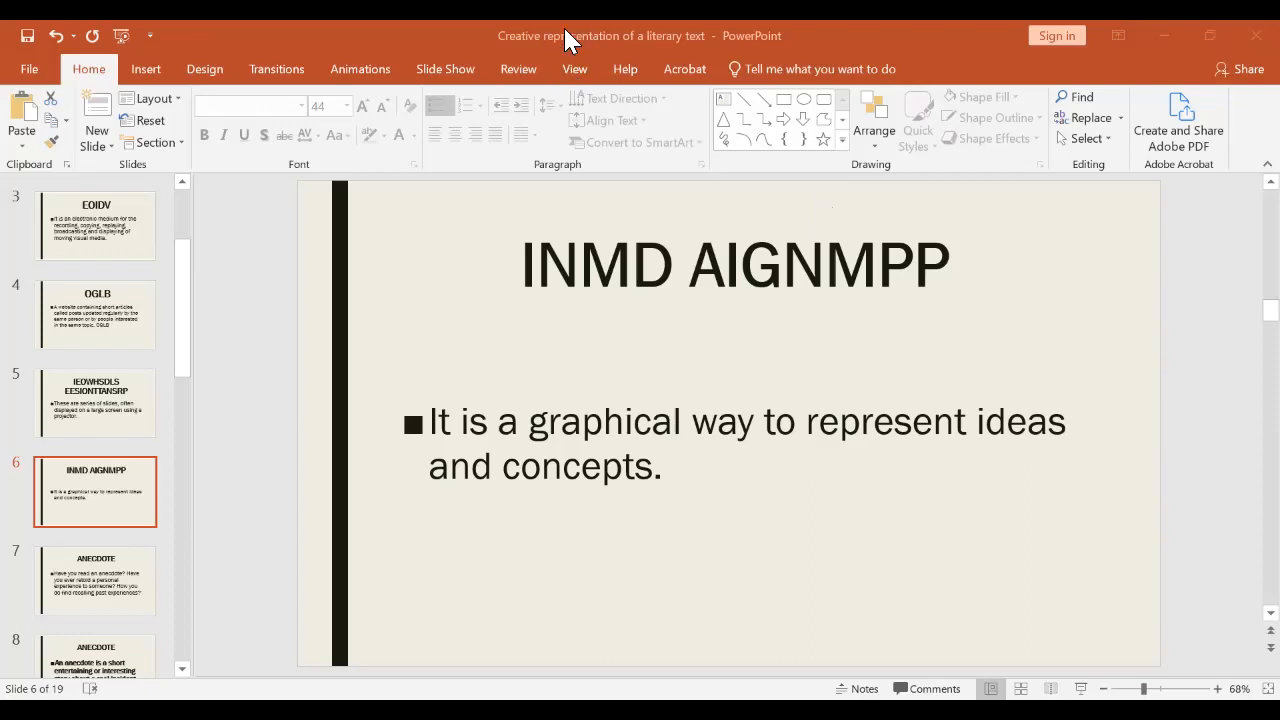
pyautogui.moveTo(820, 378)
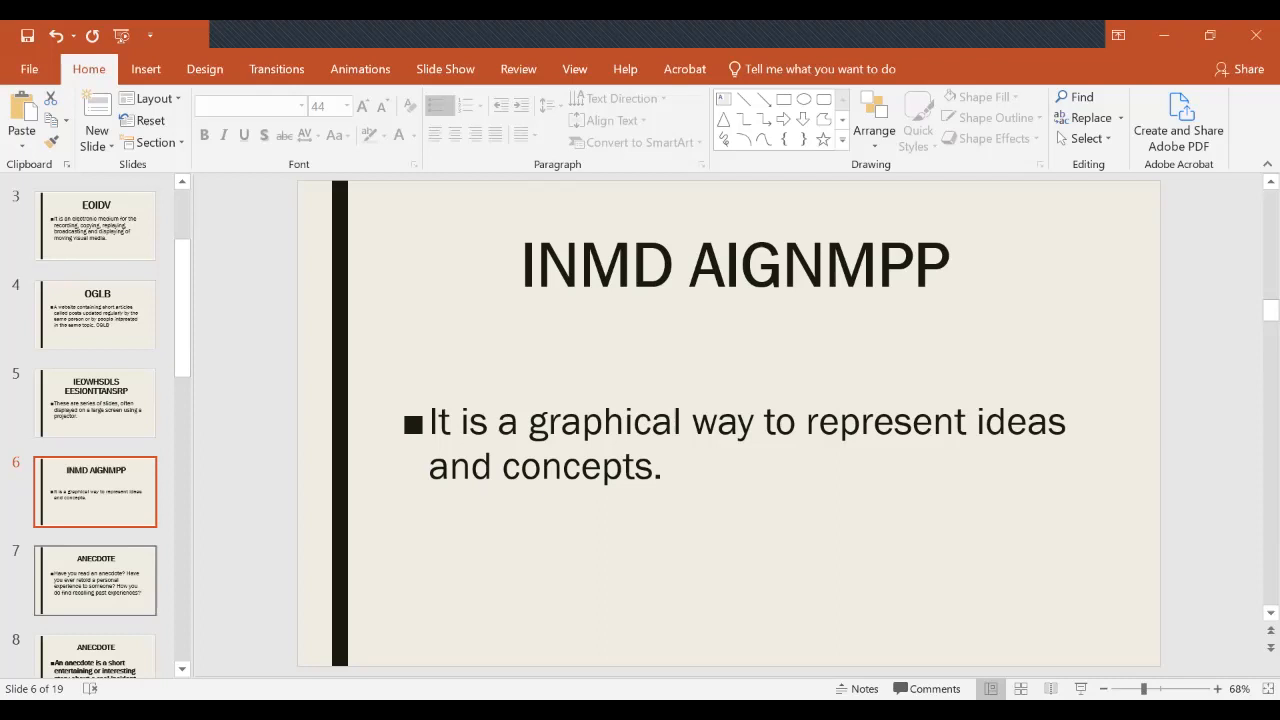
# Move through the anecdote discussion-questions slide to slide 8 defining an anecdote
pyautogui.click(96, 580)
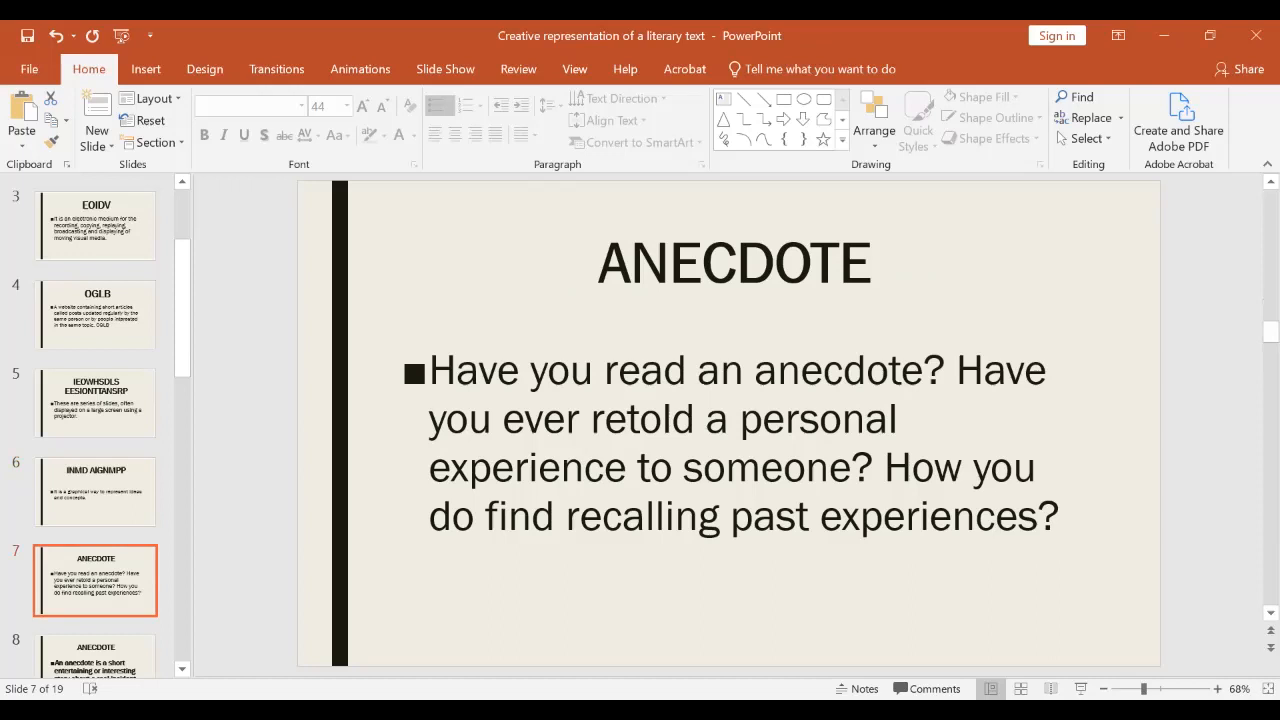
pyautogui.moveTo(556, 36)
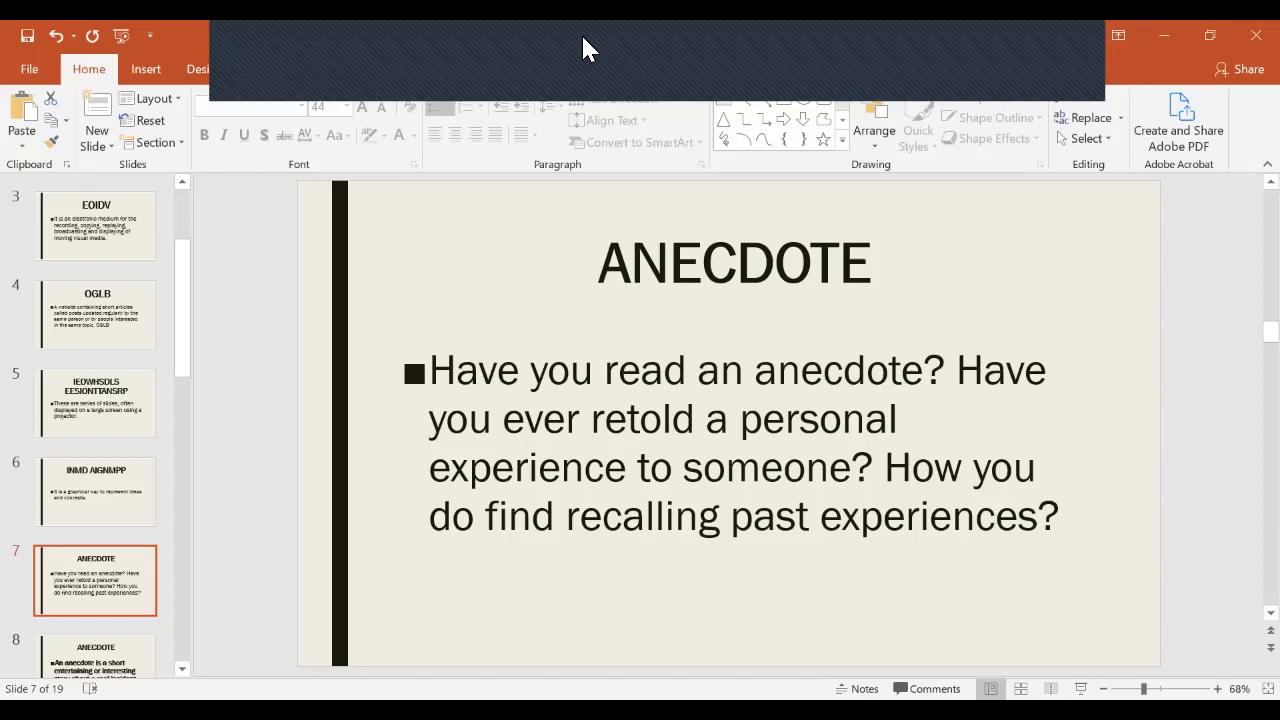
pyautogui.moveTo(510, 136)
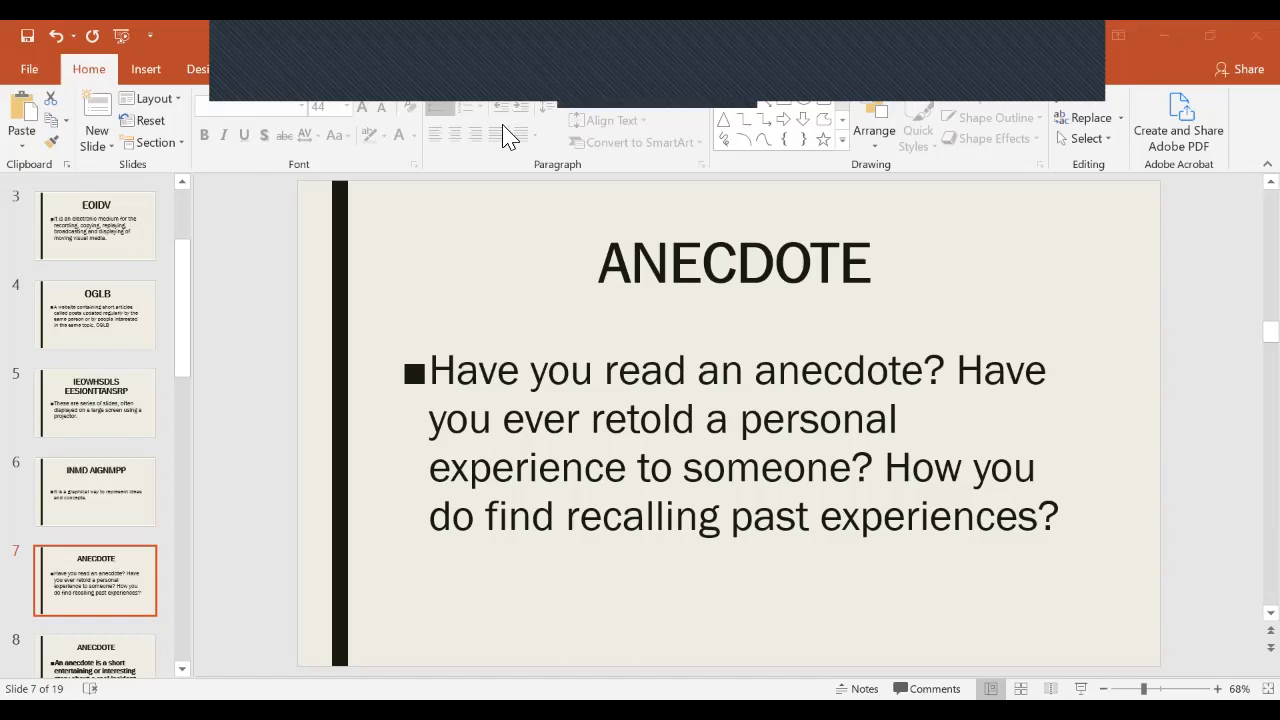
pyautogui.moveTo(494, 216)
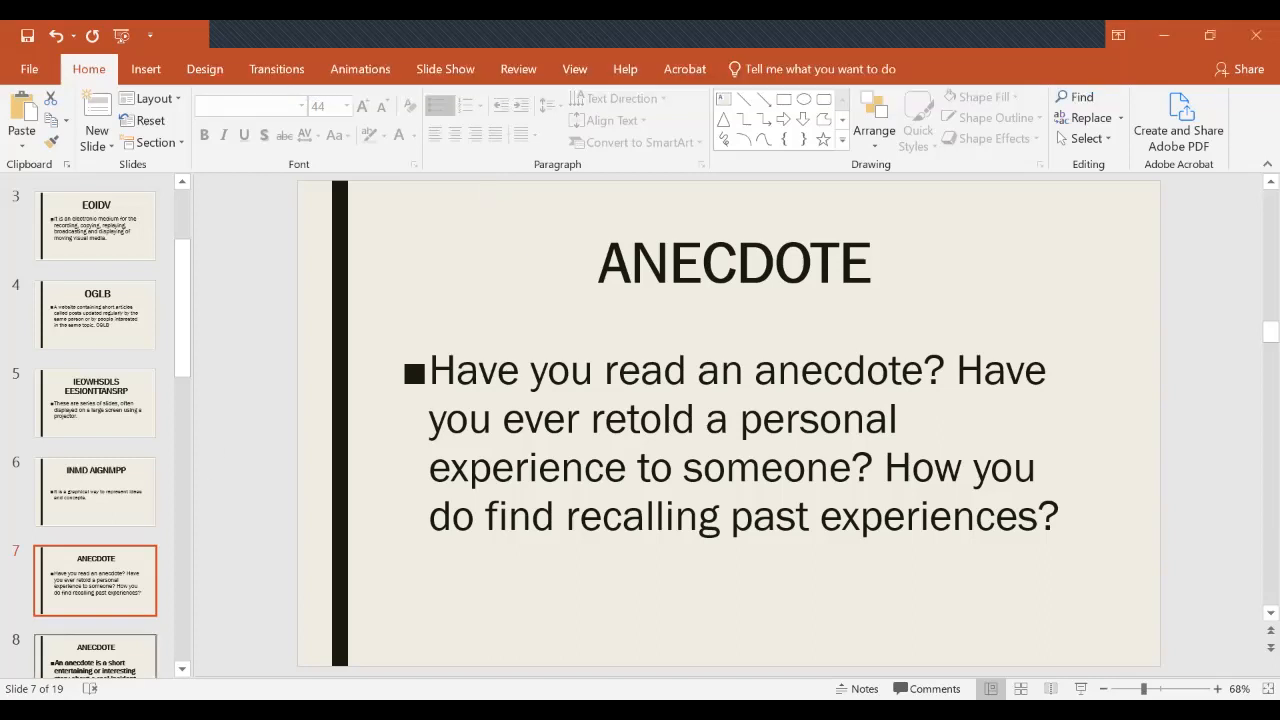
pyautogui.click(96, 492)
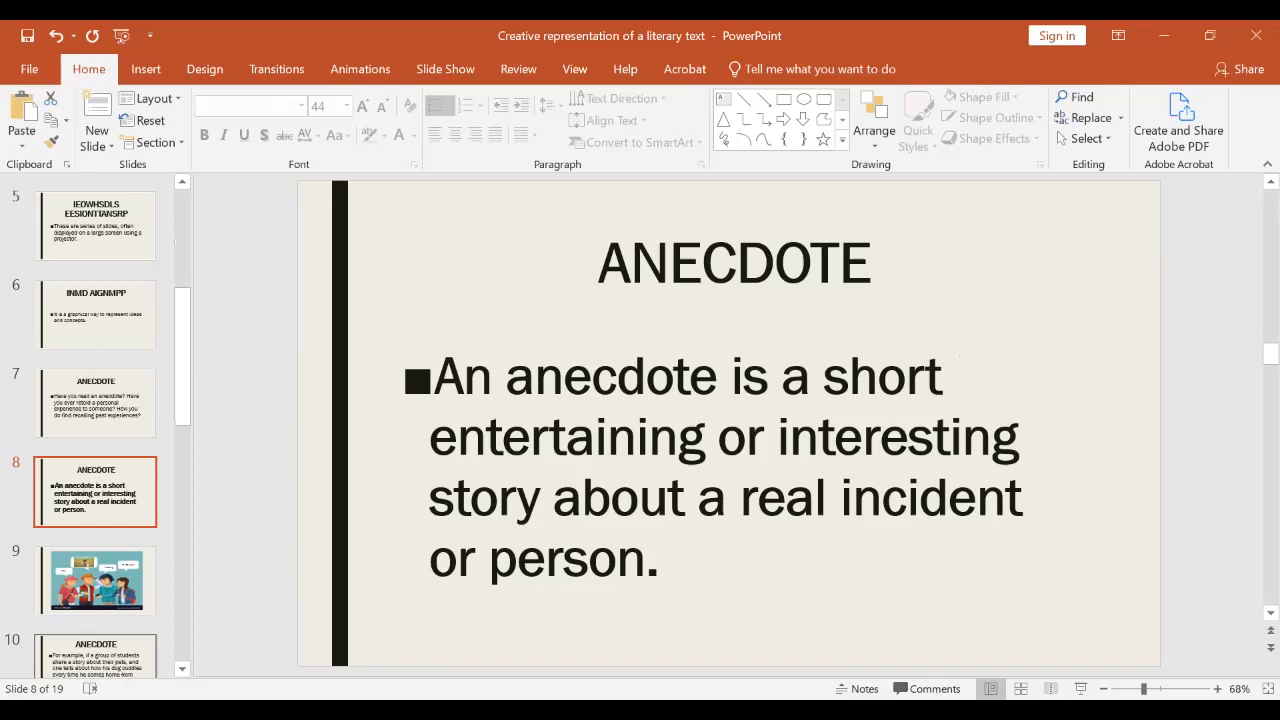
# Advance to slide 10, the example of a student's story about his cuddling dog
pyautogui.click(96, 580)
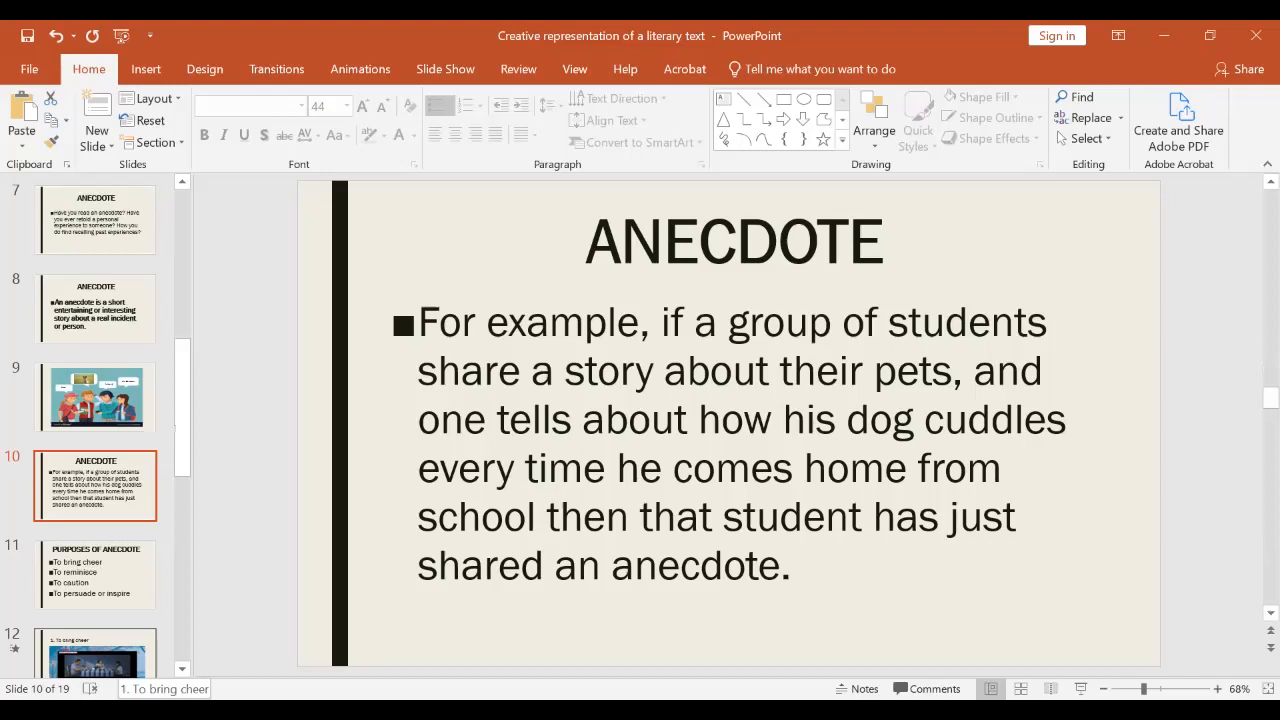
# Show slide 11, Purposes of Anecdote: bring cheer, reminisce, caution, persuade or inspire
pyautogui.scroll(-3)
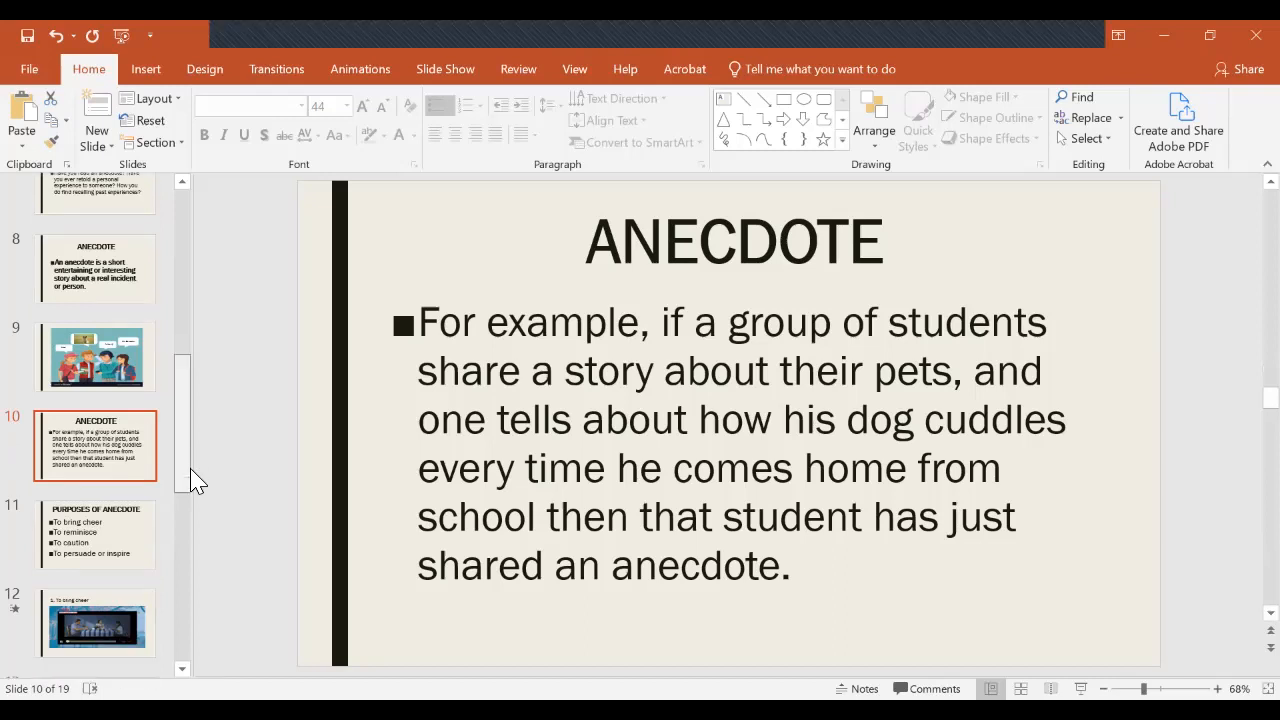
pyautogui.scroll(-3)
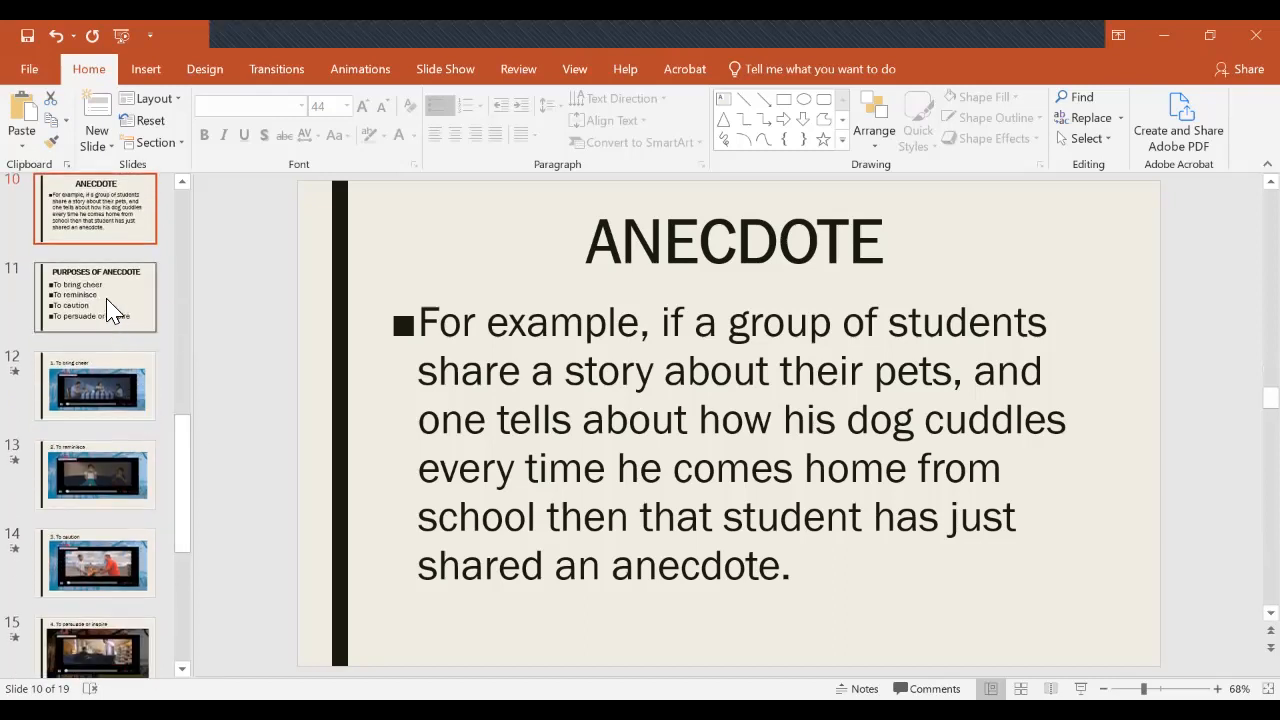
pyautogui.click(96, 296)
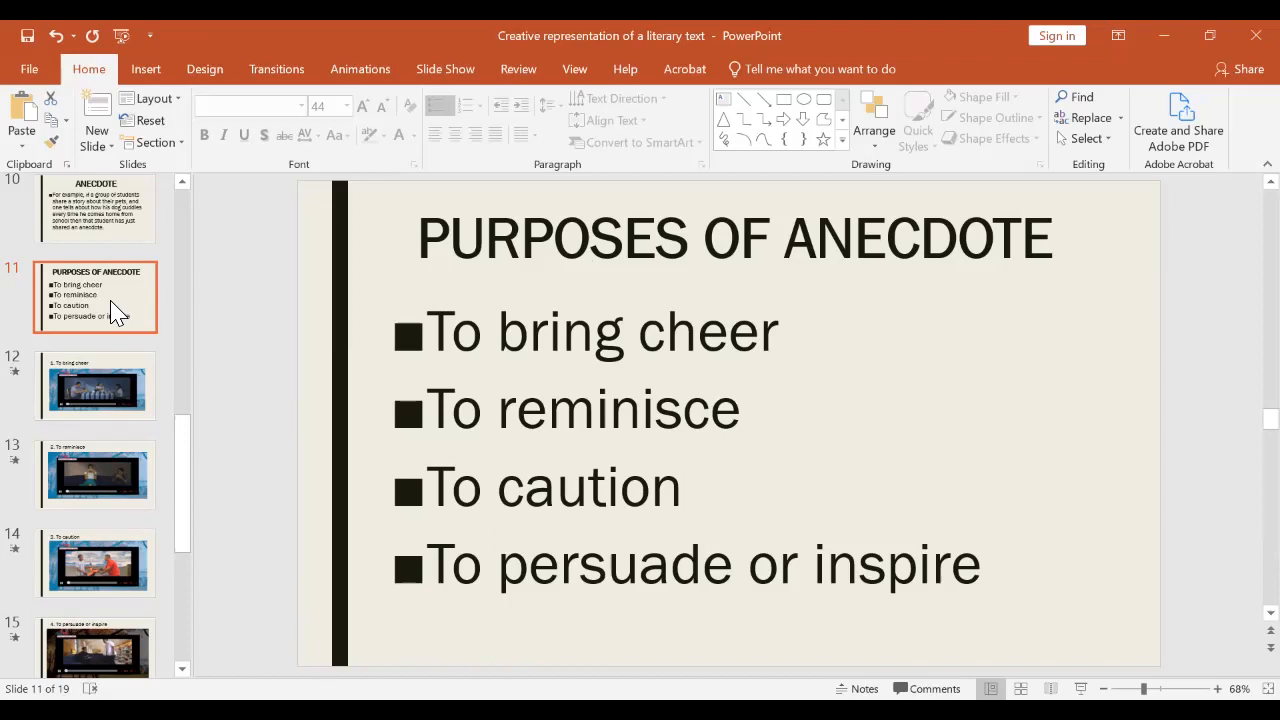
pyautogui.moveTo(152, 340)
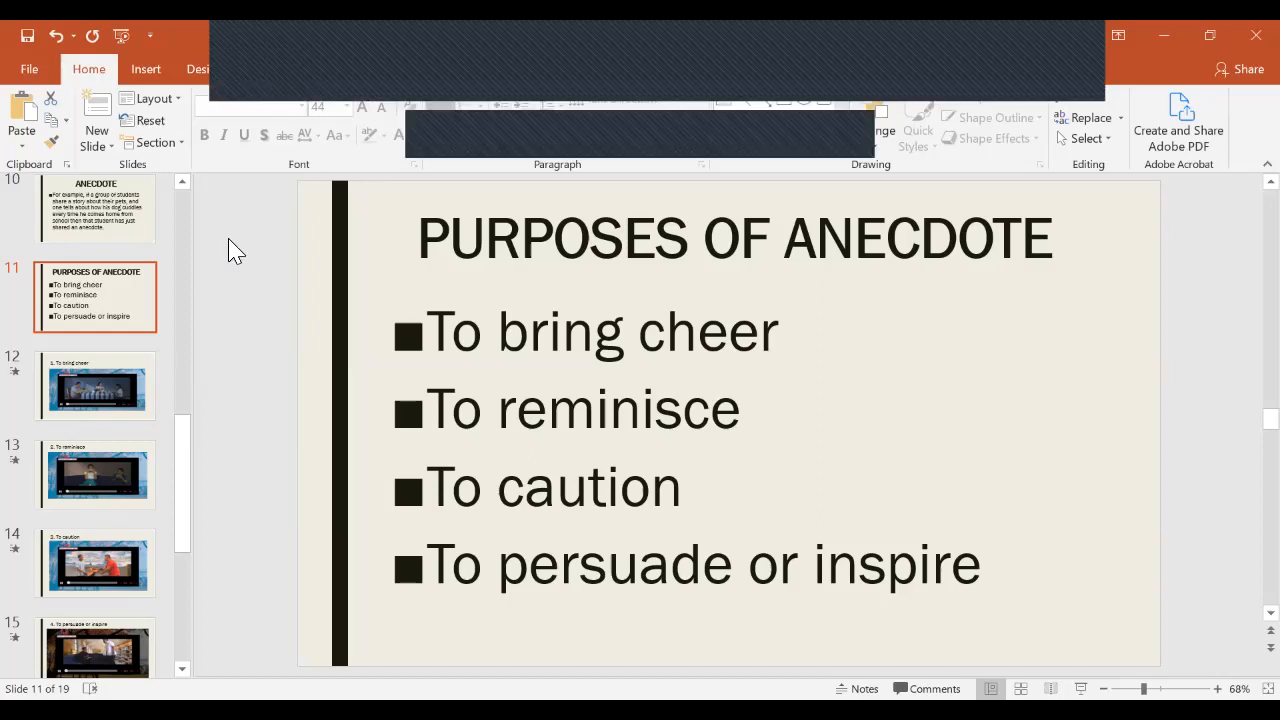
pyautogui.moveTo(716, 144)
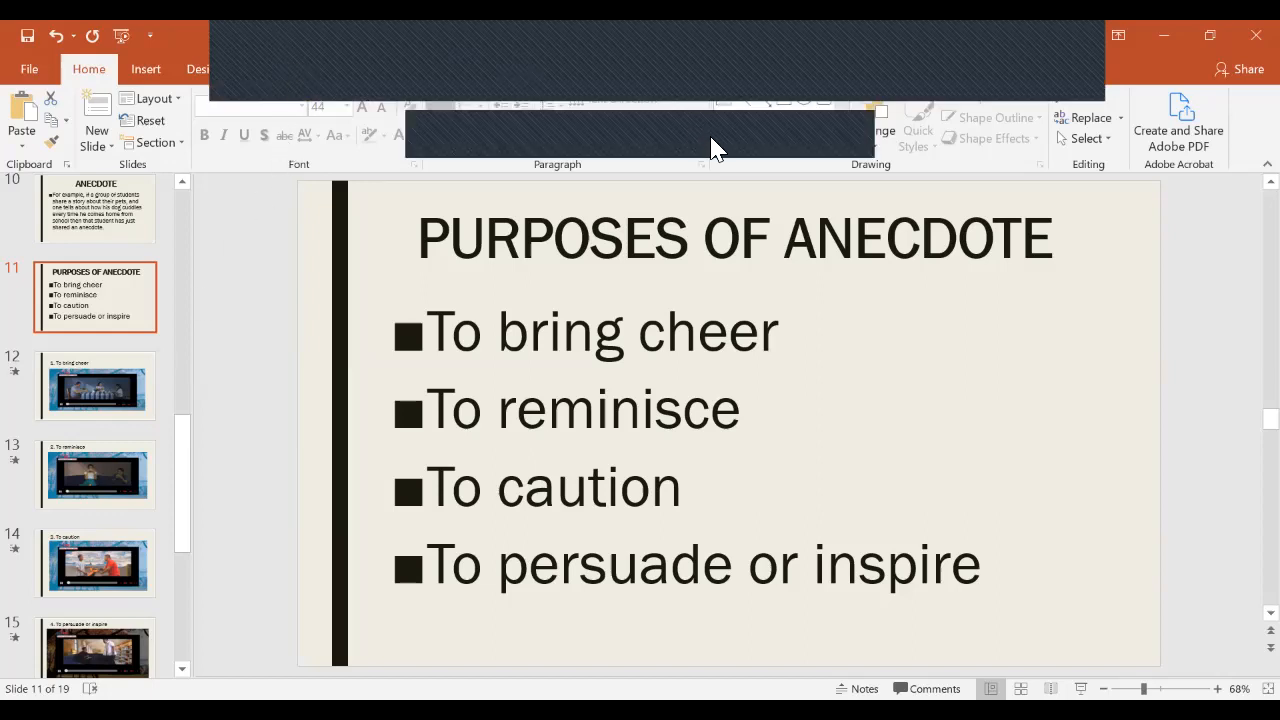
pyautogui.click(96, 388)
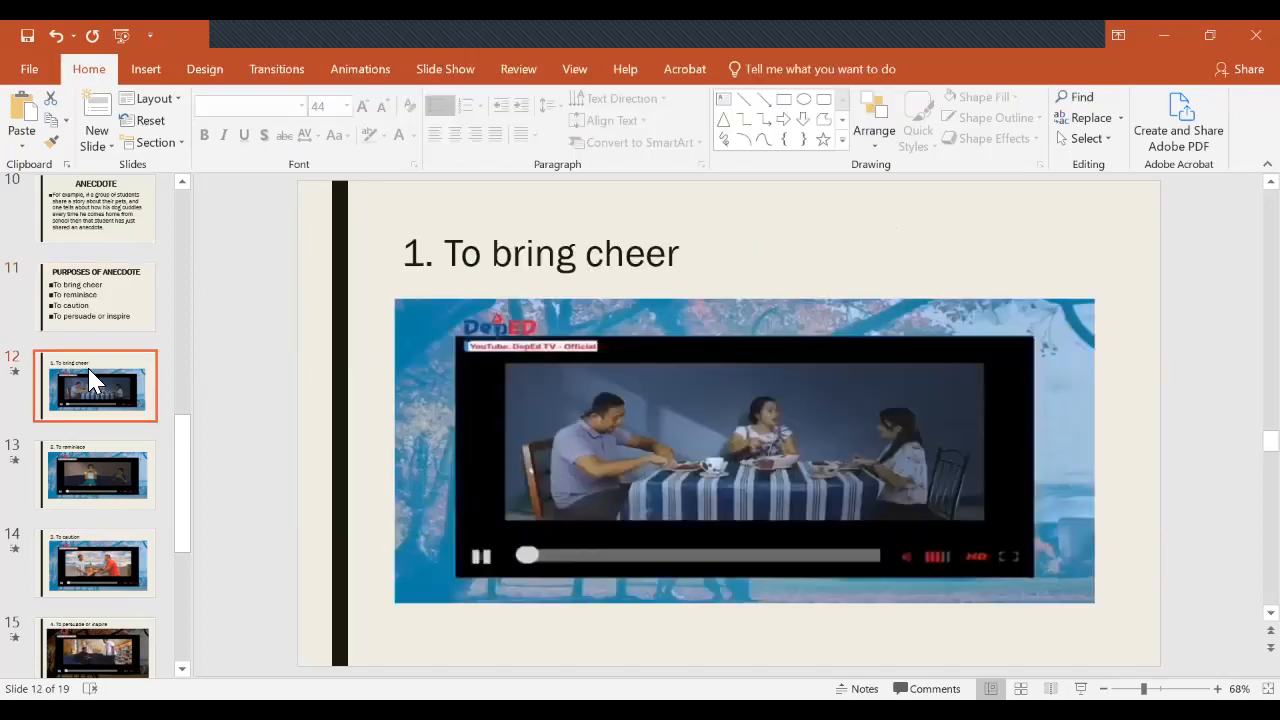
pyautogui.click(744, 450)
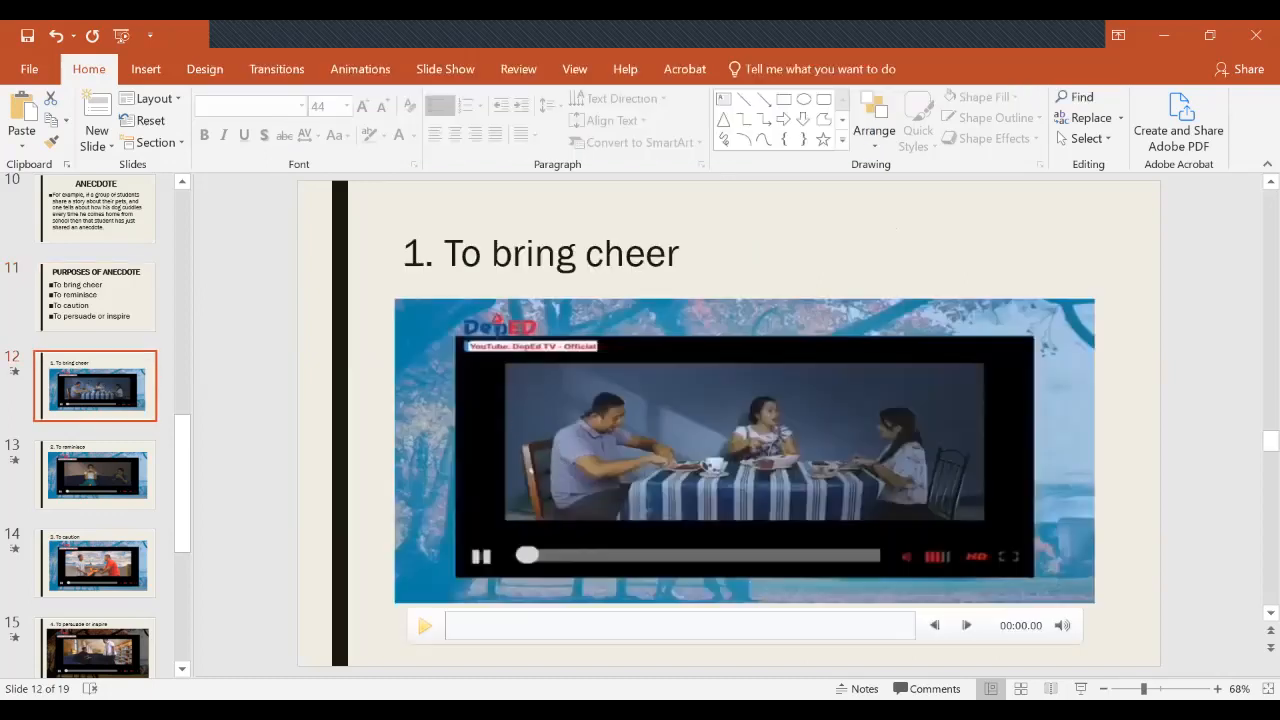
pyautogui.click(744, 450)
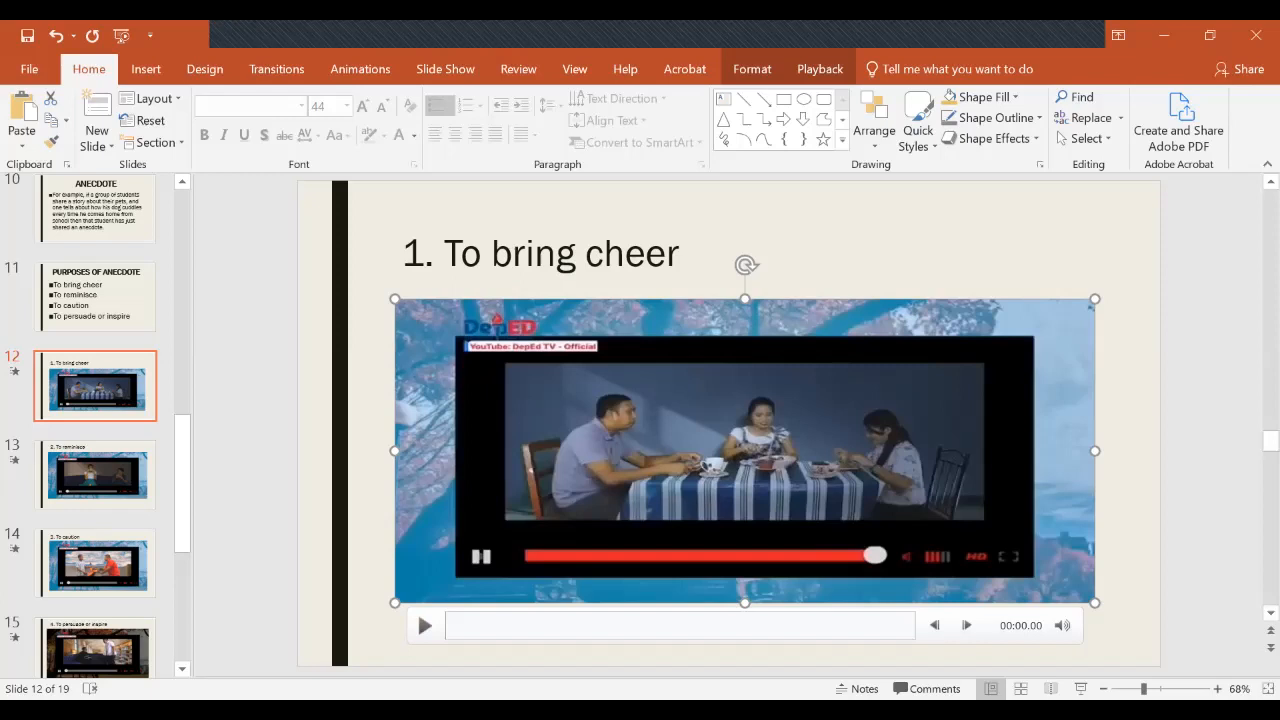
pyautogui.moveTo(96, 480)
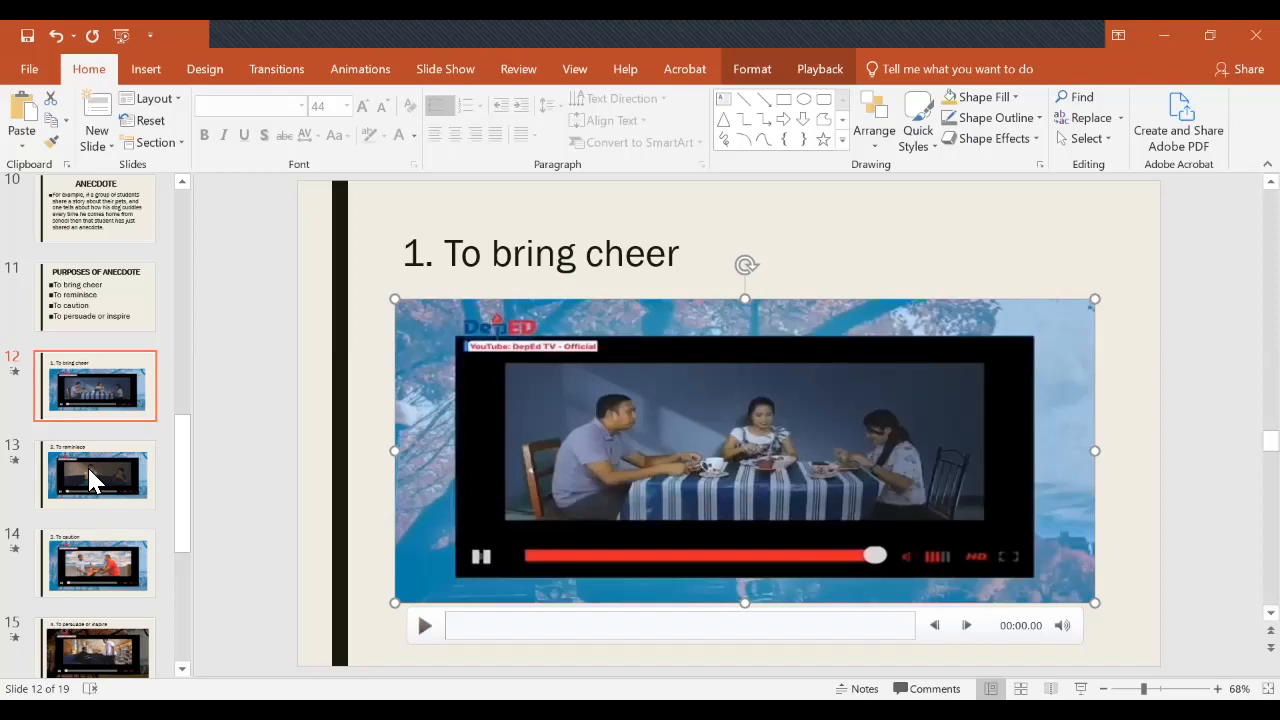
pyautogui.moveTo(96, 476)
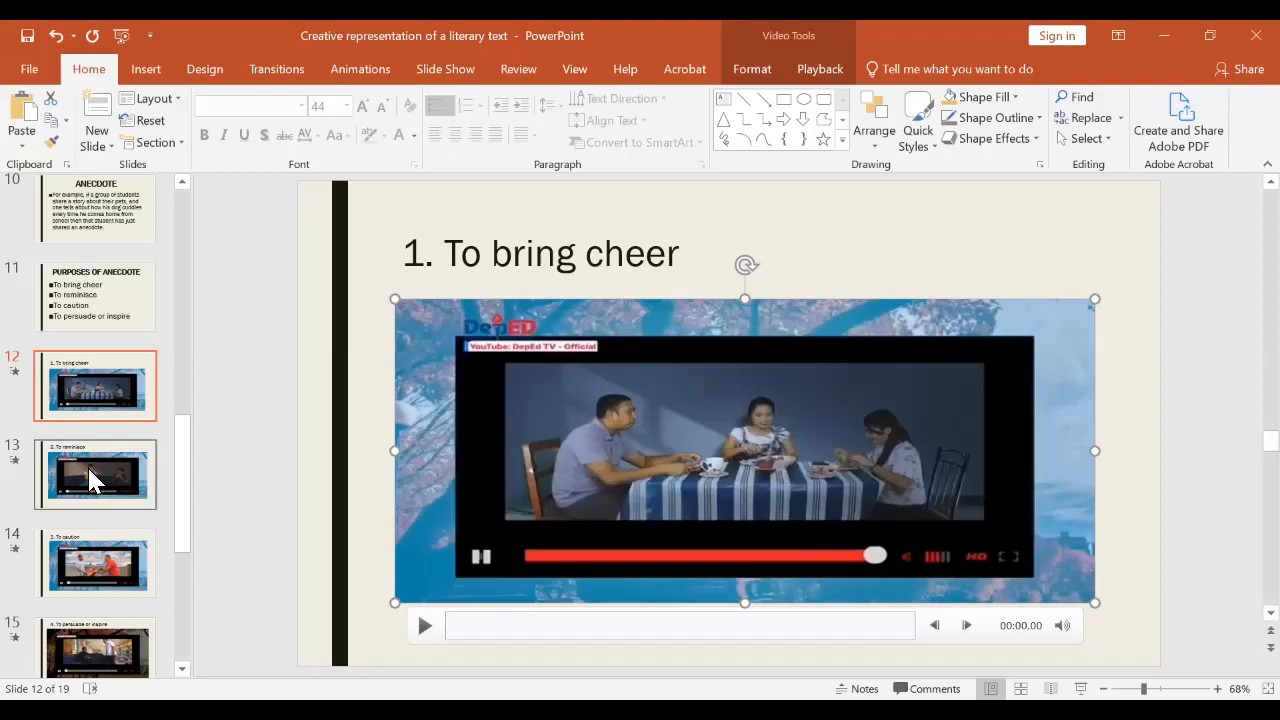
# Show slide 13, To reminisce, and play its embedded video of two women on a couch
pyautogui.click(96, 476)
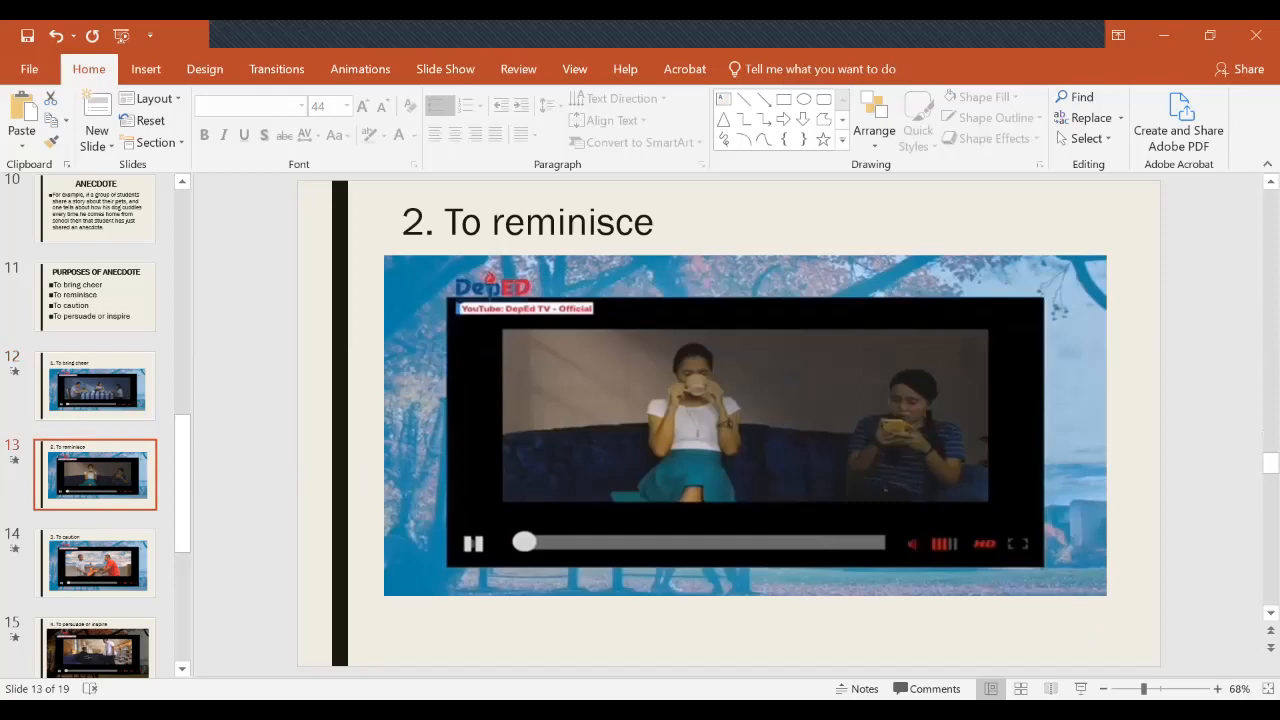
pyautogui.moveTo(420, 448)
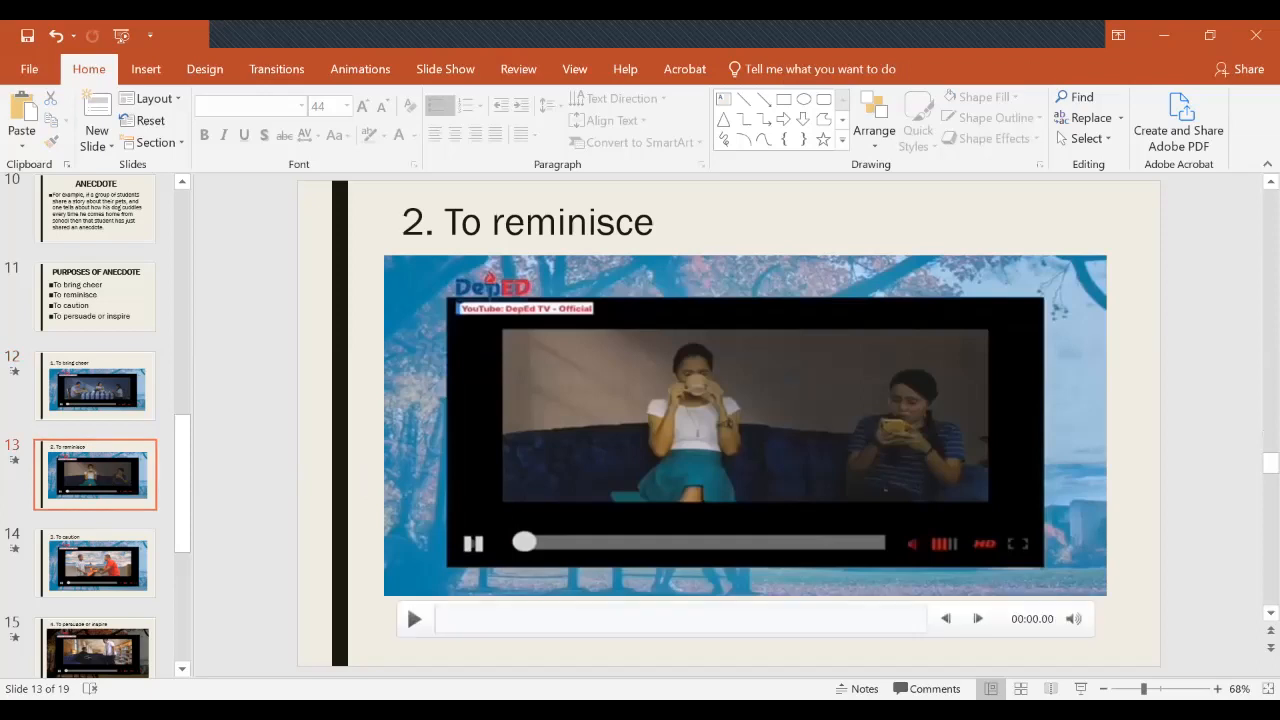
pyautogui.click(744, 424)
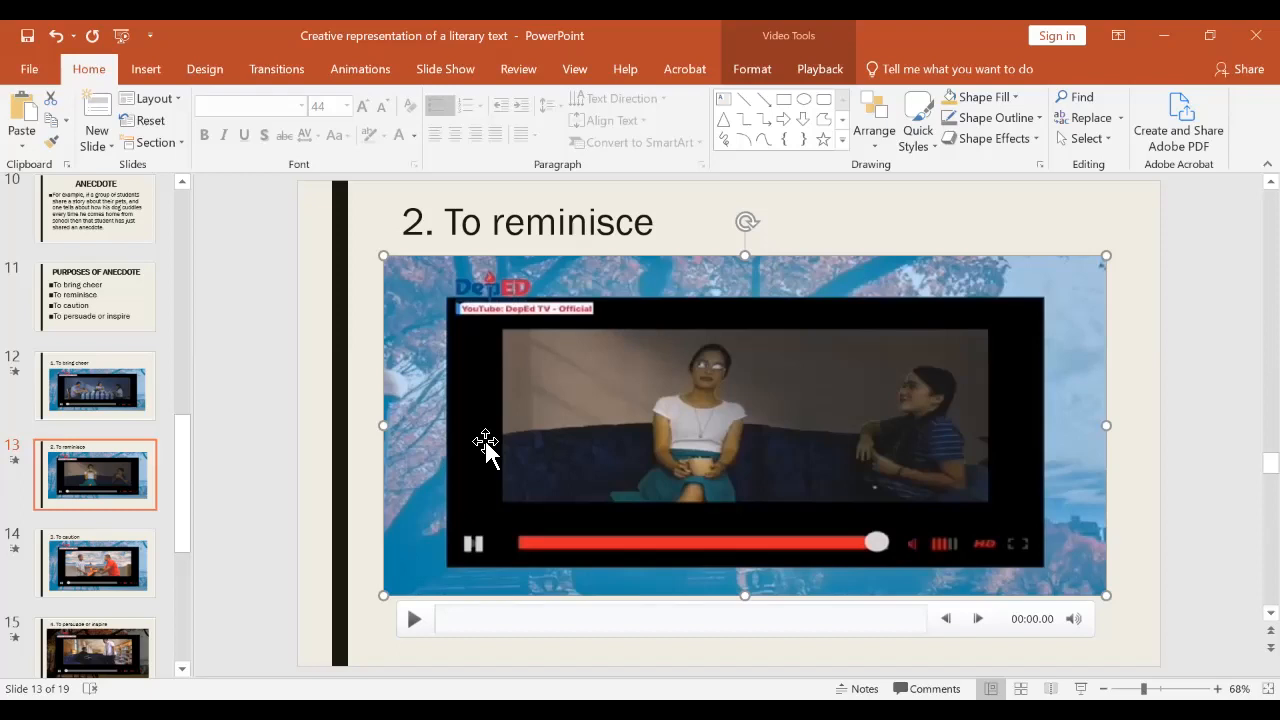
pyautogui.moveTo(416, 436)
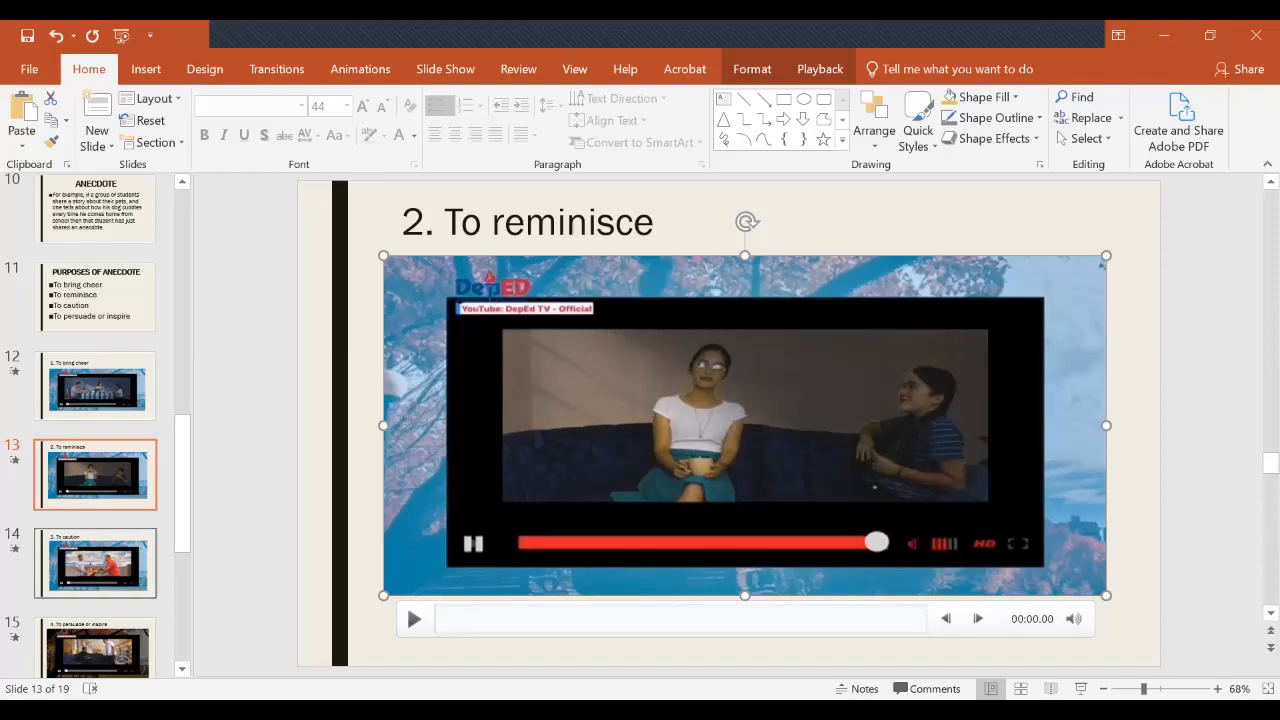
# Show slide 14, To caution, with its video of a man and boy beside a motorbike
pyautogui.click(96, 564)
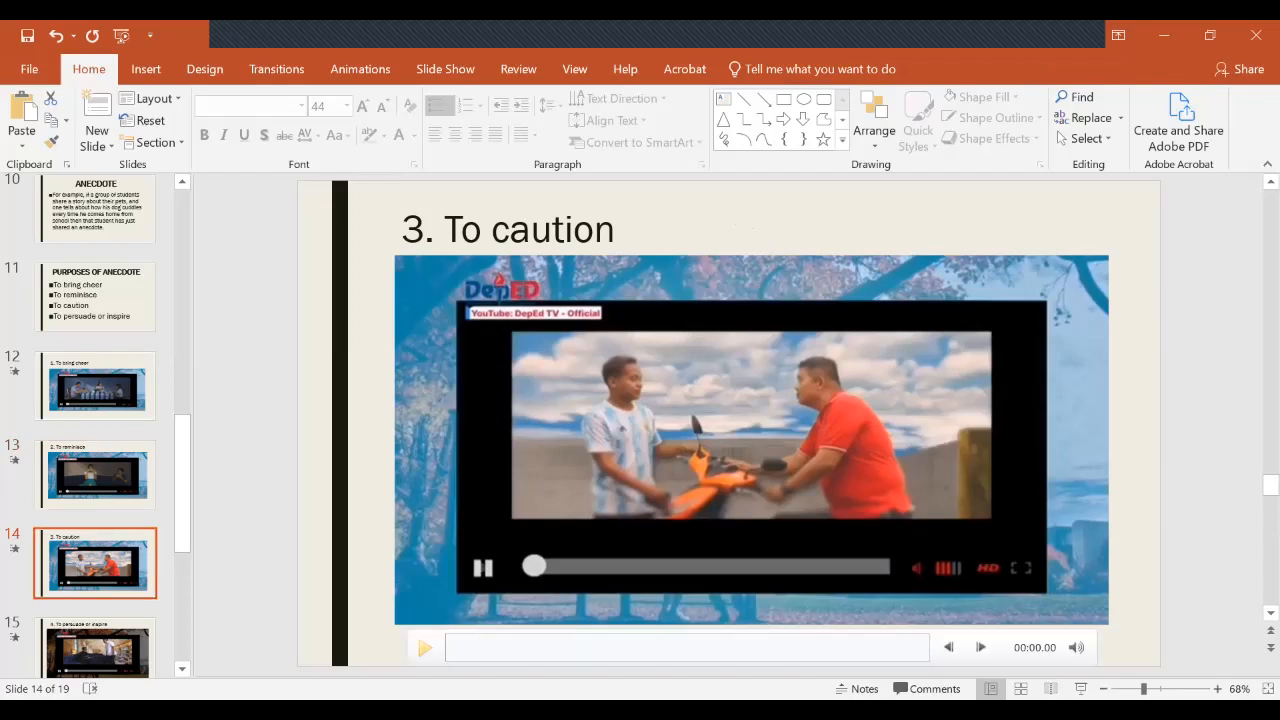
pyautogui.moveTo(424, 648)
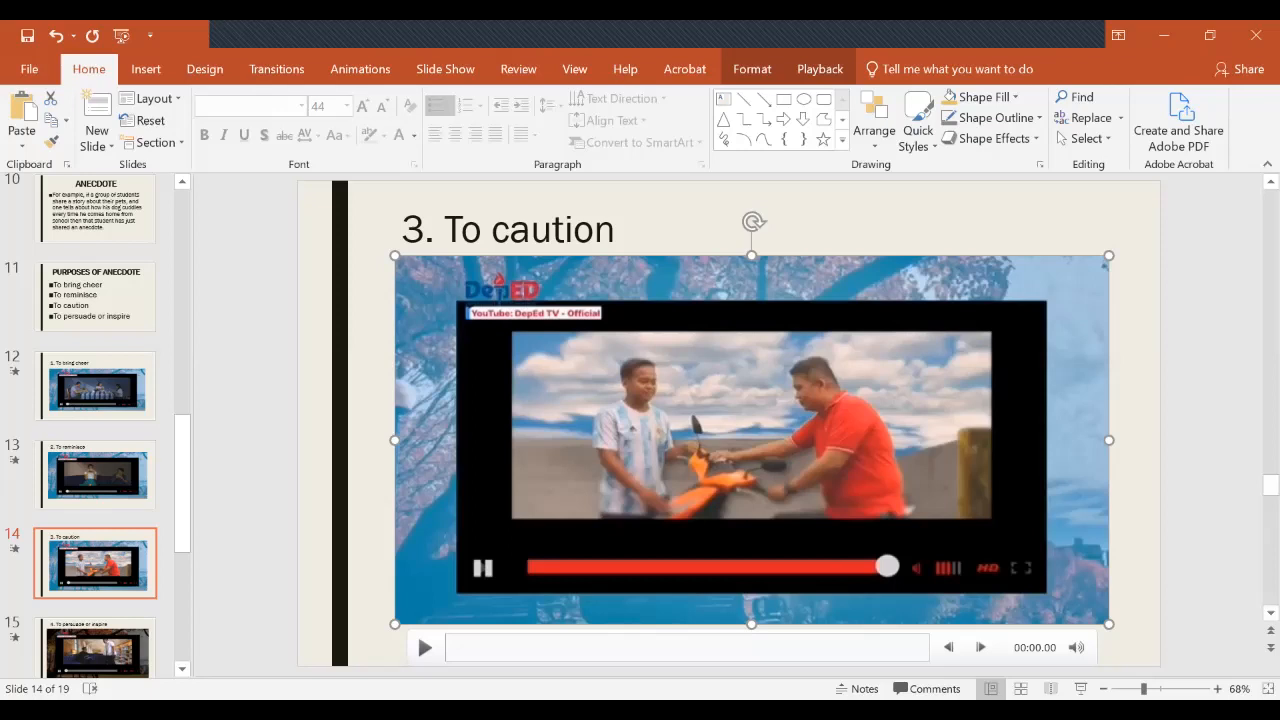
pyautogui.moveTo(740, 148)
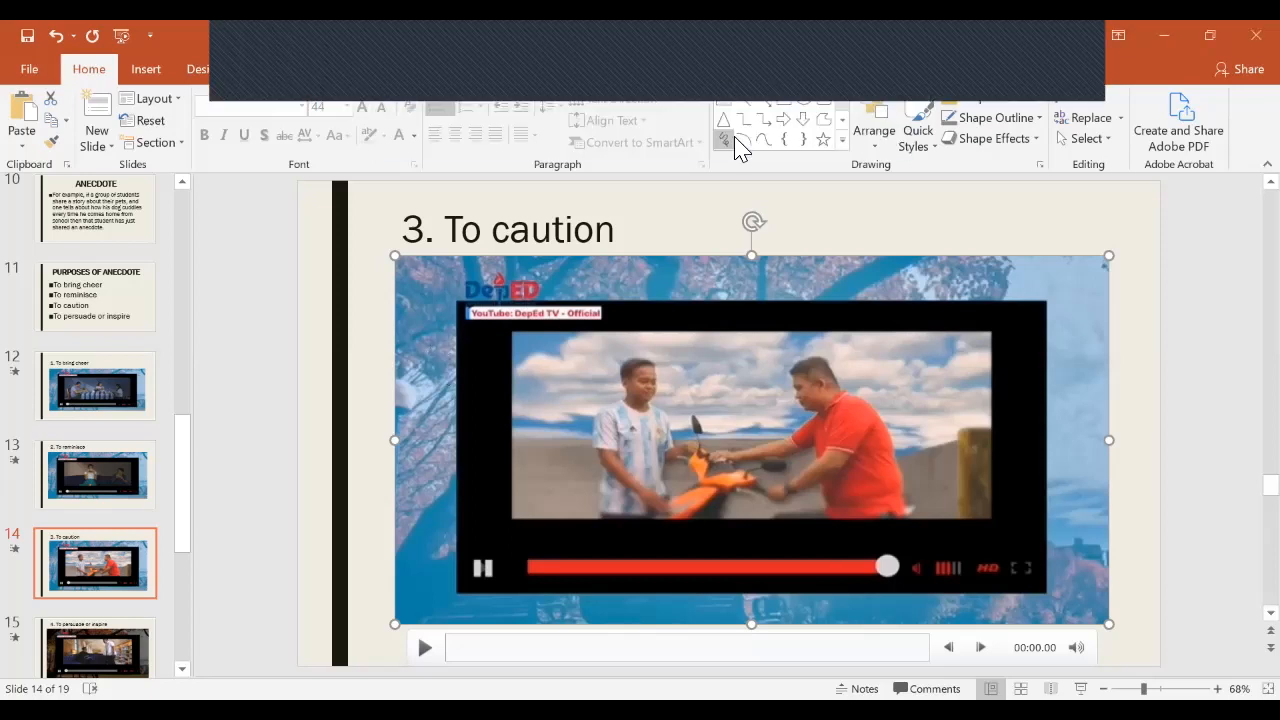
pyautogui.moveTo(740, 140)
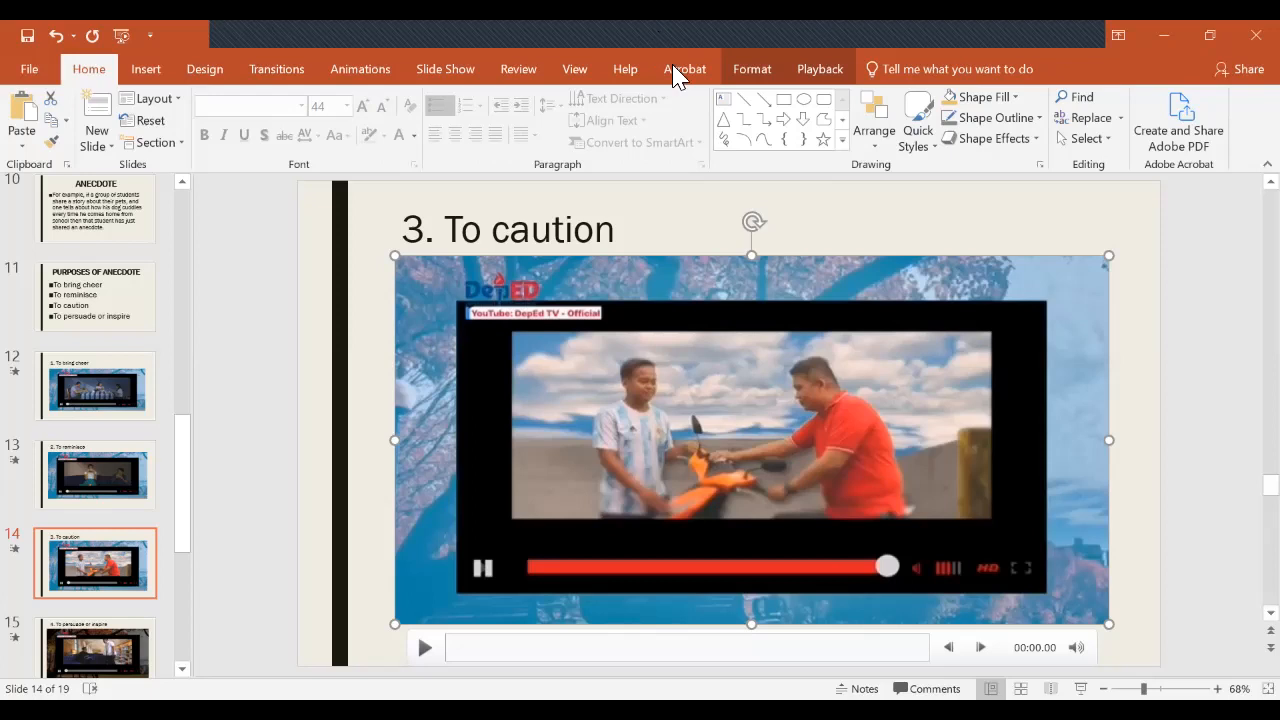
pyautogui.moveTo(576, 62)
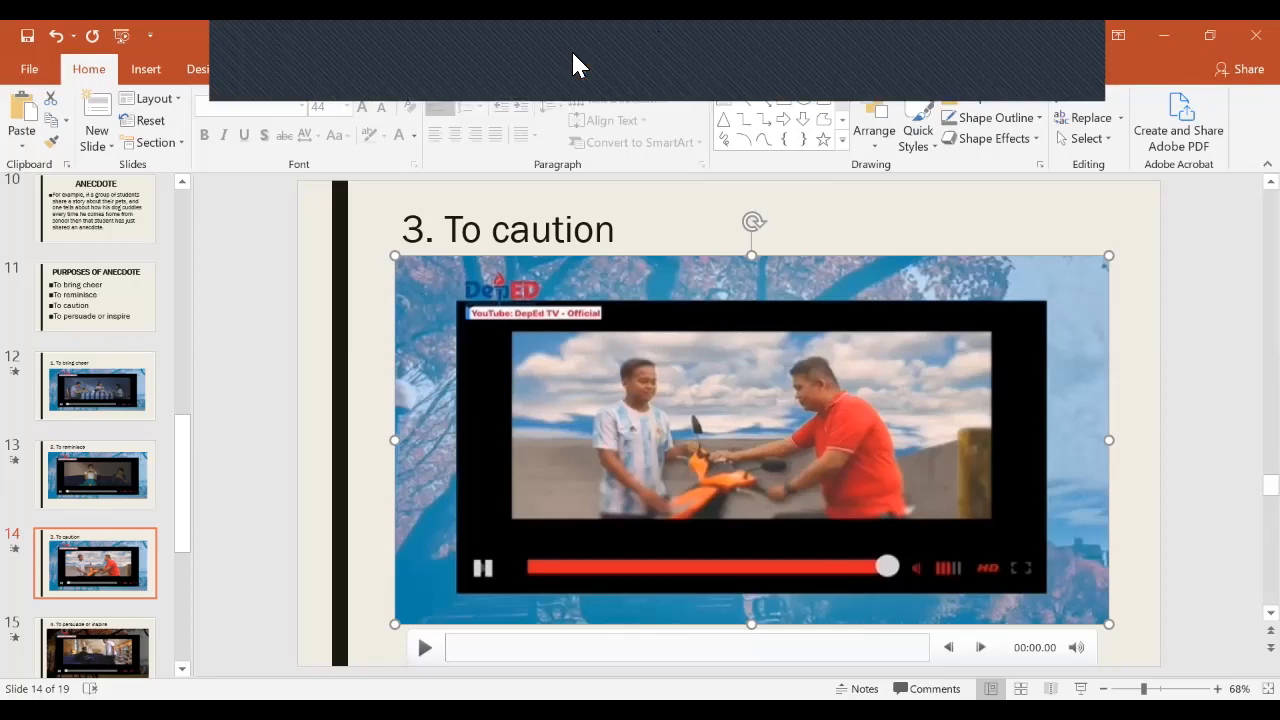
pyautogui.moveTo(576, 56)
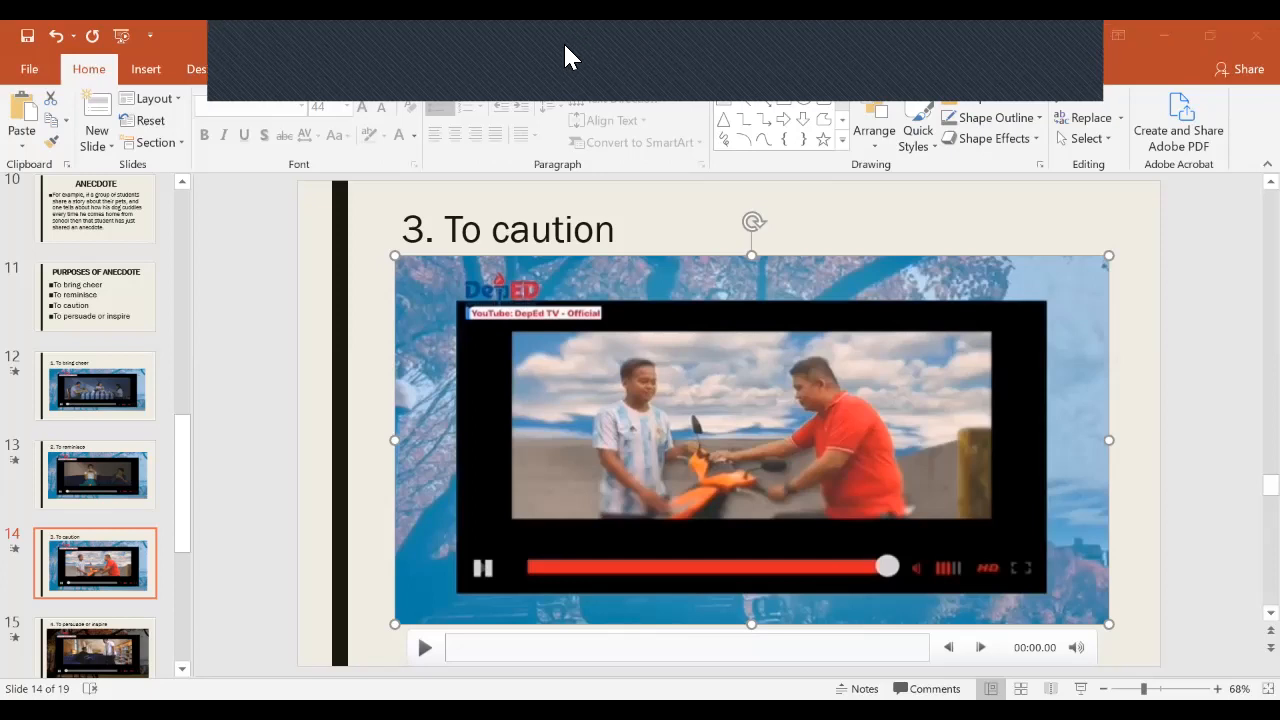
pyautogui.moveTo(584, 52)
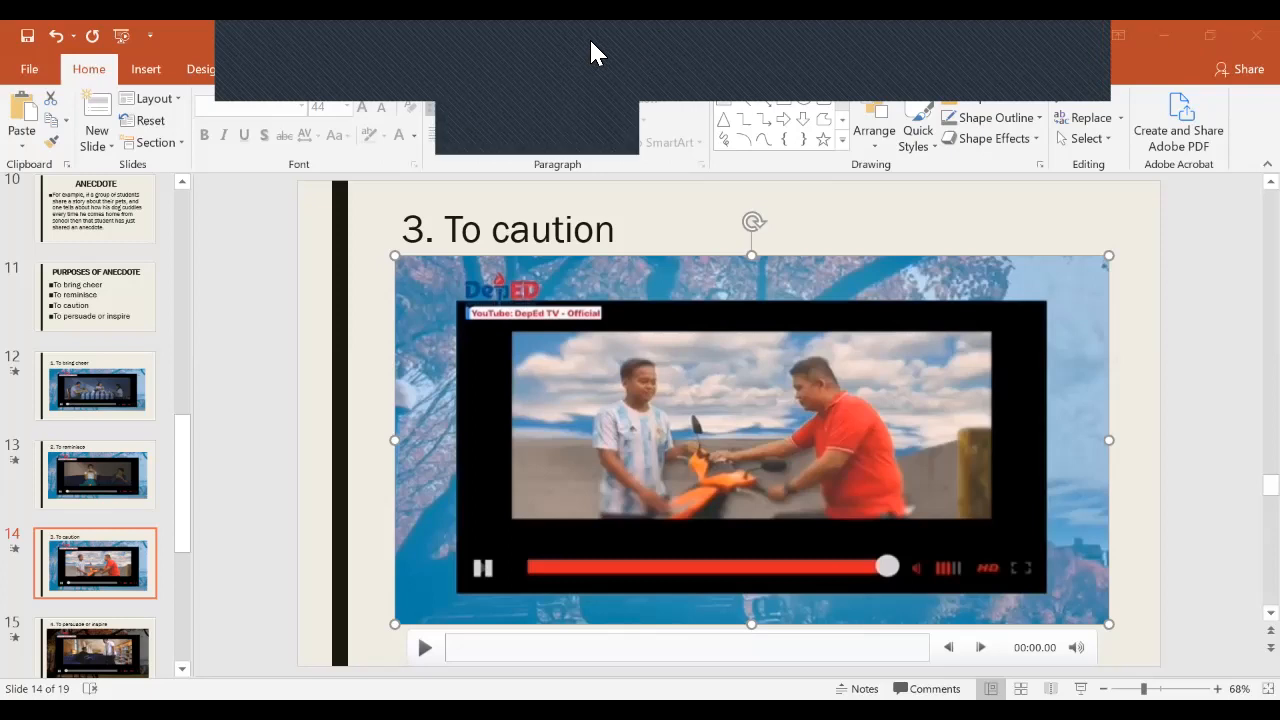
pyautogui.moveTo(592, 56)
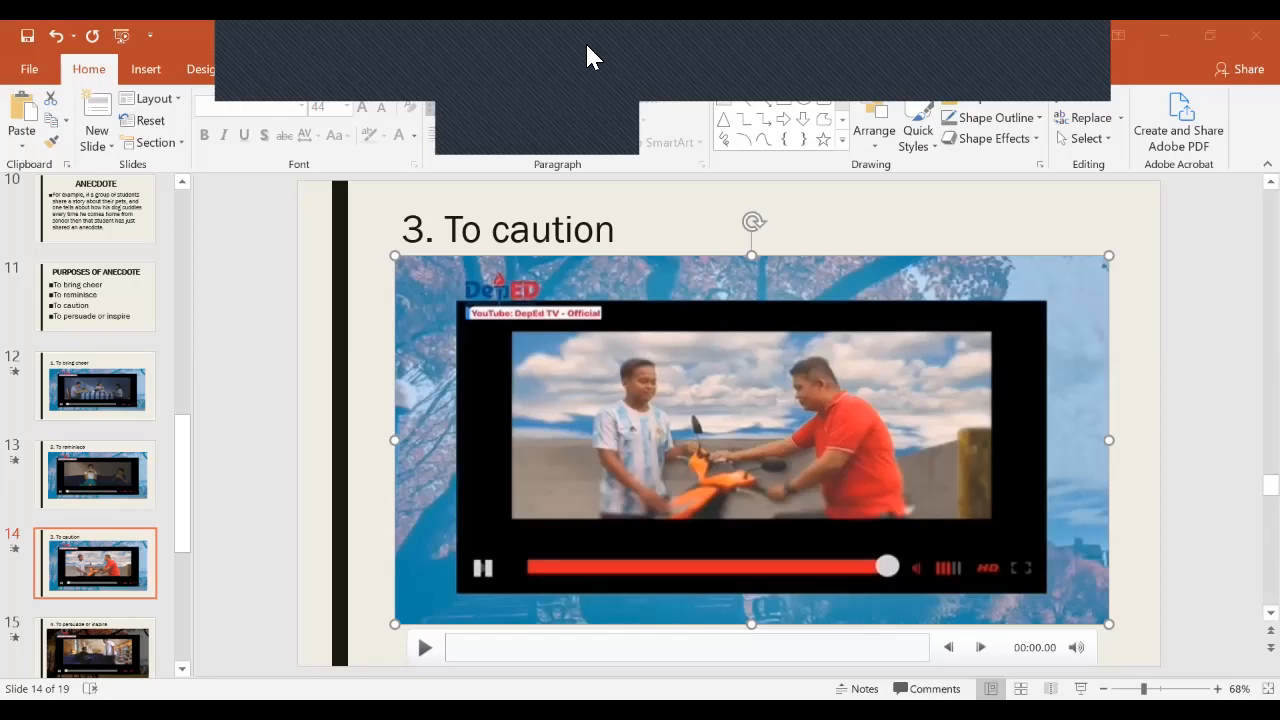
pyautogui.moveTo(388, 248)
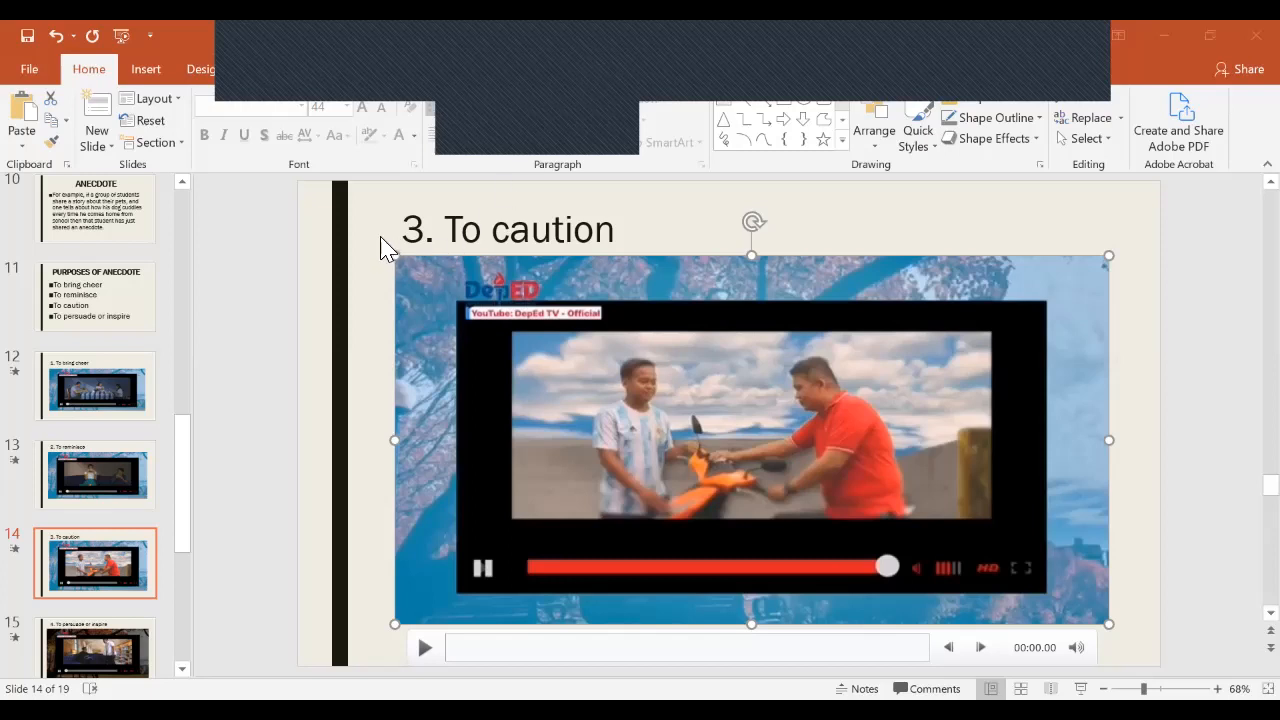
pyautogui.moveTo(264, 260)
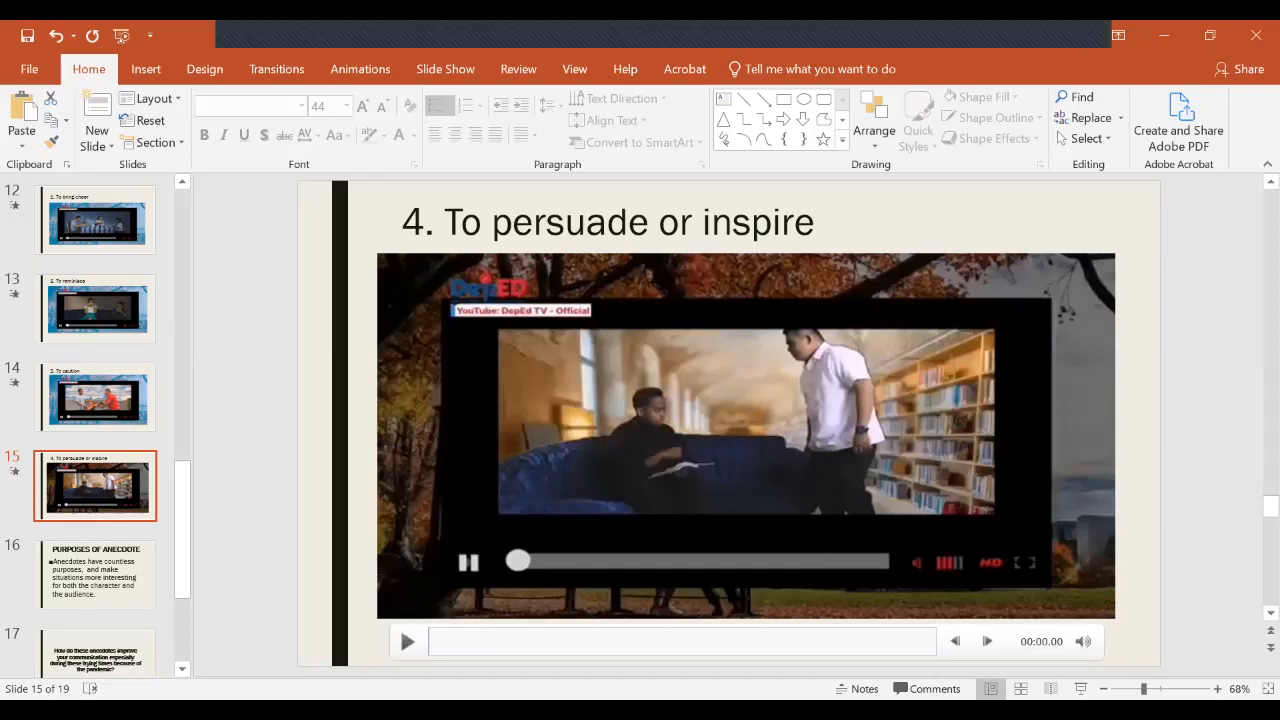
pyautogui.moveTo(408, 640)
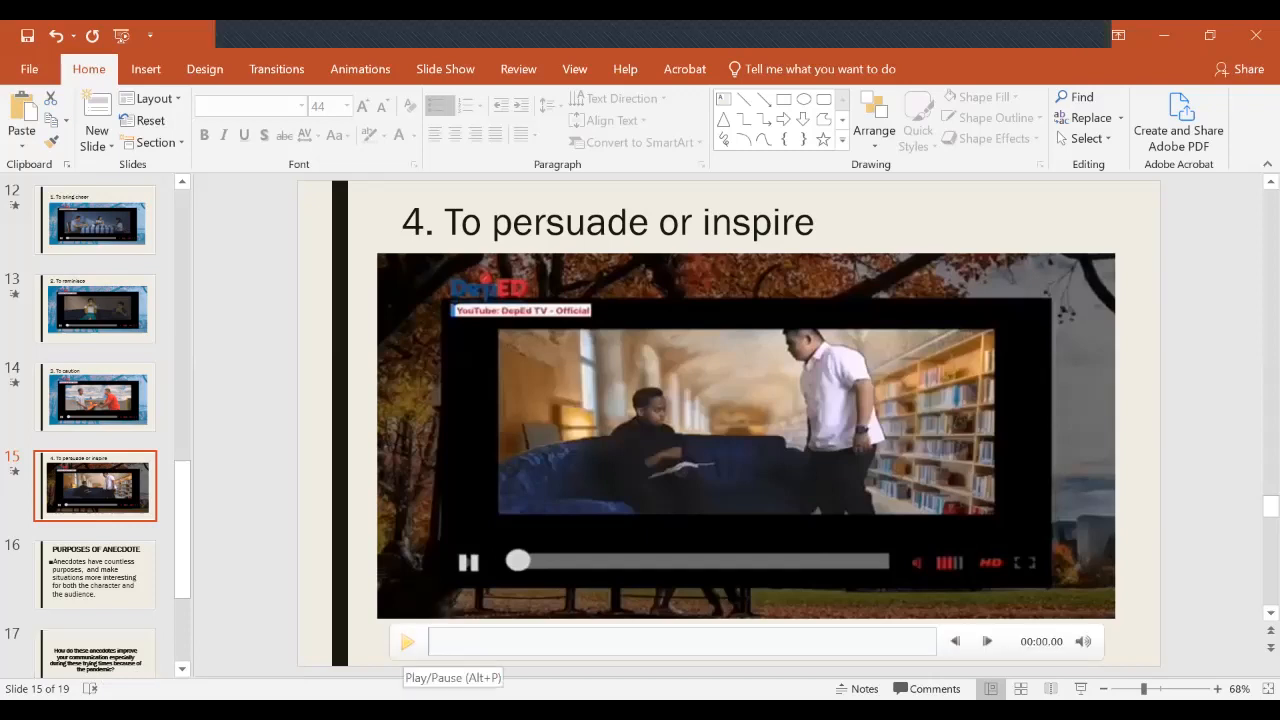
# Play the slide 15 To persuade or inspire interview video through to its end
pyautogui.click(744, 436)
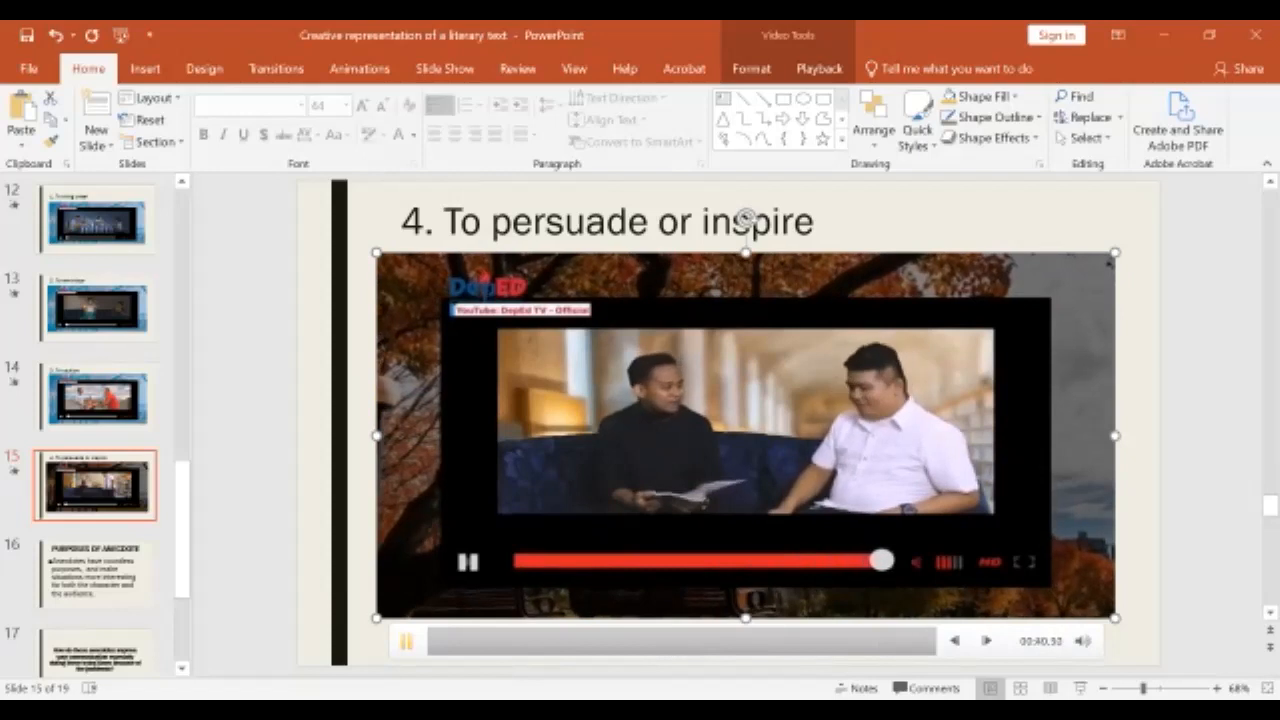
pyautogui.click(406, 640)
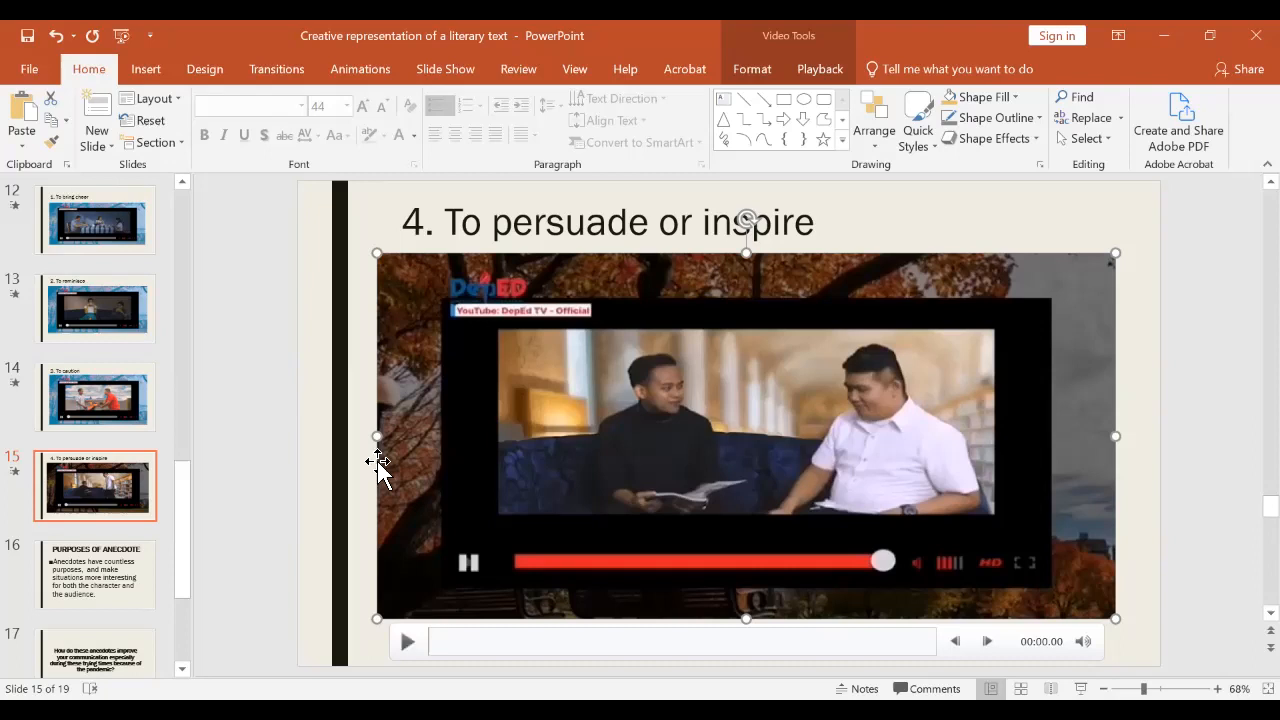
pyautogui.moveTo(372, 460)
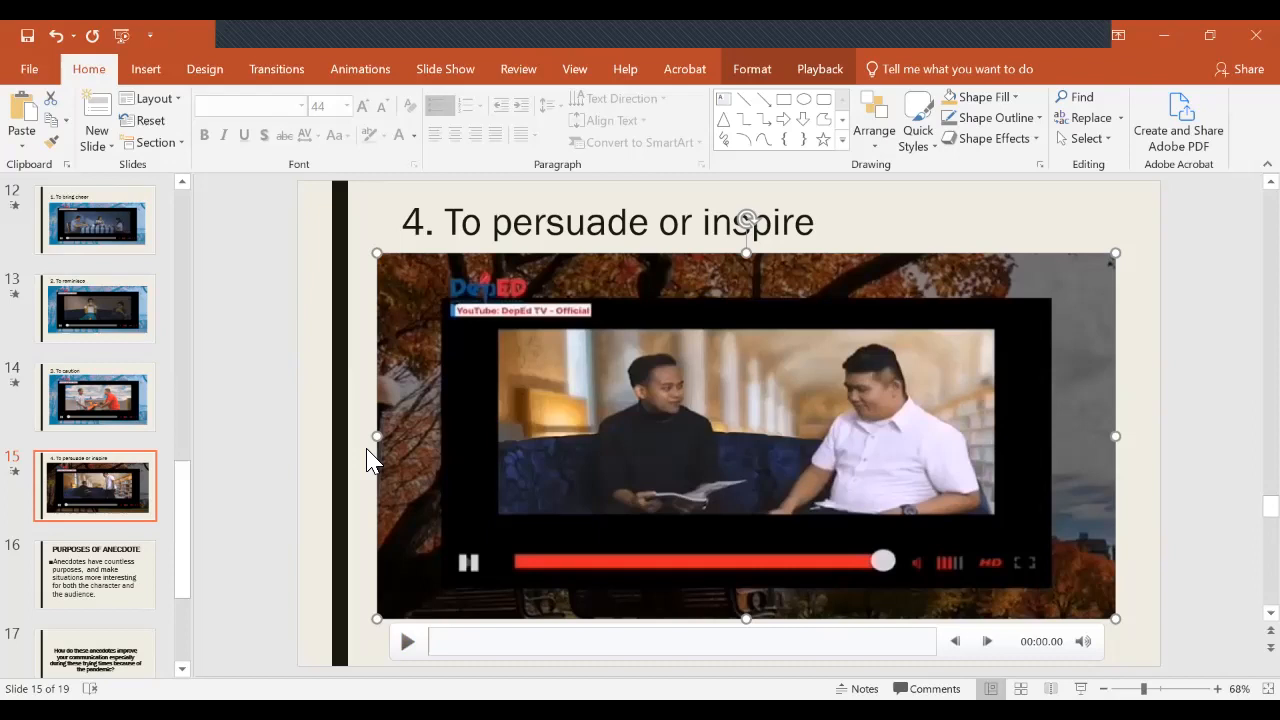
# Show slide 16, Purposes of Anecdote, on making situations more interesting
pyautogui.click(96, 572)
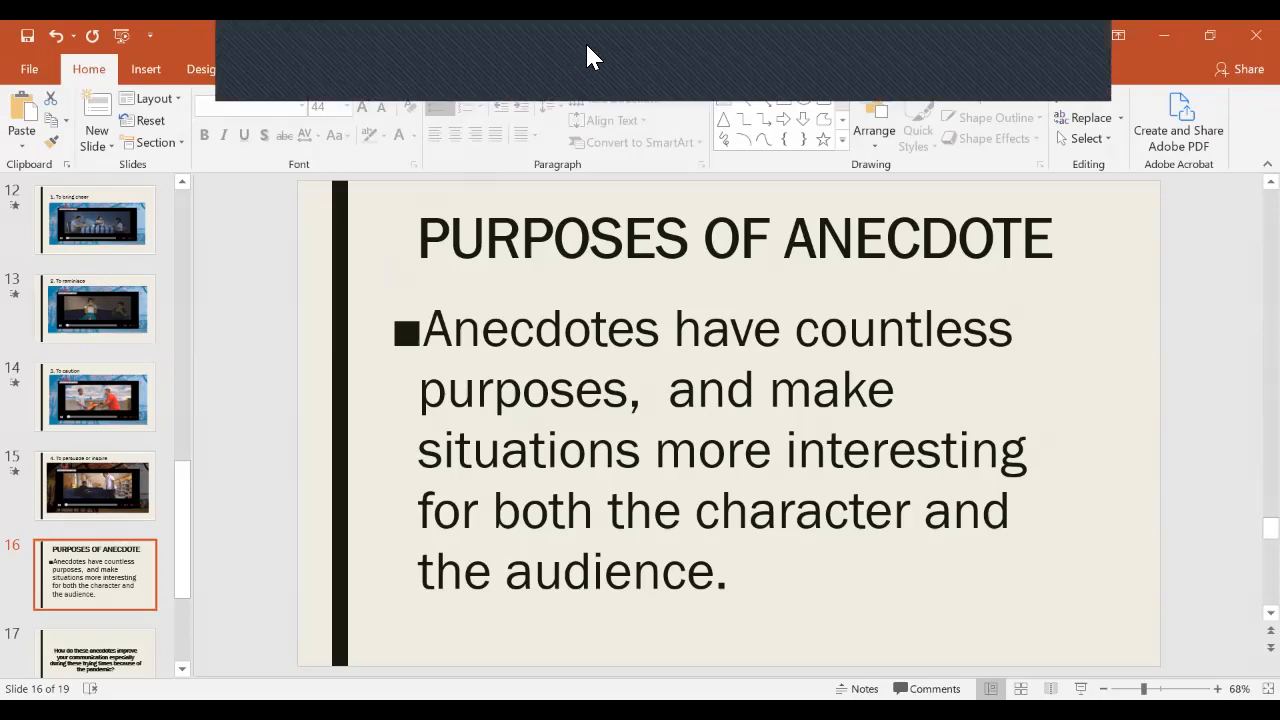
pyautogui.moveTo(570, 56)
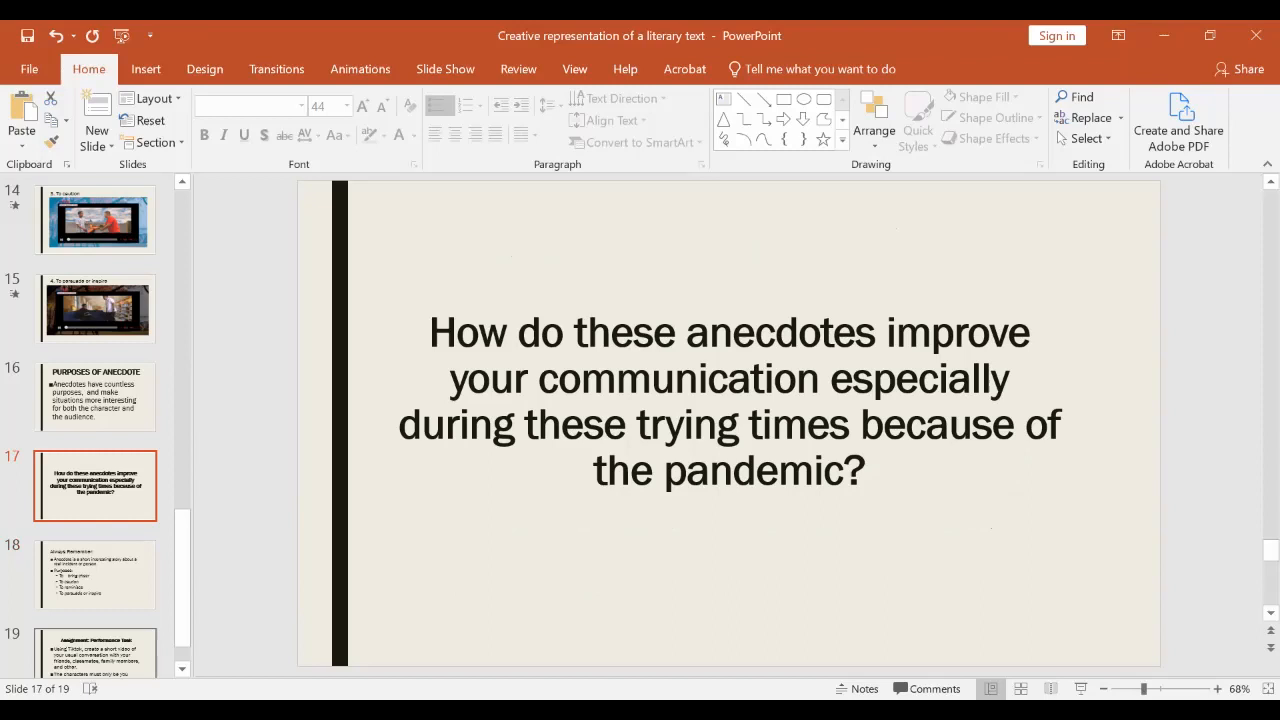
pyautogui.moveTo(638, 34)
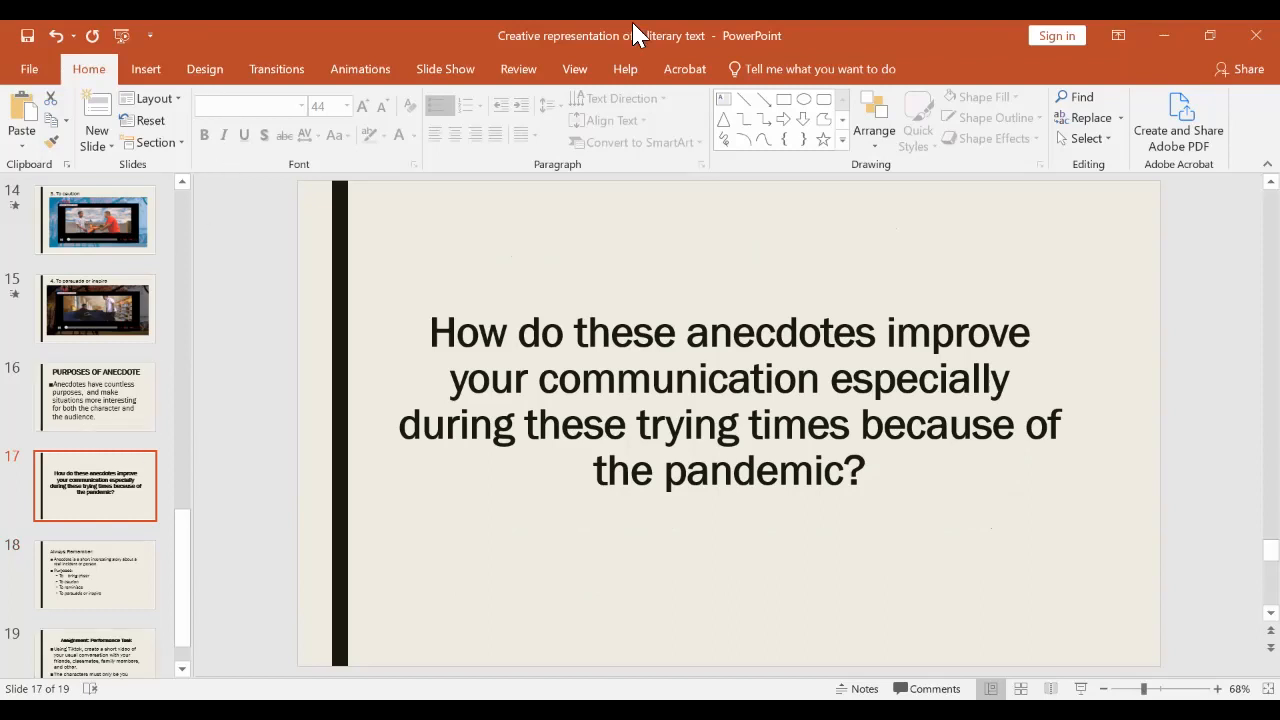
pyautogui.moveTo(590, 52)
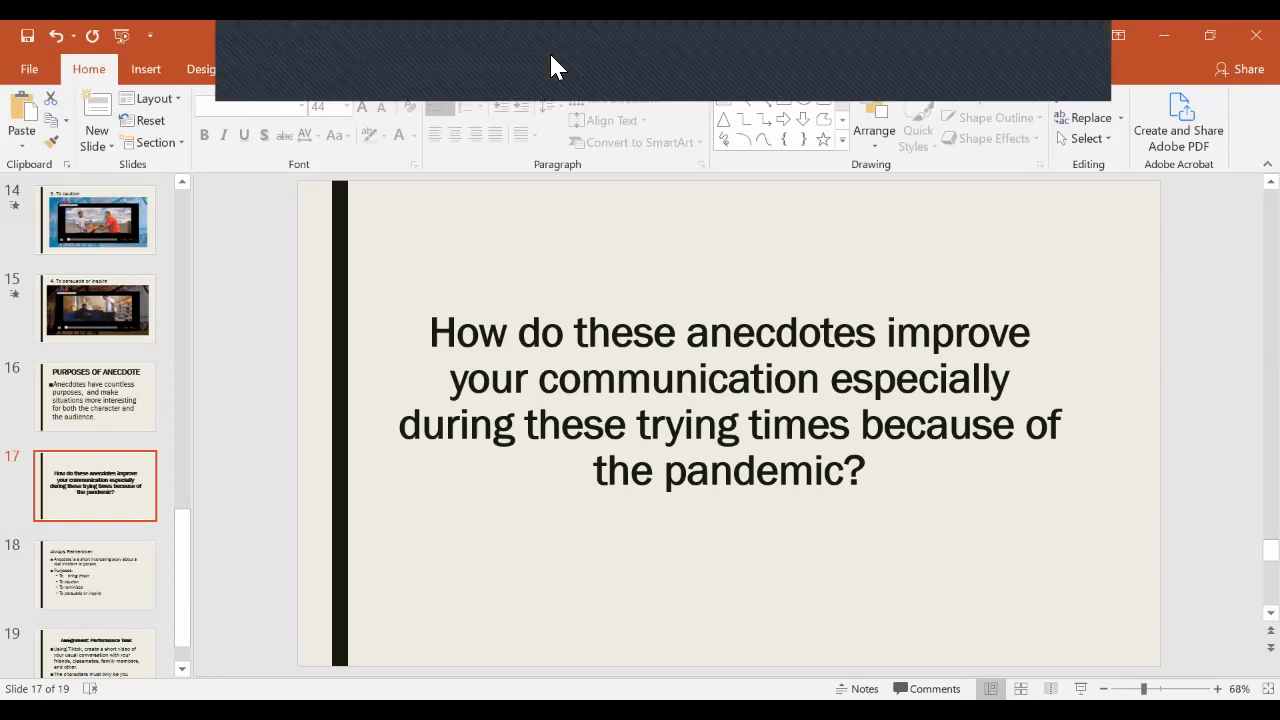
pyautogui.moveTo(780, 360)
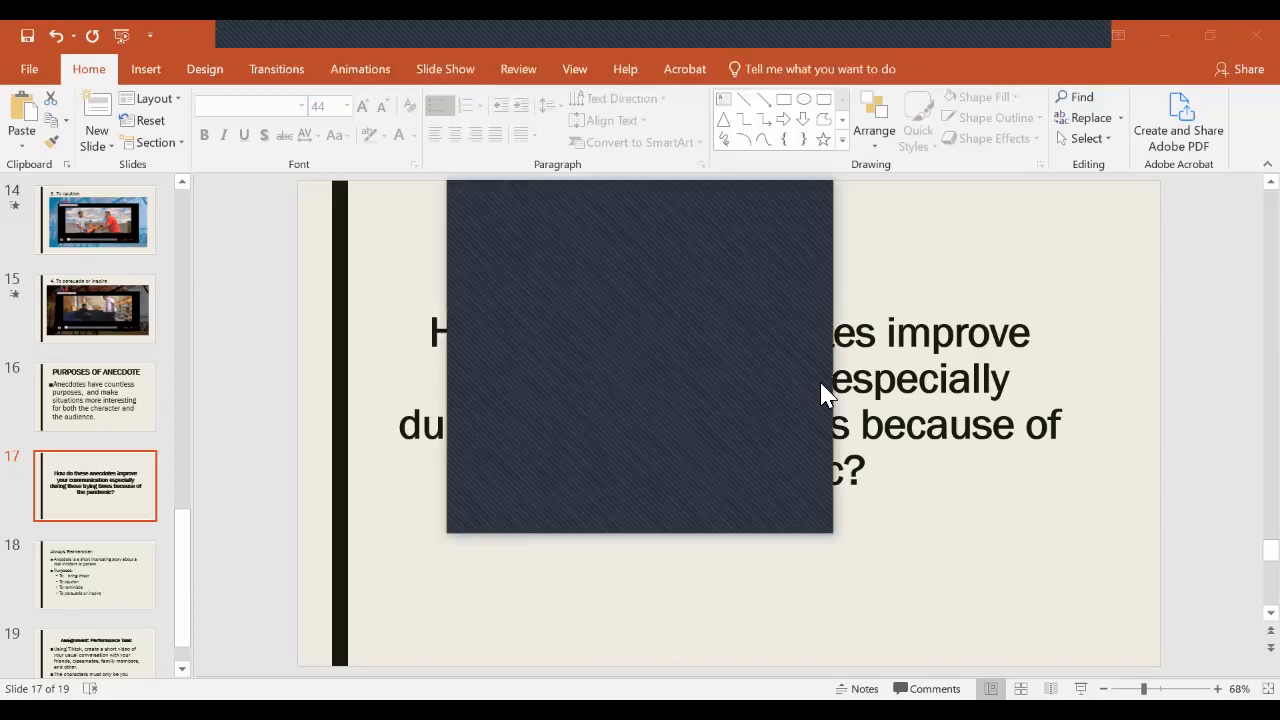
pyautogui.moveTo(828, 360)
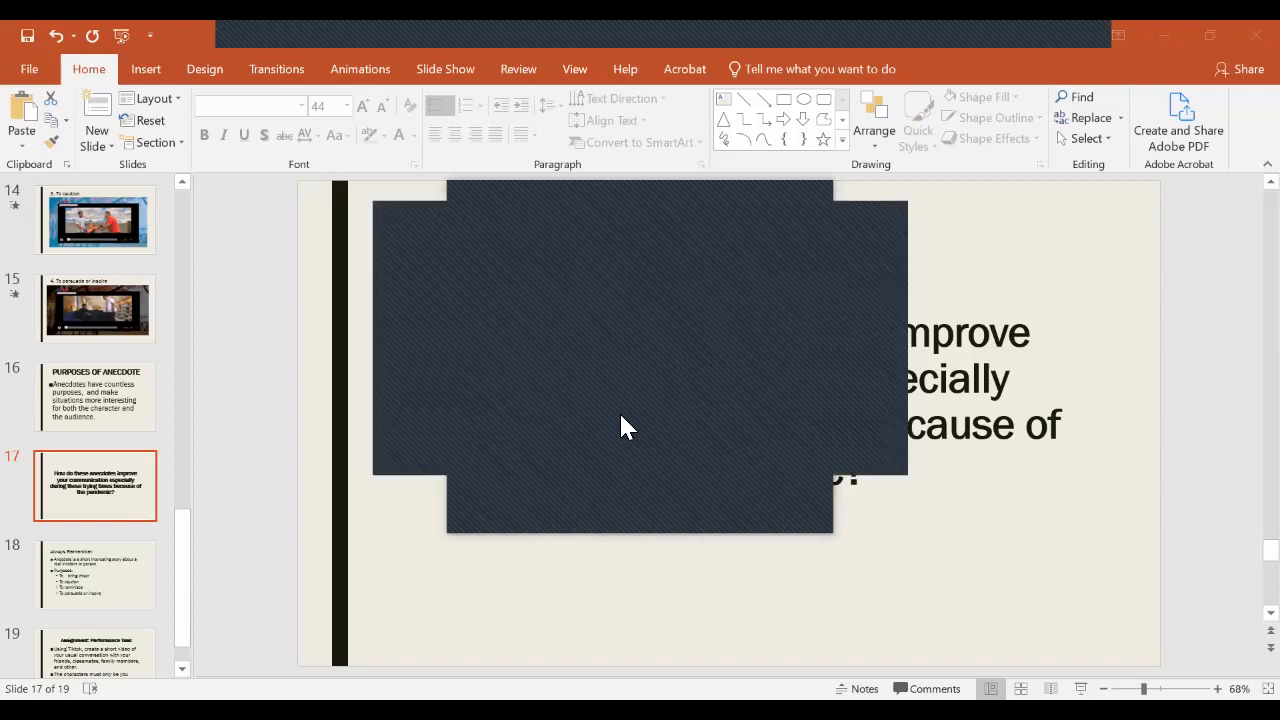
pyautogui.moveTo(624, 432)
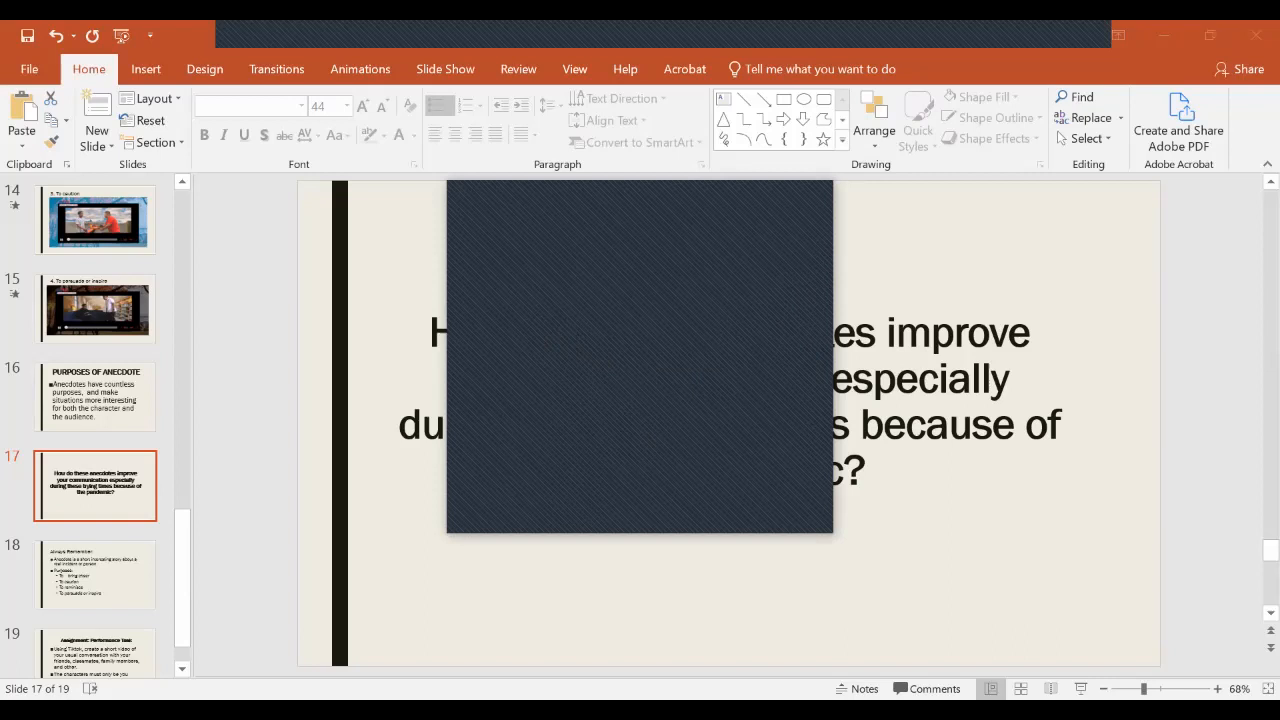
pyautogui.moveTo(822, 256)
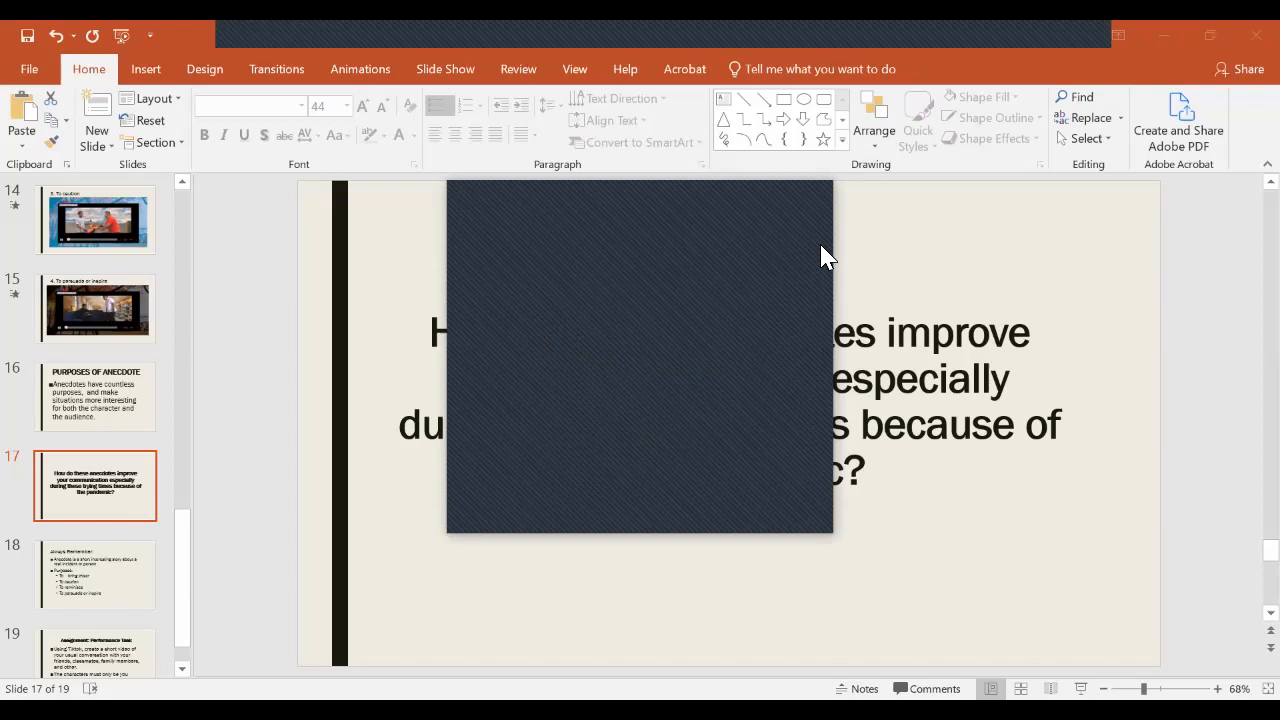
pyautogui.moveTo(826, 278)
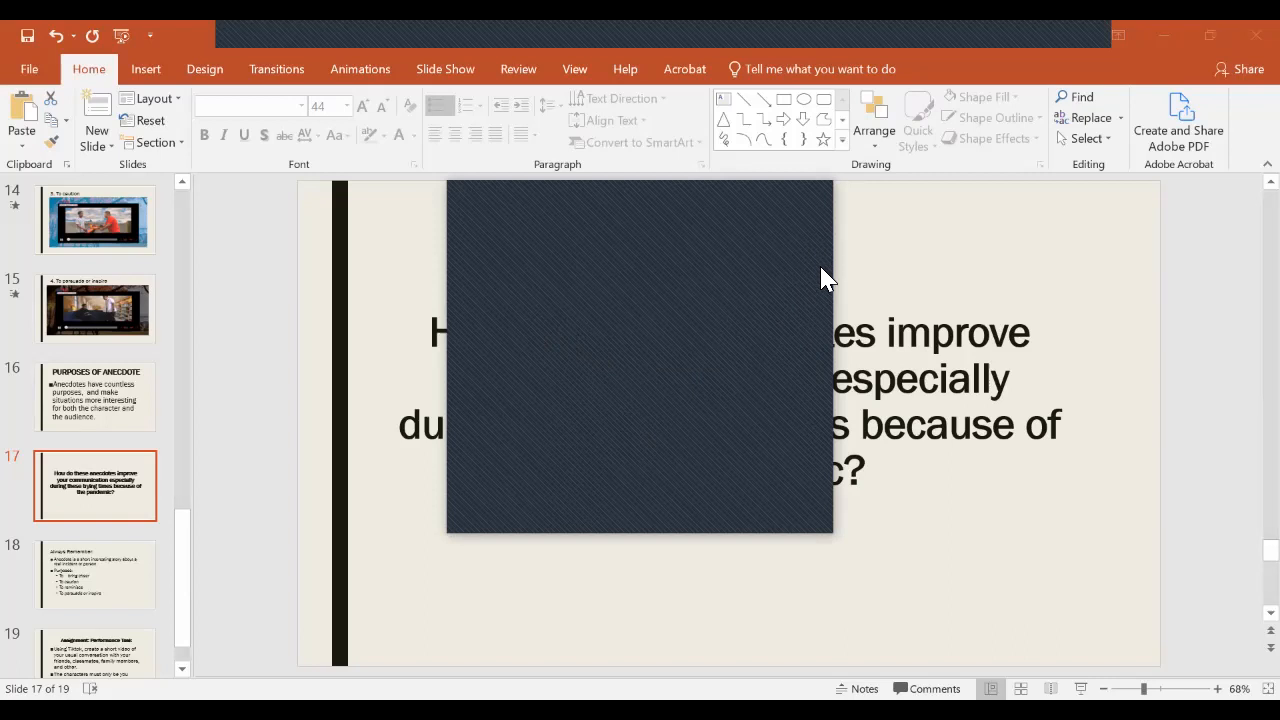
pyautogui.moveTo(756, 332)
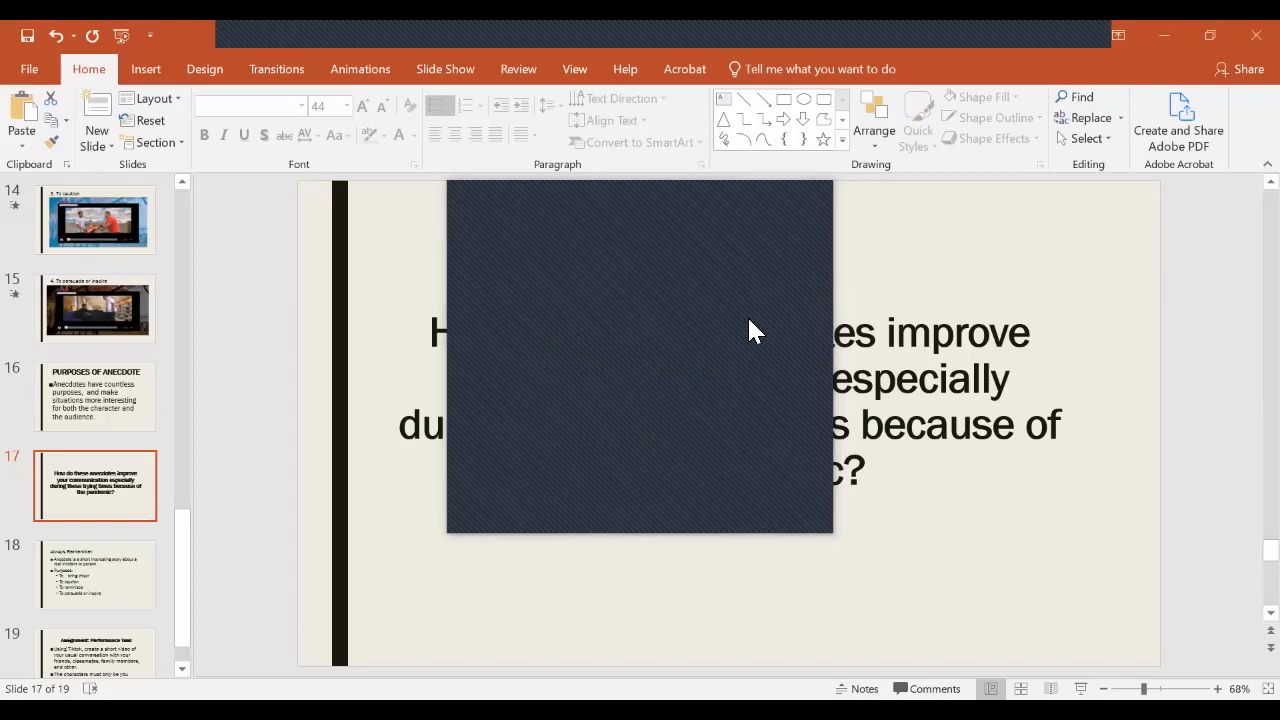
pyautogui.moveTo(824, 378)
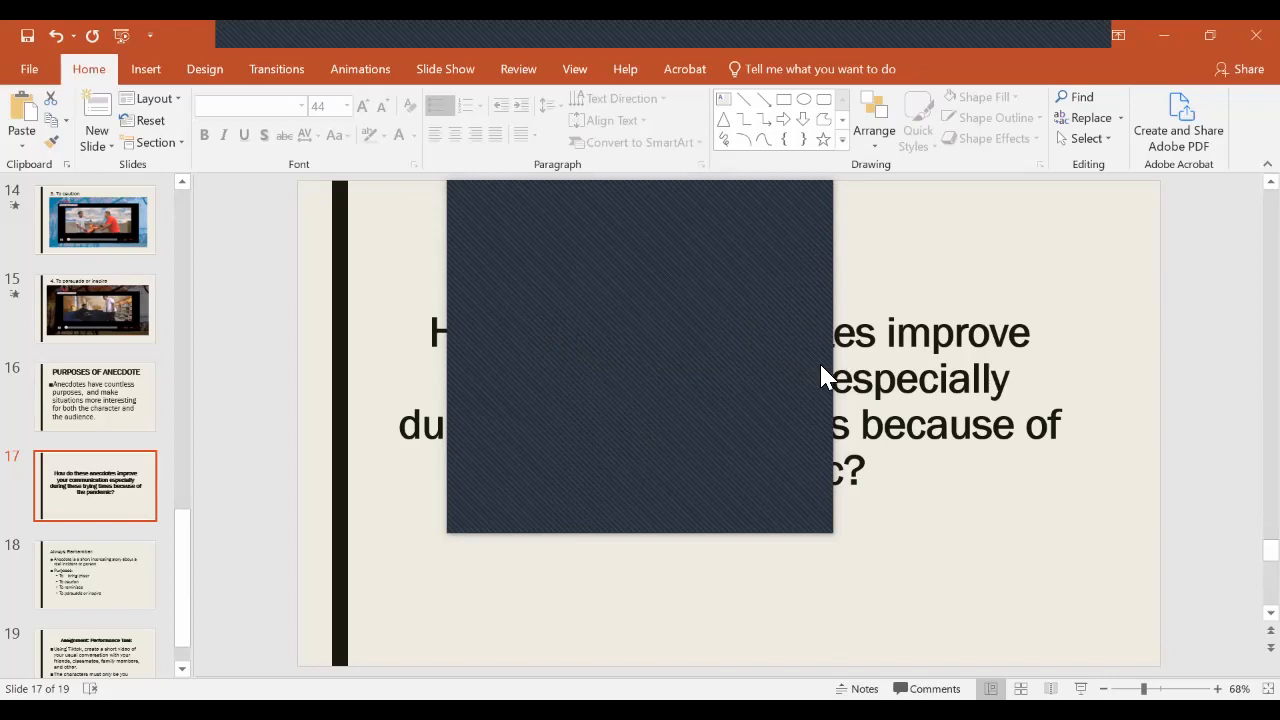
pyautogui.moveTo(824, 392)
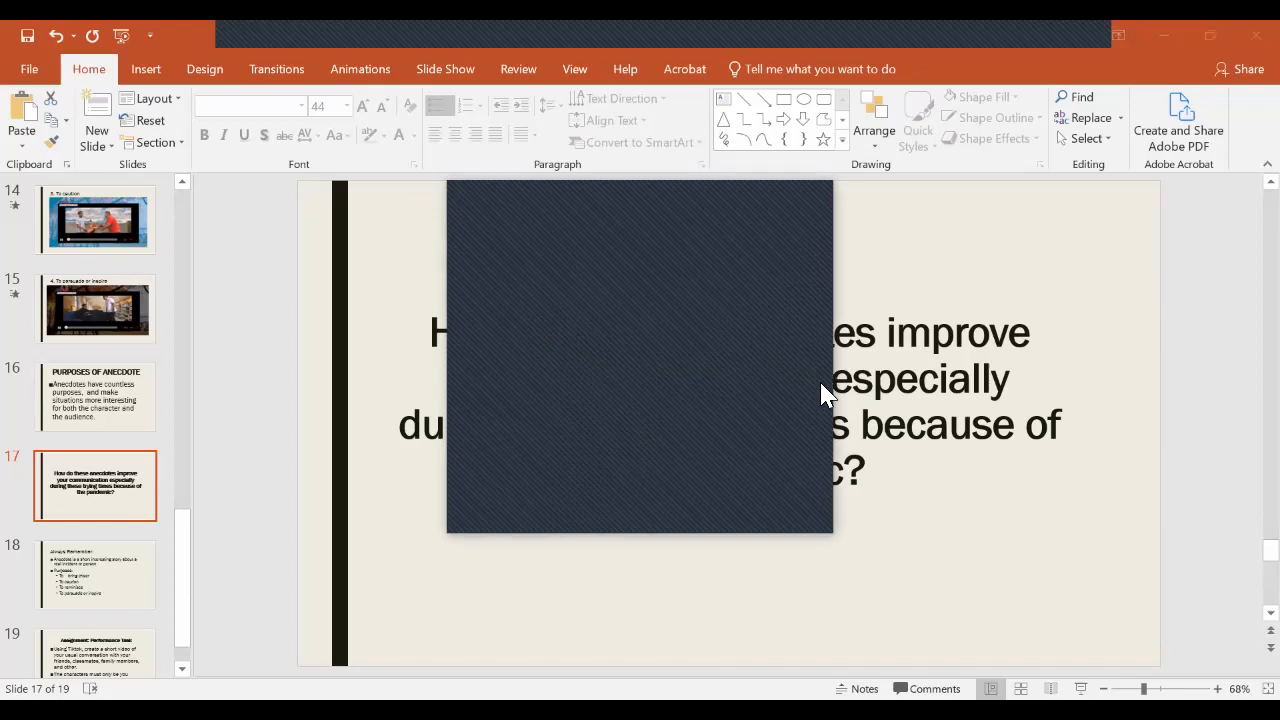
pyautogui.moveTo(818, 412)
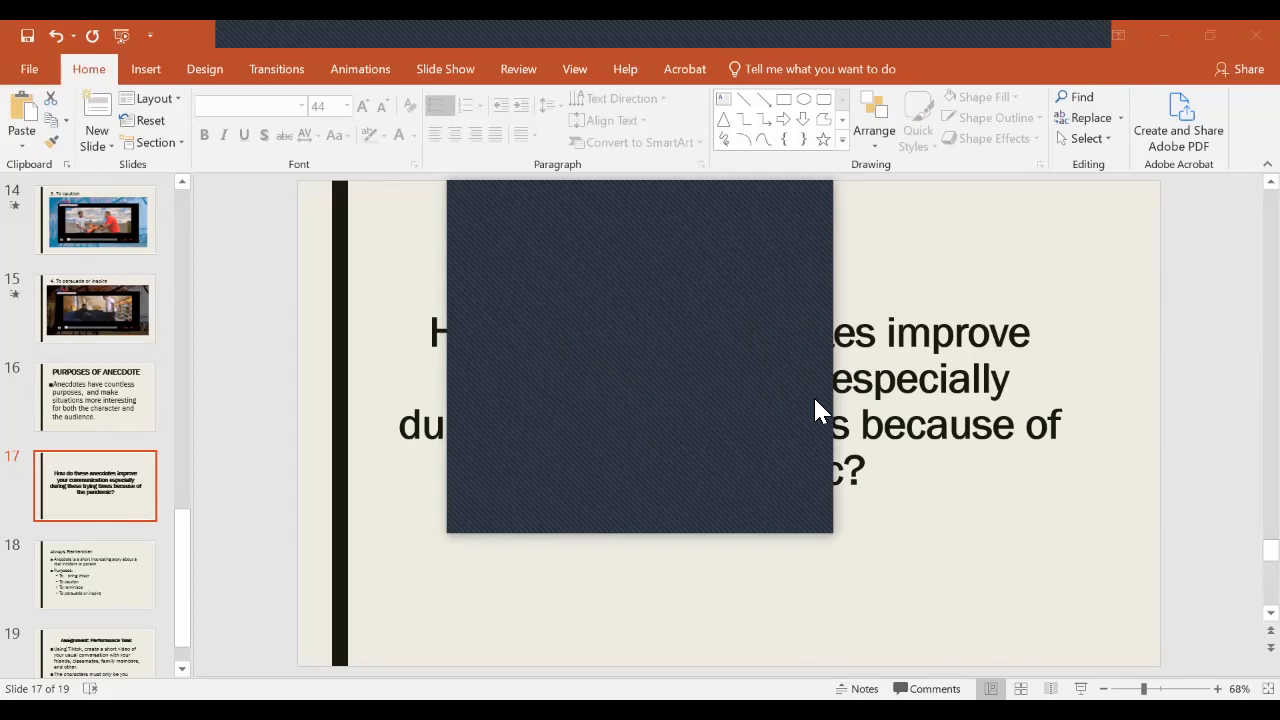
pyautogui.moveTo(824, 440)
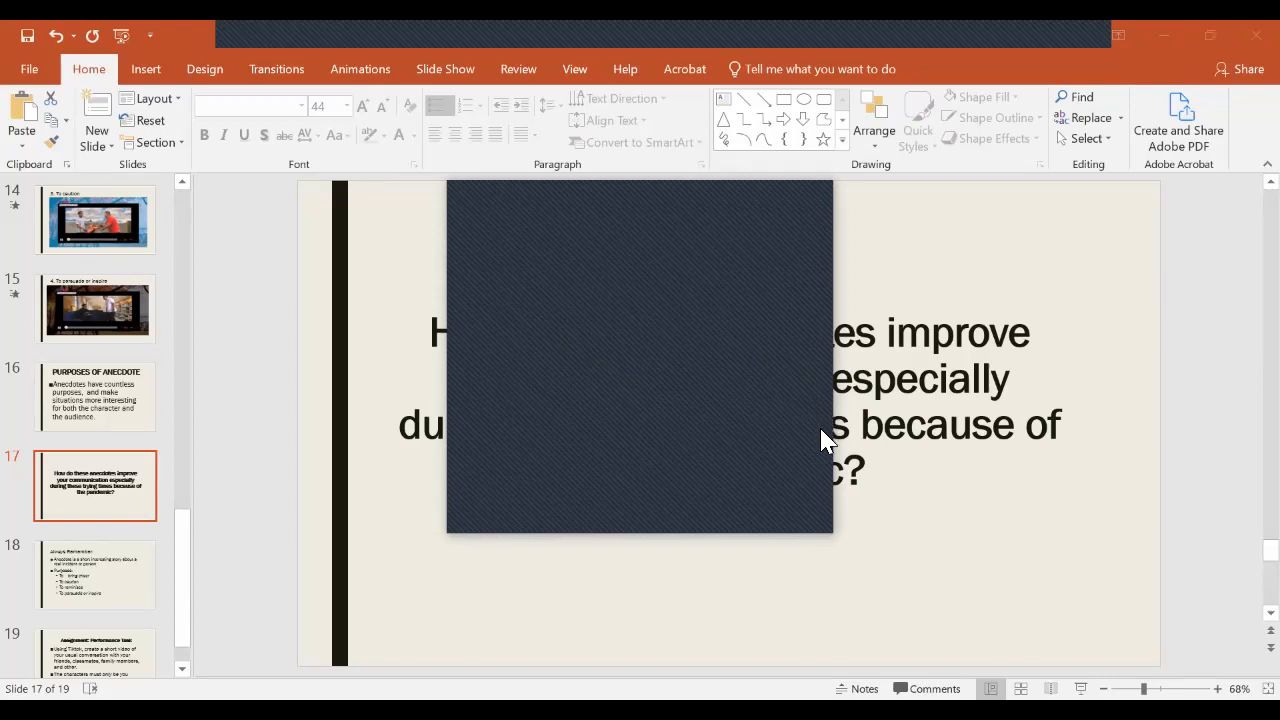
pyautogui.moveTo(540, 472)
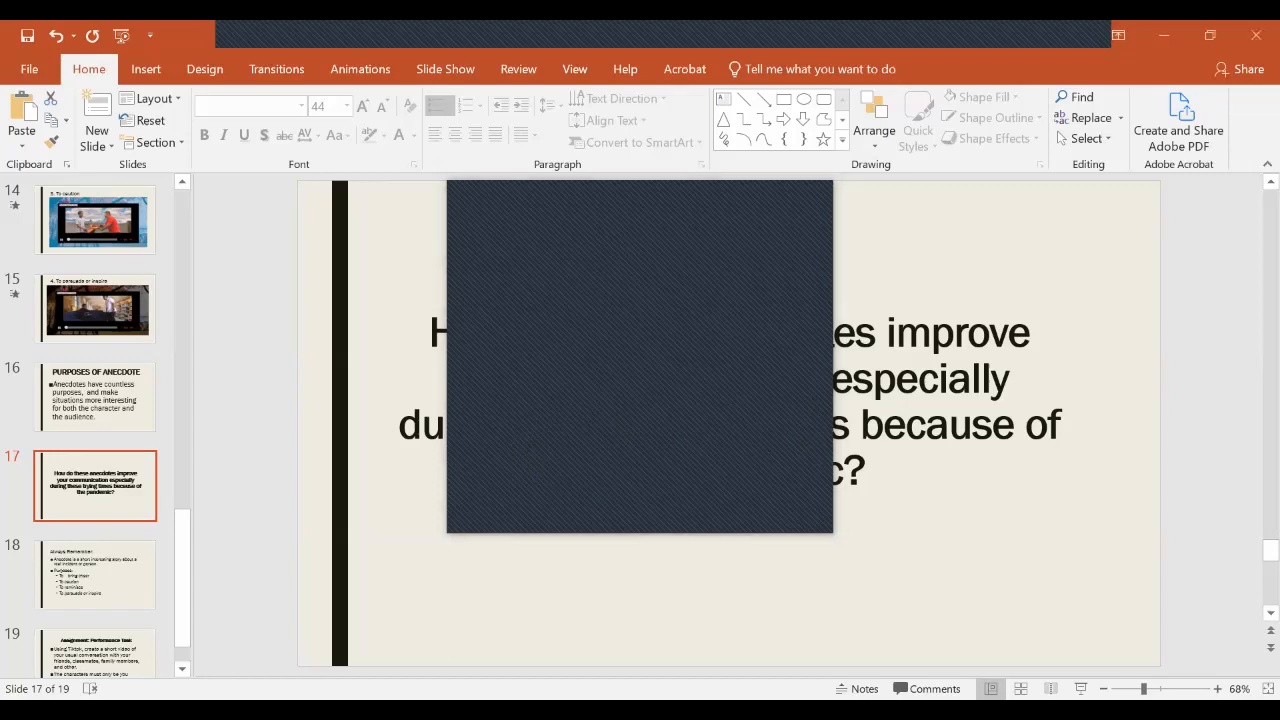
pyautogui.moveTo(822, 212)
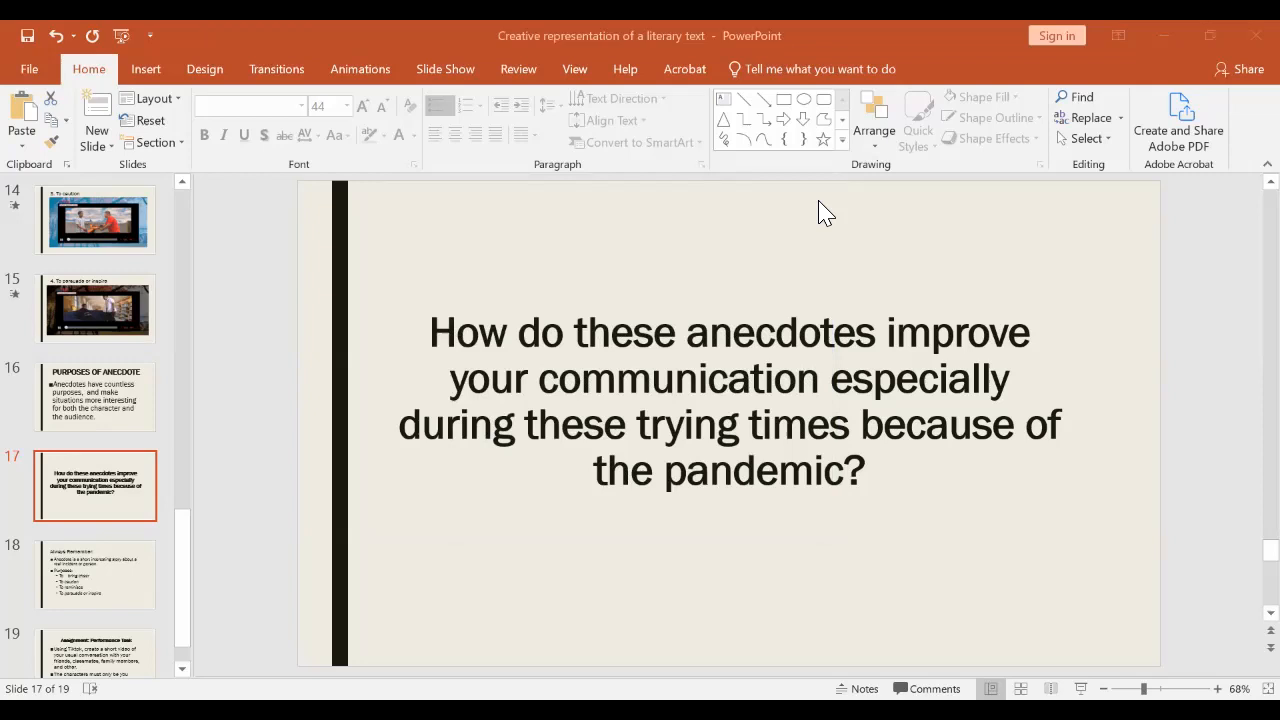
pyautogui.moveTo(724, 216)
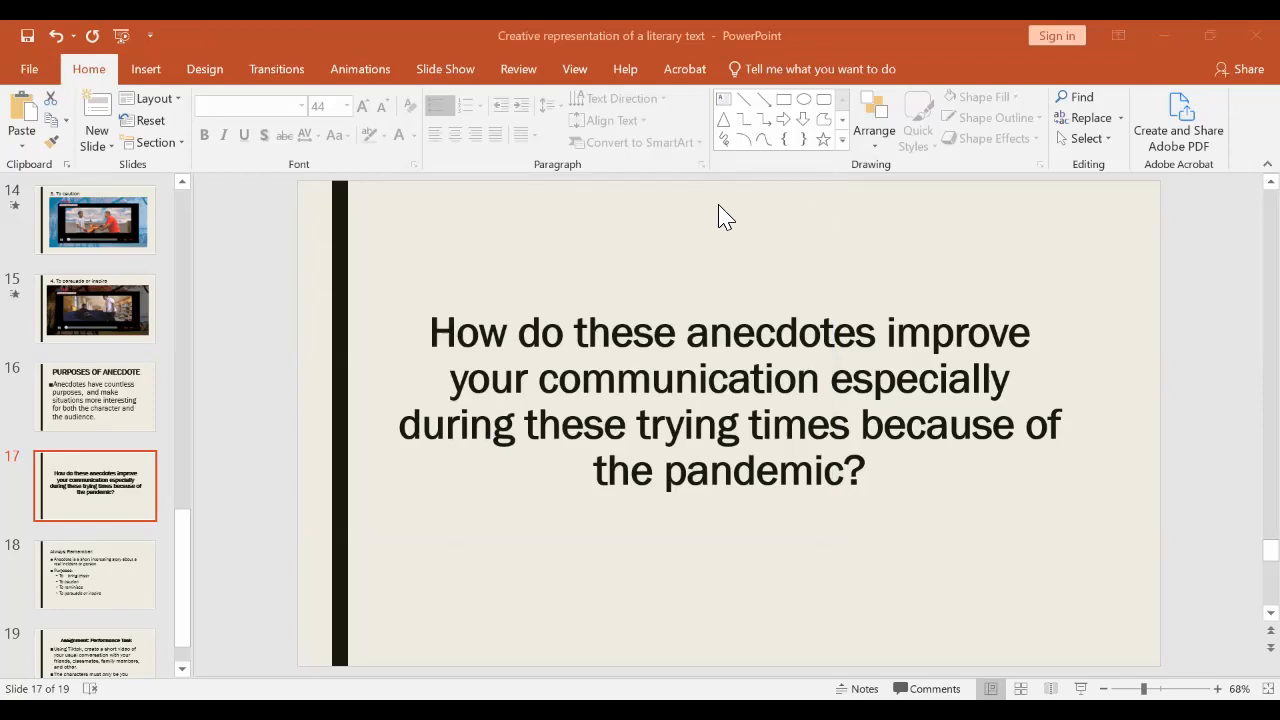
pyautogui.moveTo(596, 60)
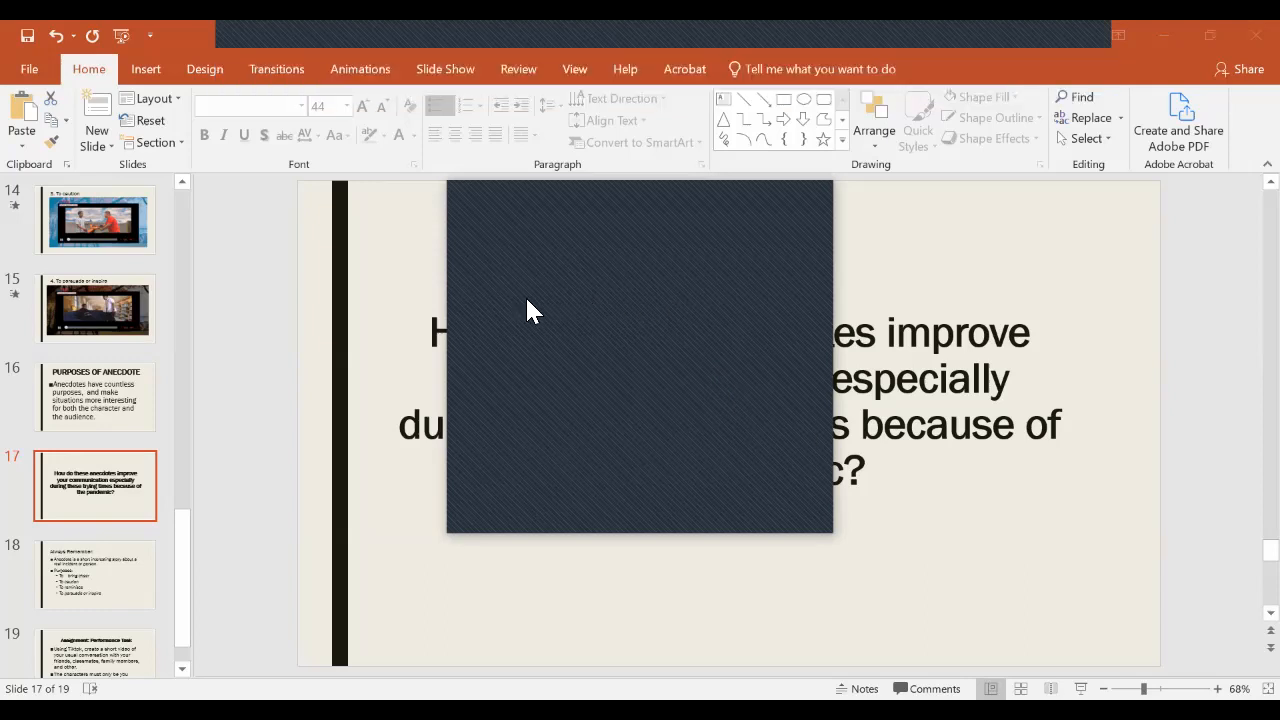
pyautogui.moveTo(420, 304)
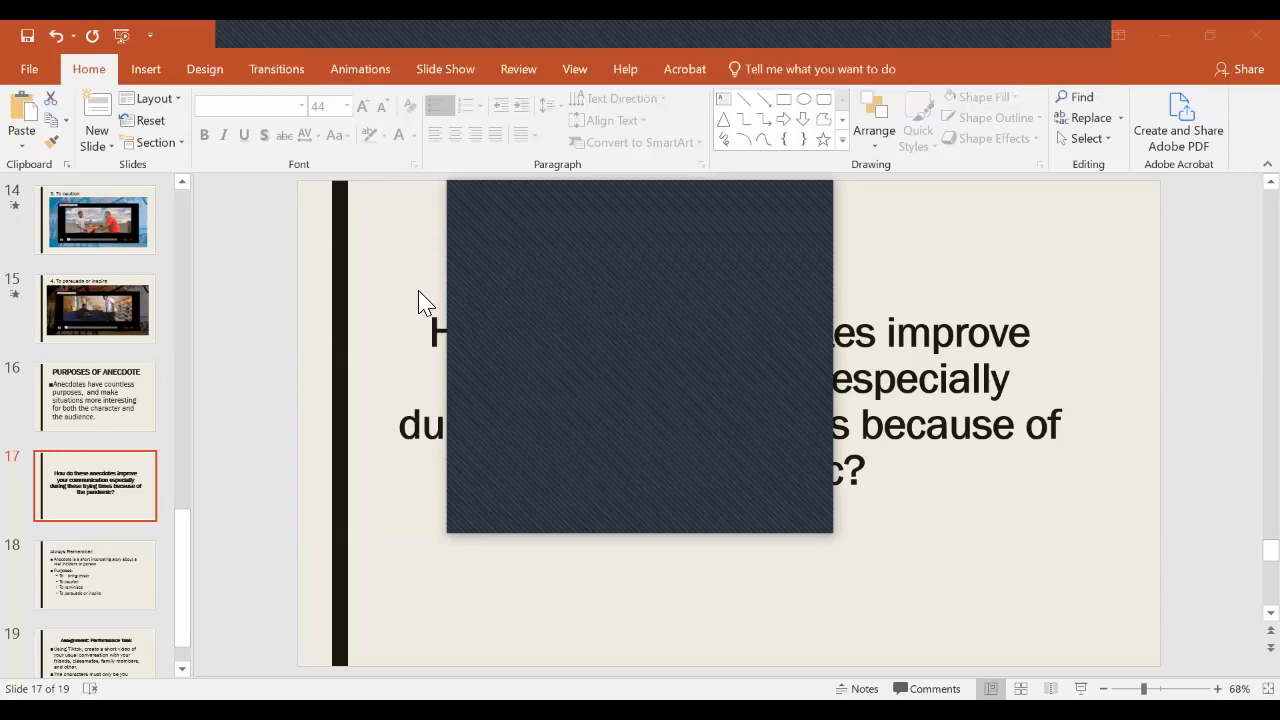
pyautogui.moveTo(378, 304)
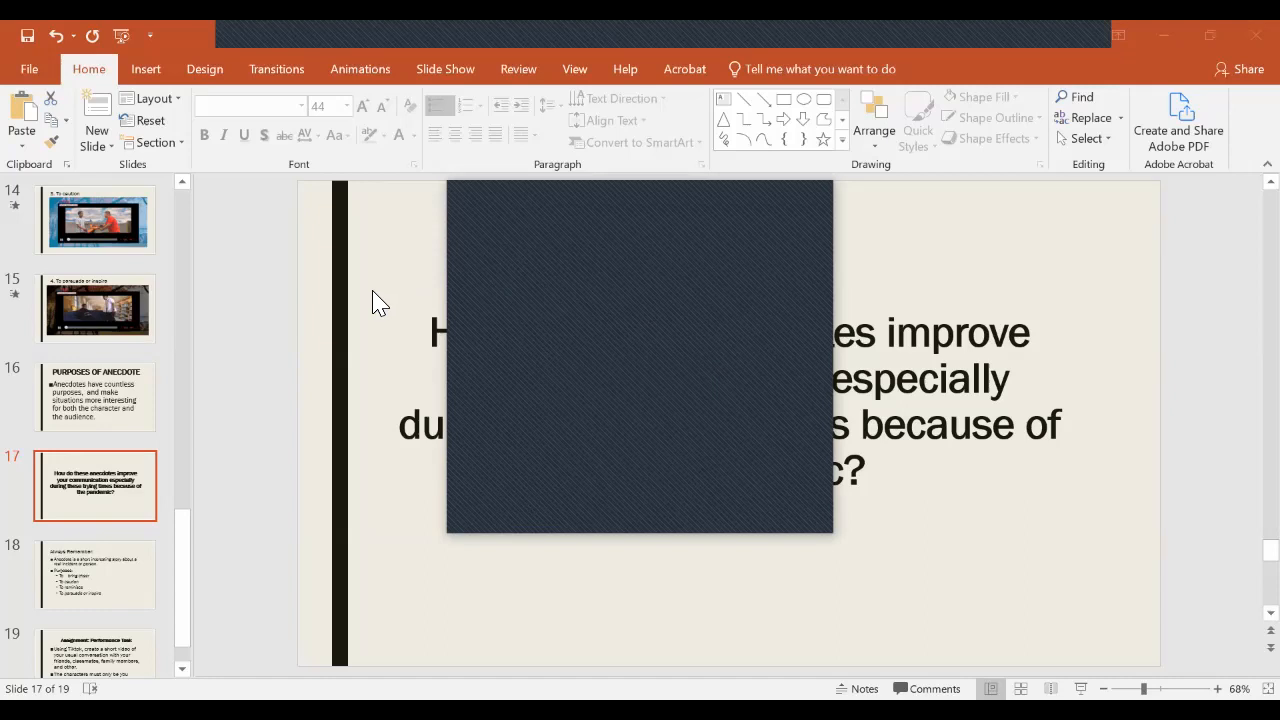
pyautogui.moveTo(824, 432)
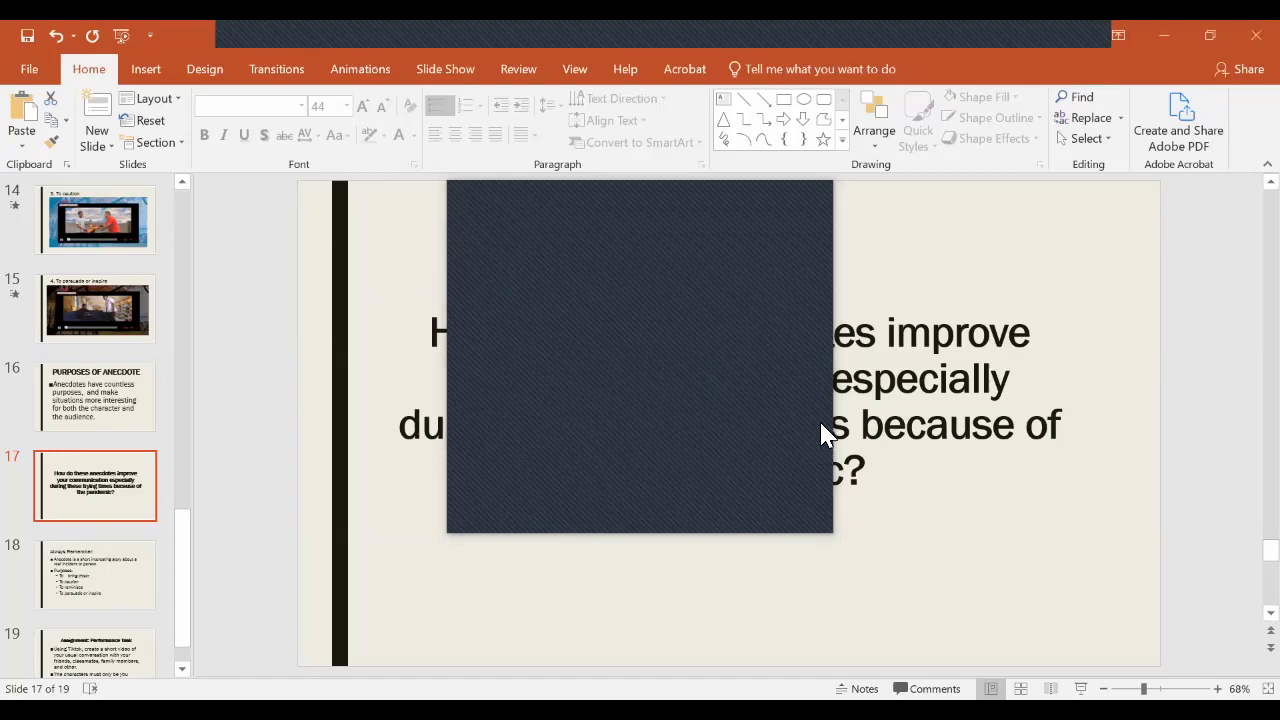
pyautogui.moveTo(824, 392)
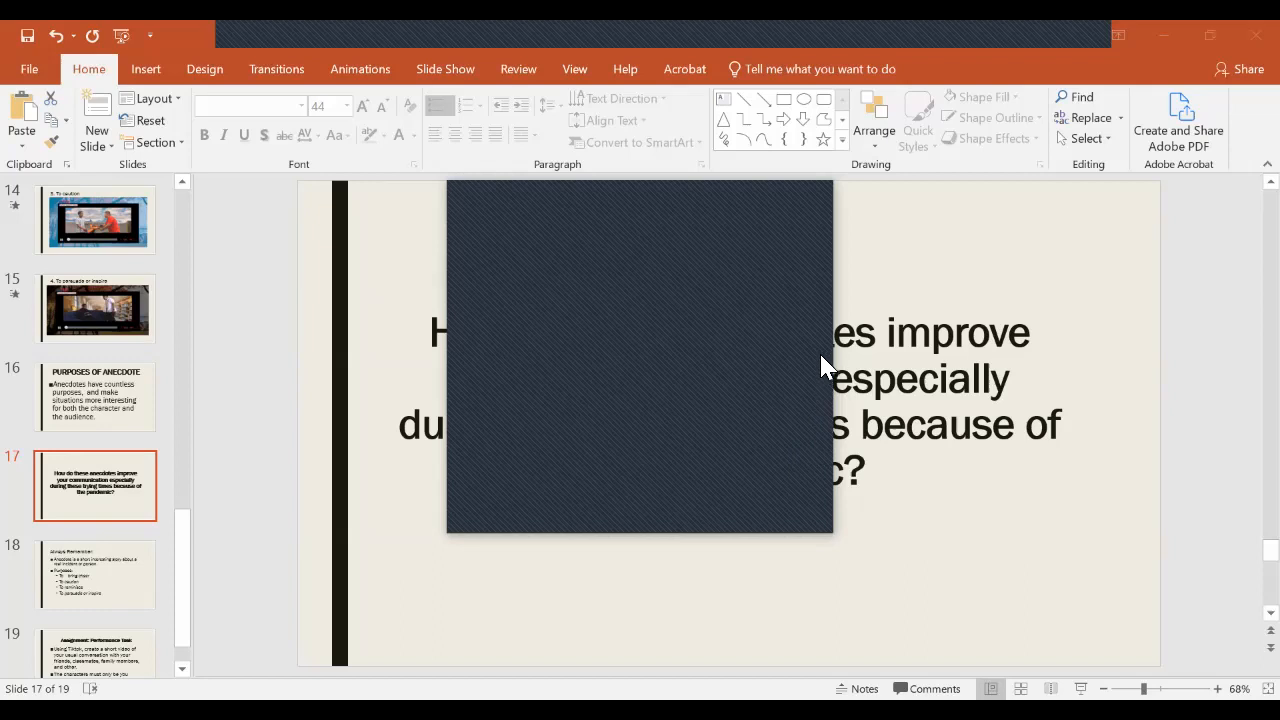
pyautogui.moveTo(824, 388)
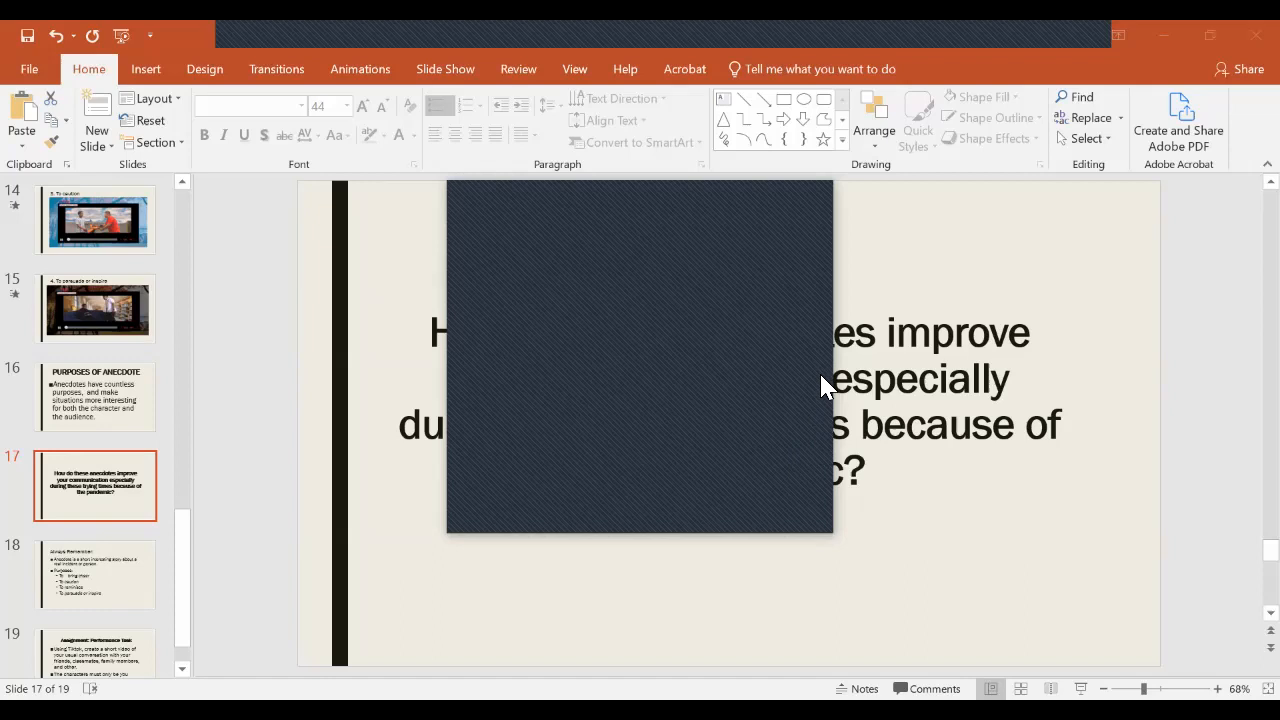
pyautogui.moveTo(528, 420)
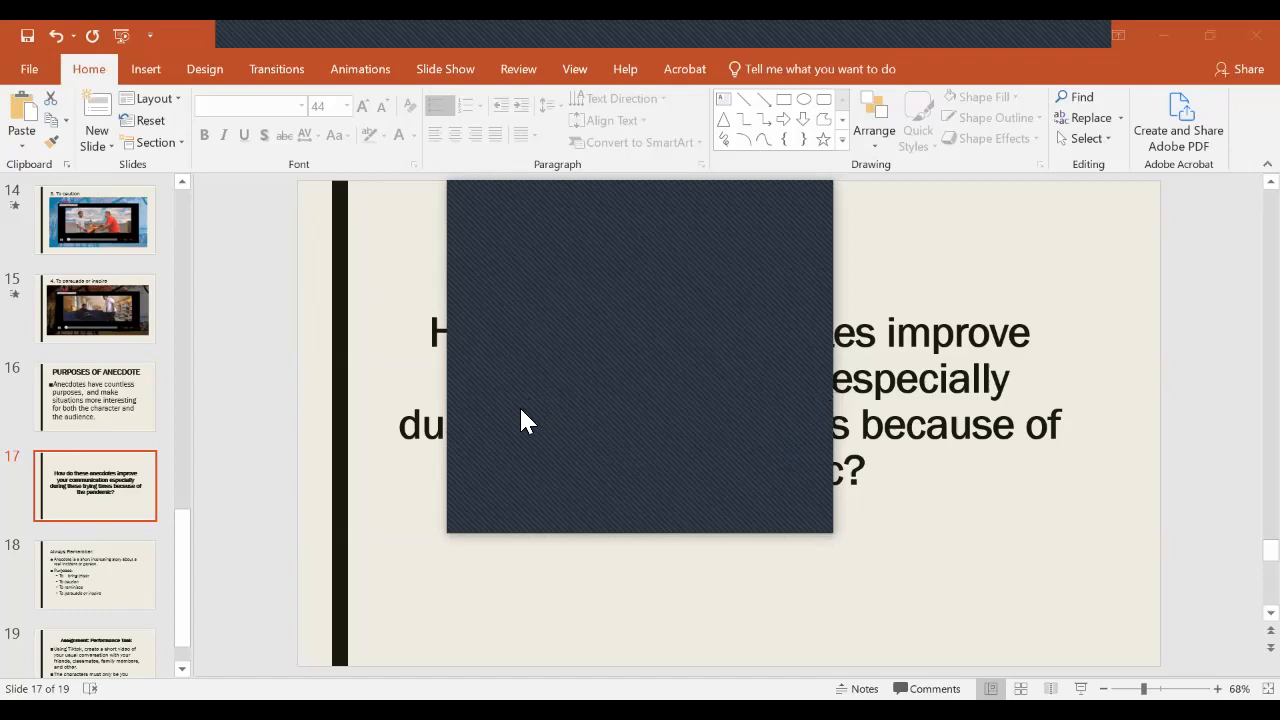
pyautogui.moveTo(762, 268)
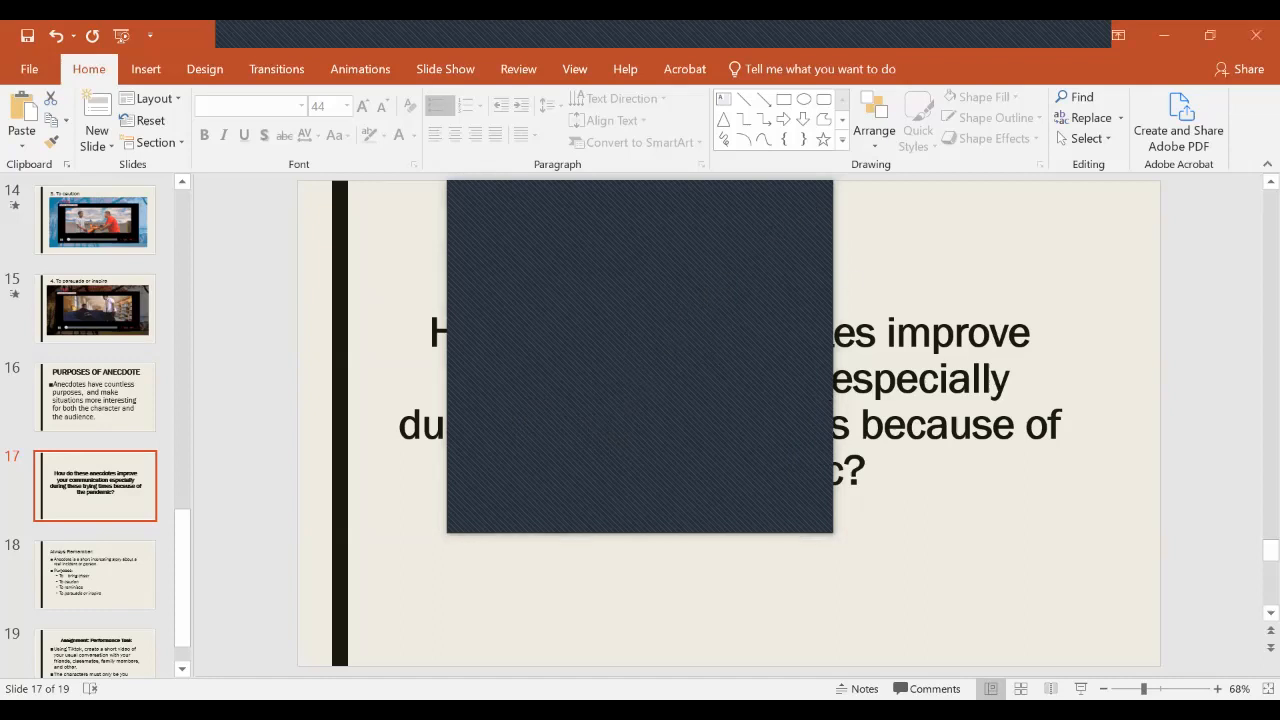
pyautogui.moveTo(656, 50)
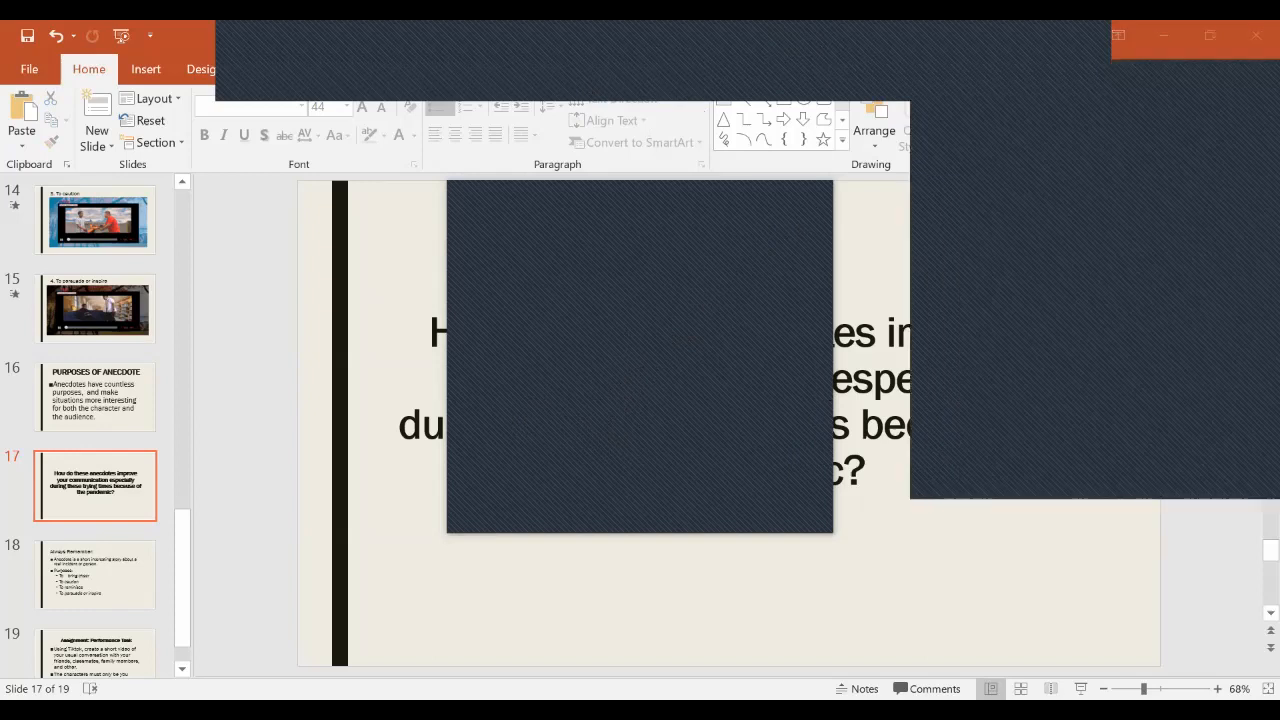
pyautogui.moveTo(824, 160)
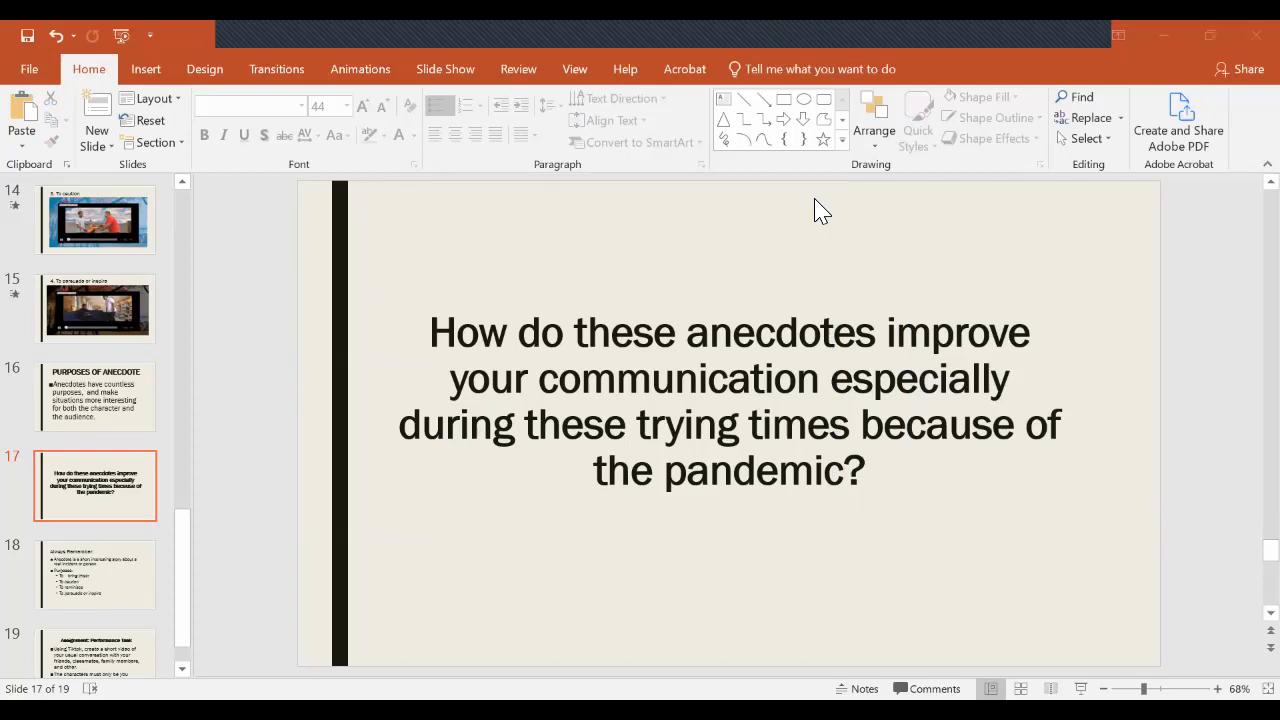
pyautogui.moveTo(728, 332)
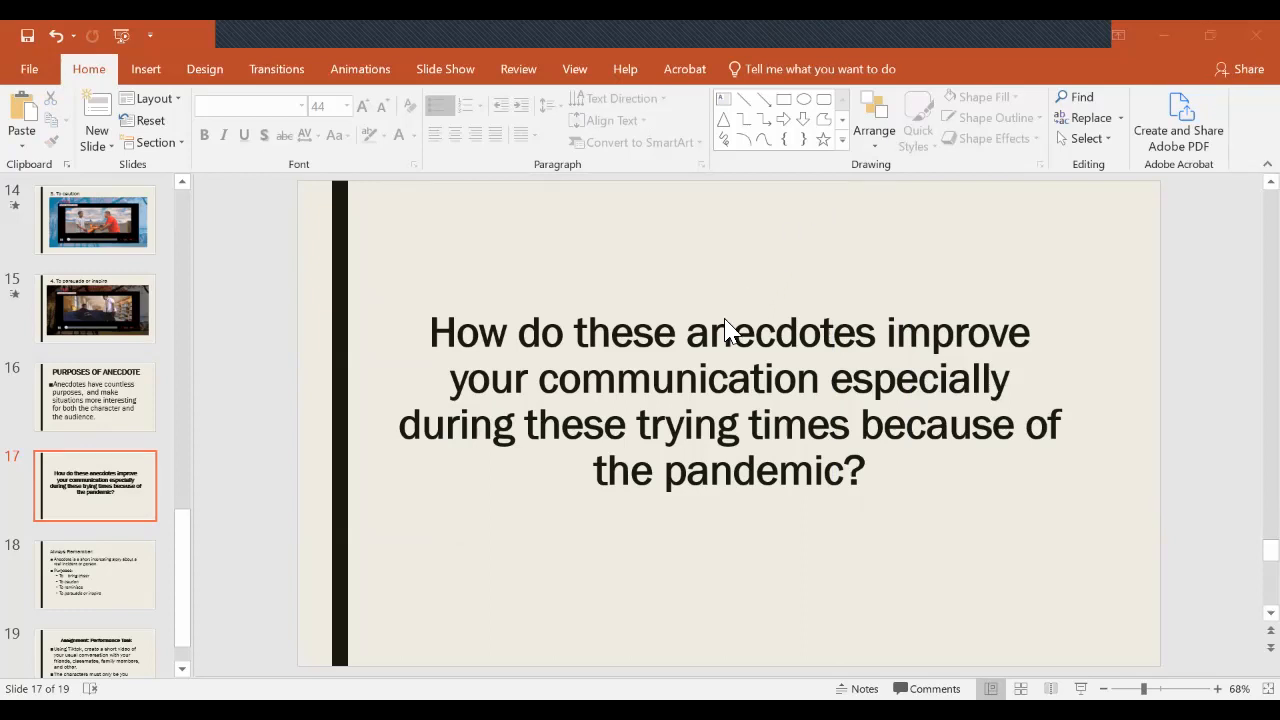
pyautogui.moveTo(700, 384)
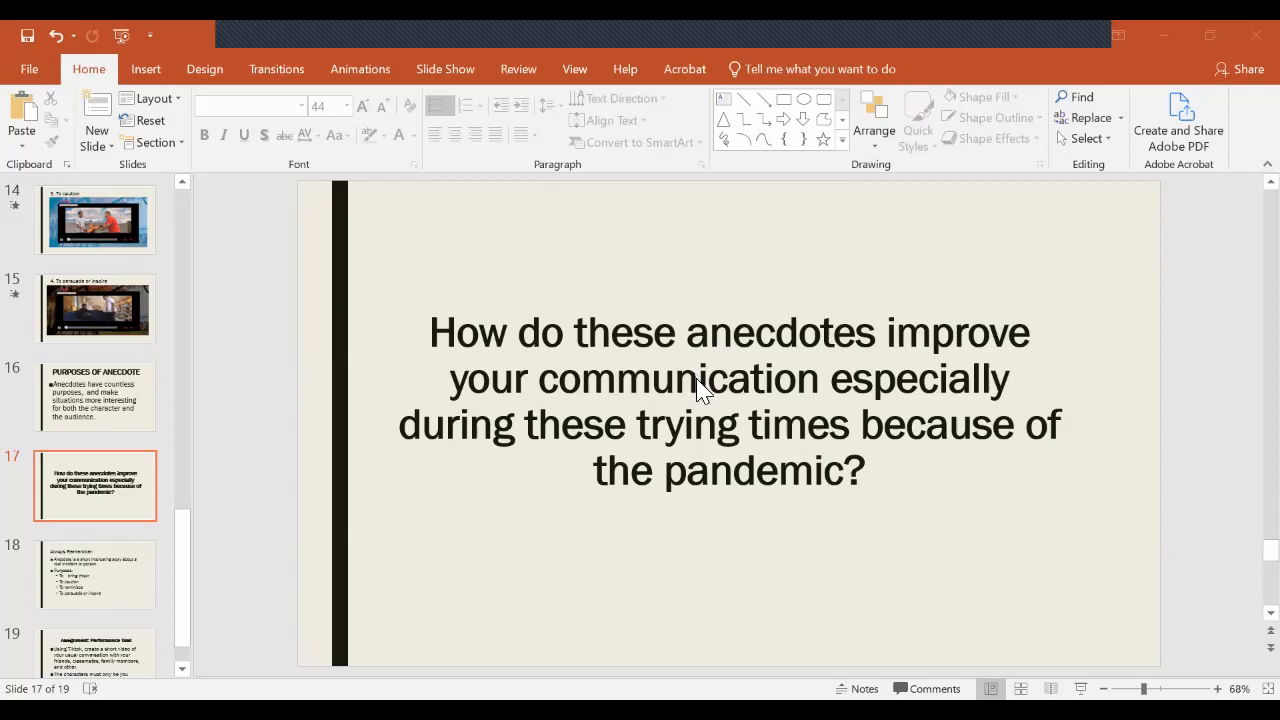
pyautogui.moveTo(704, 390)
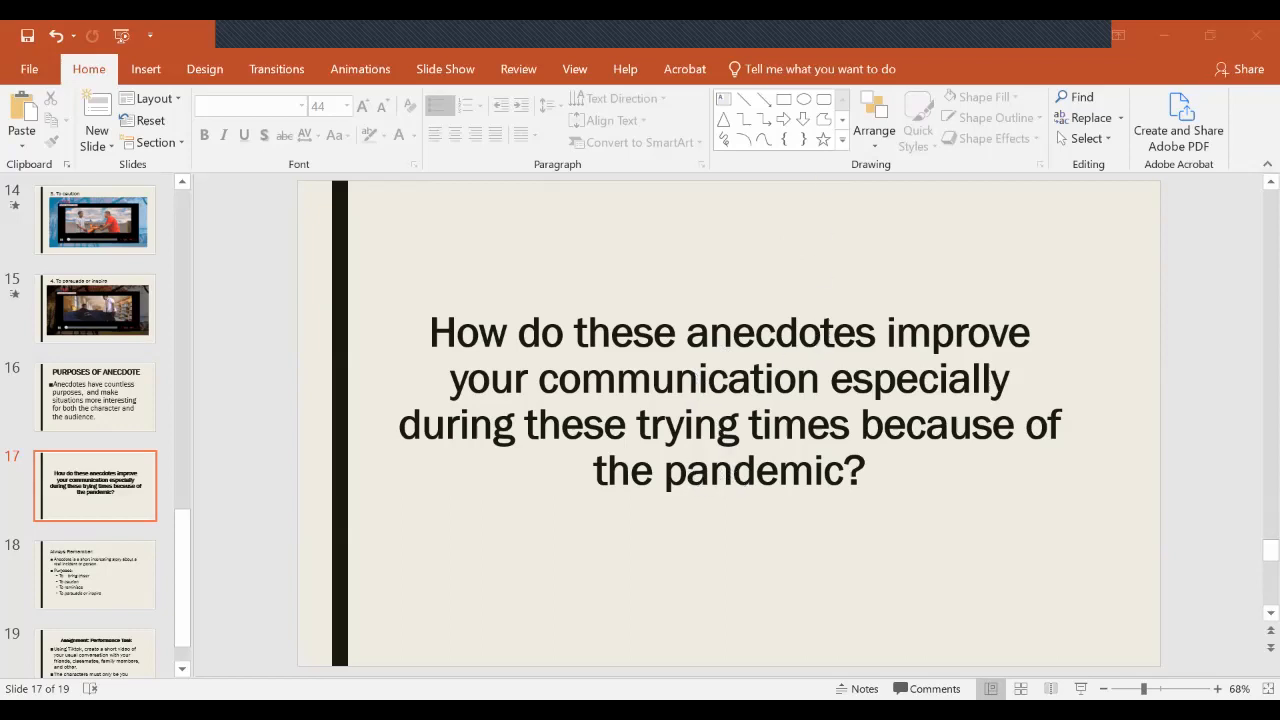
pyautogui.moveTo(824, 44)
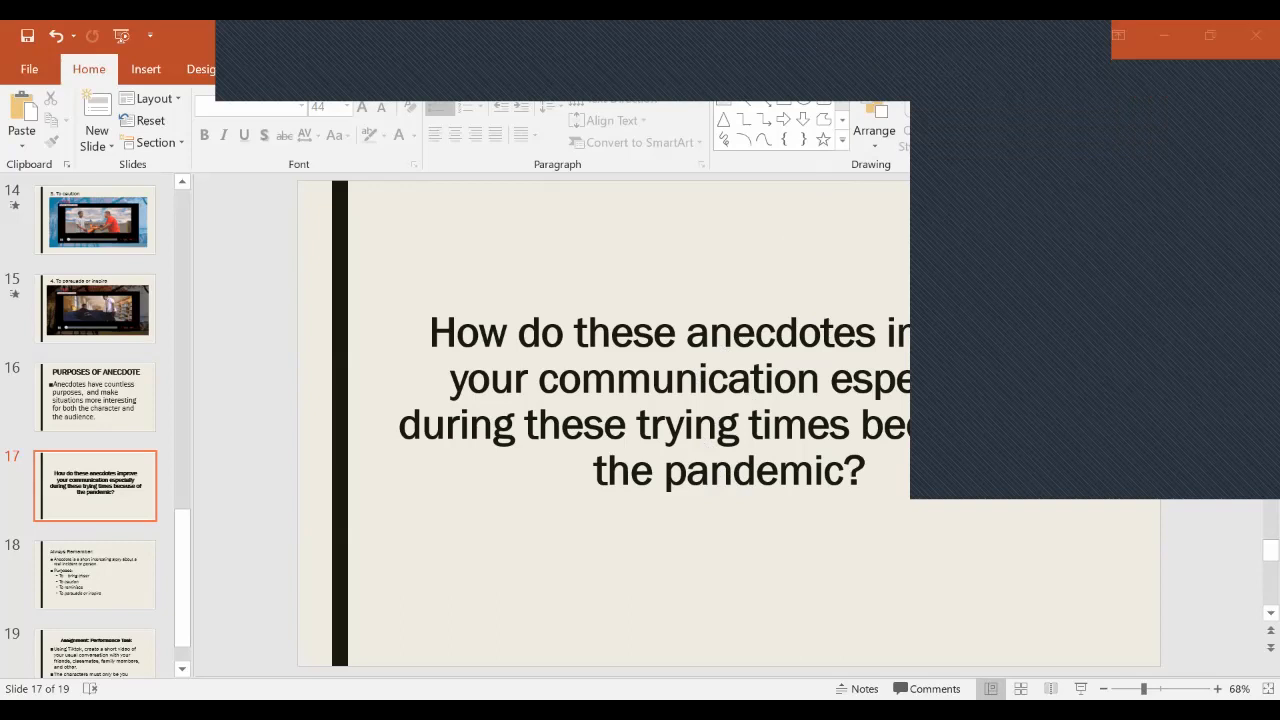
pyautogui.moveTo(824, 220)
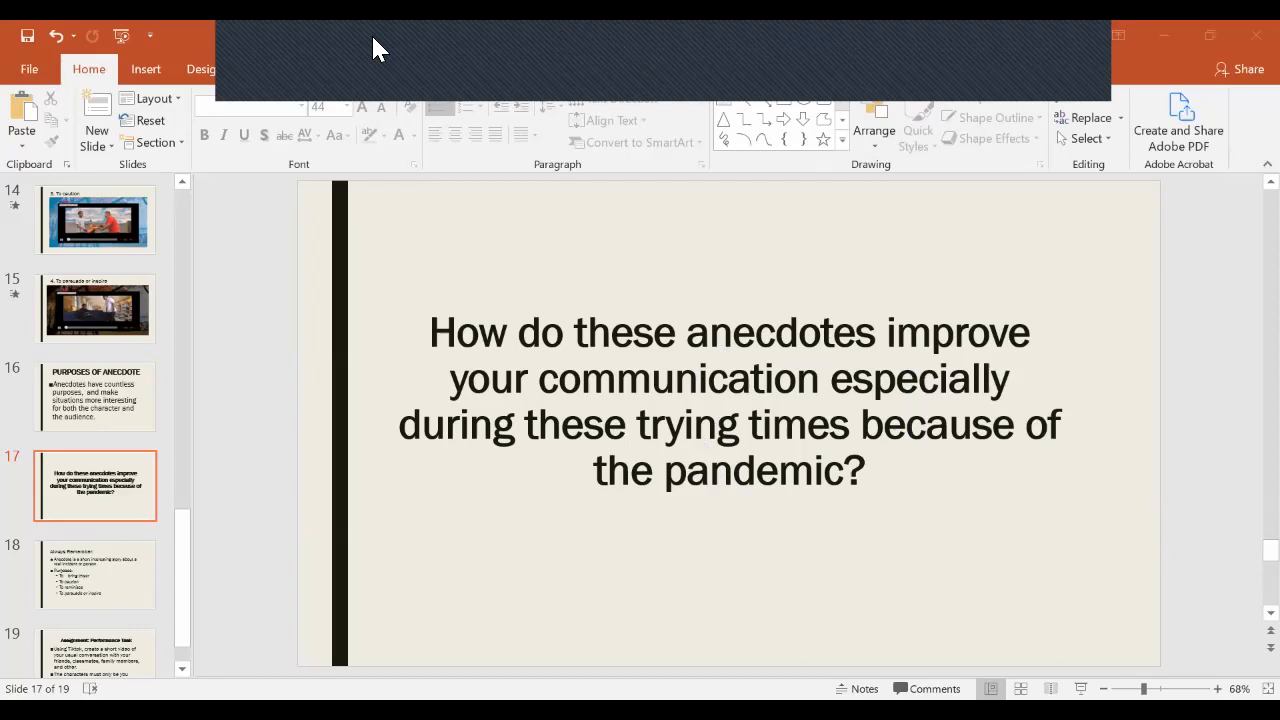
pyautogui.moveTo(400, 62)
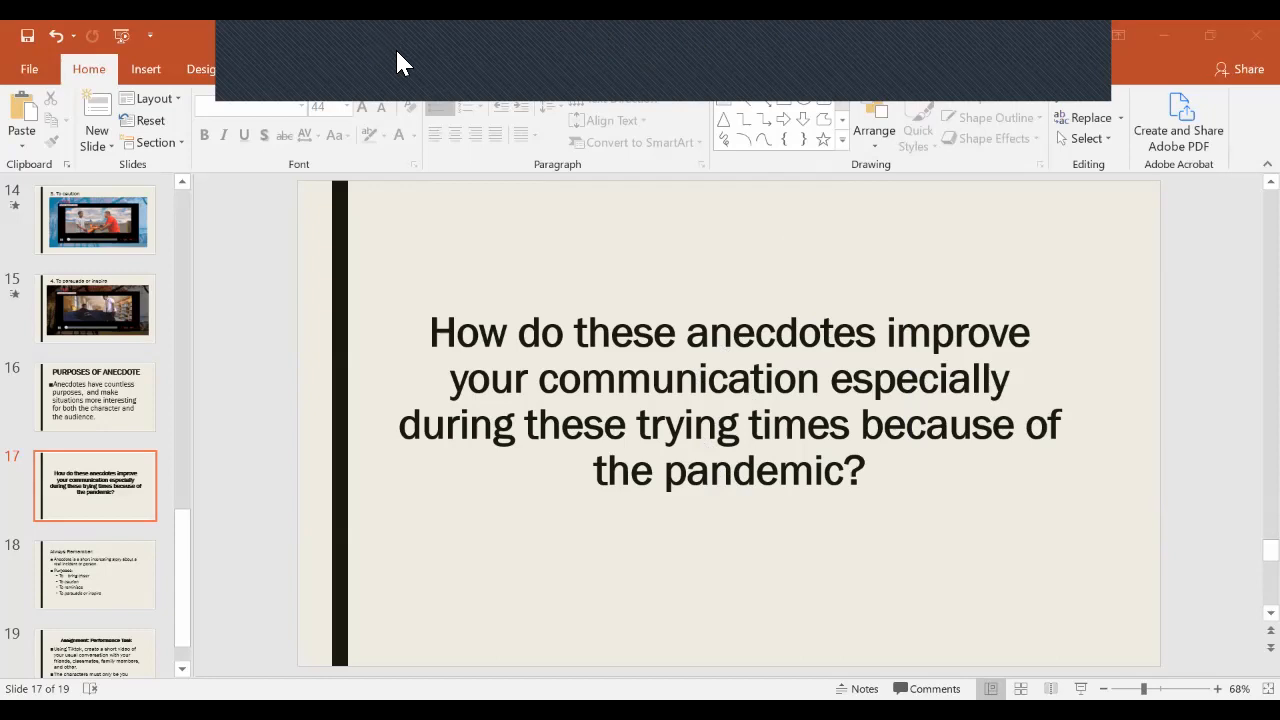
pyautogui.moveTo(744, 82)
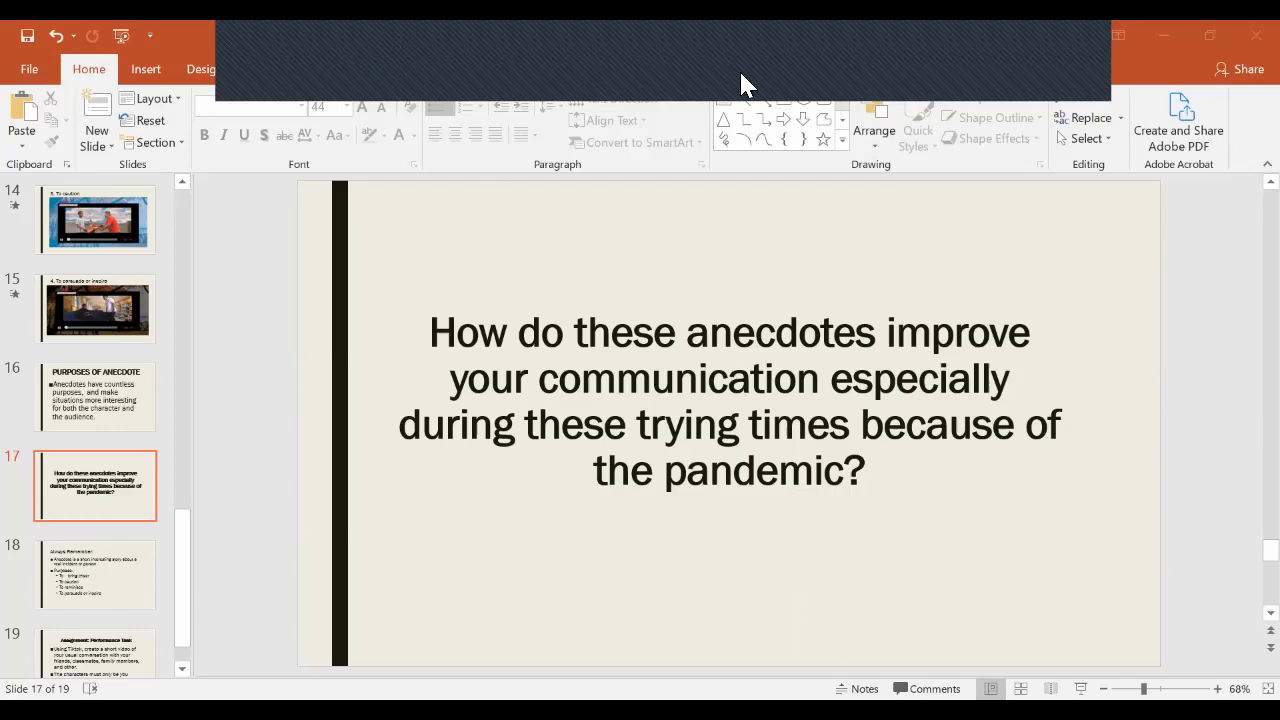
pyautogui.moveTo(792, 78)
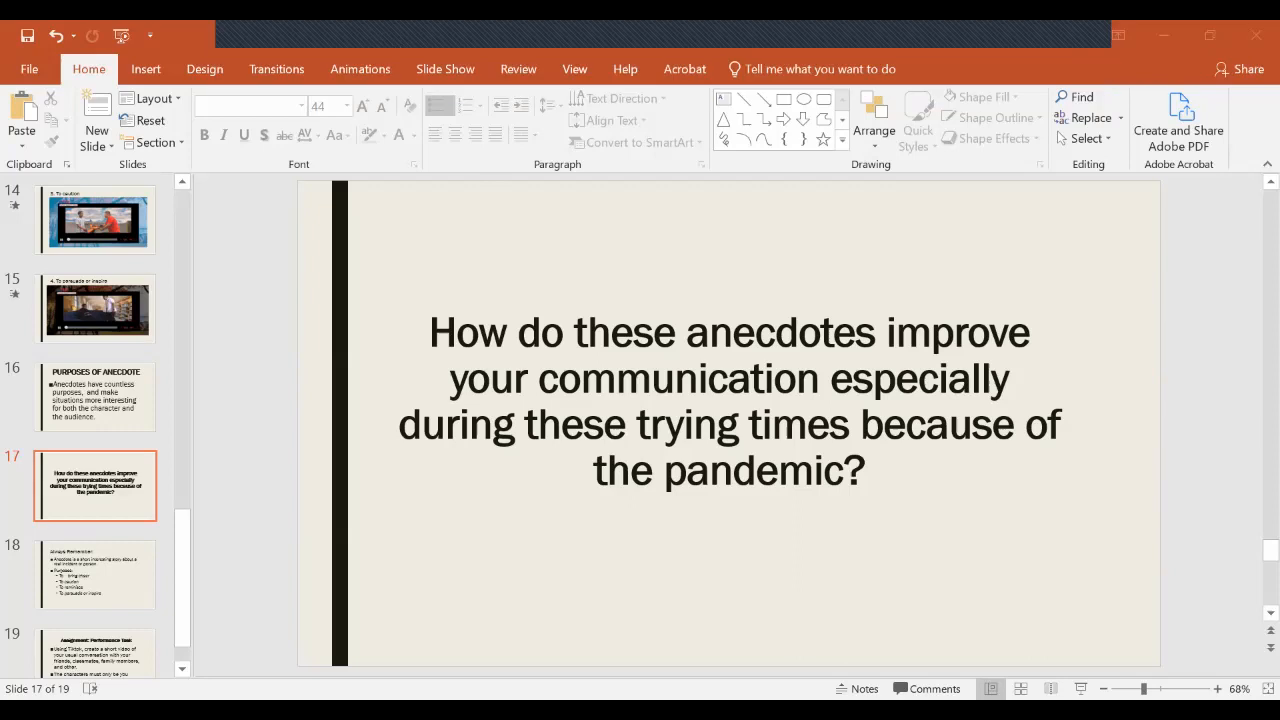
pyautogui.moveTo(644, 470)
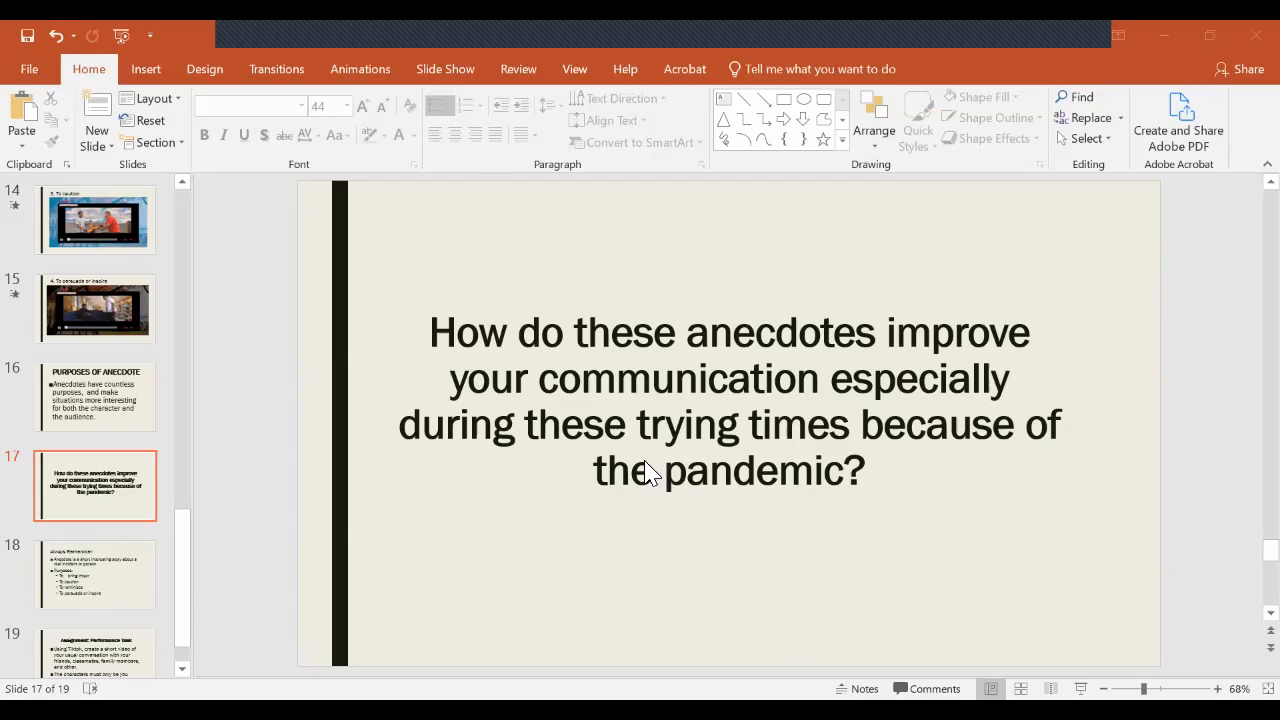
pyautogui.moveTo(650, 472)
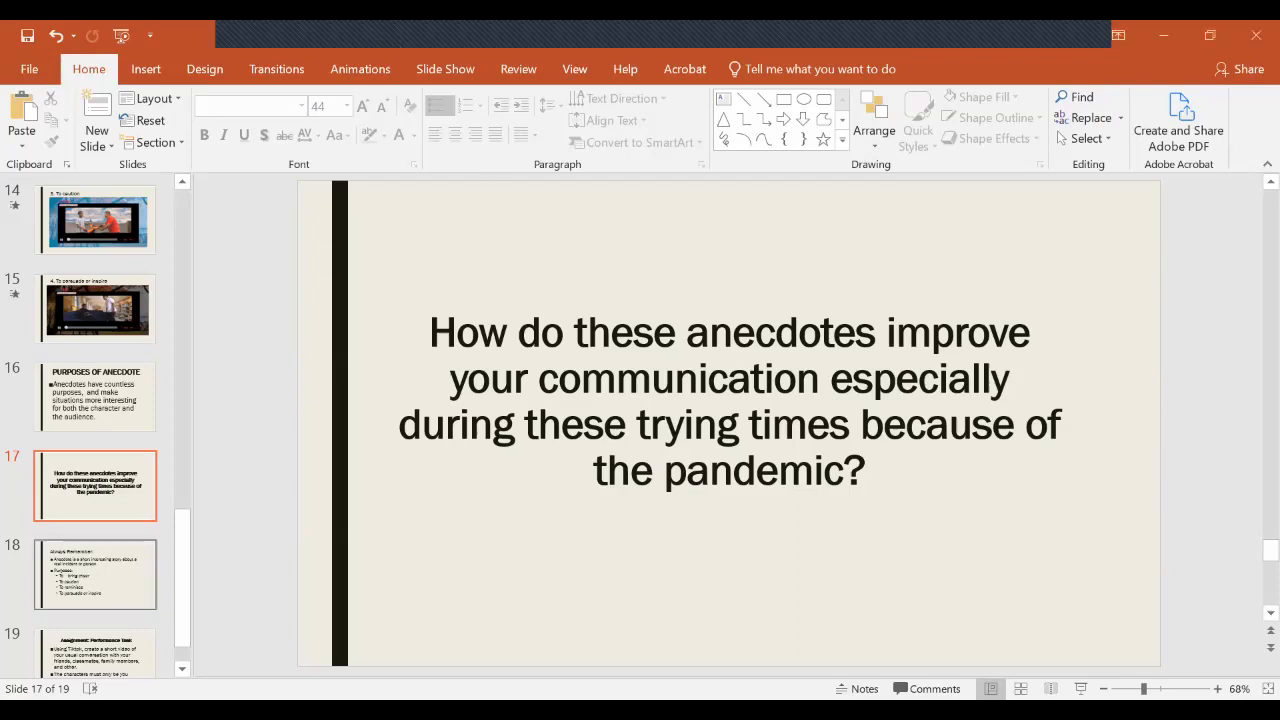
# Show slide 18, Always Remember, recapping the anecdote definition and its four purposes
pyautogui.click(96, 572)
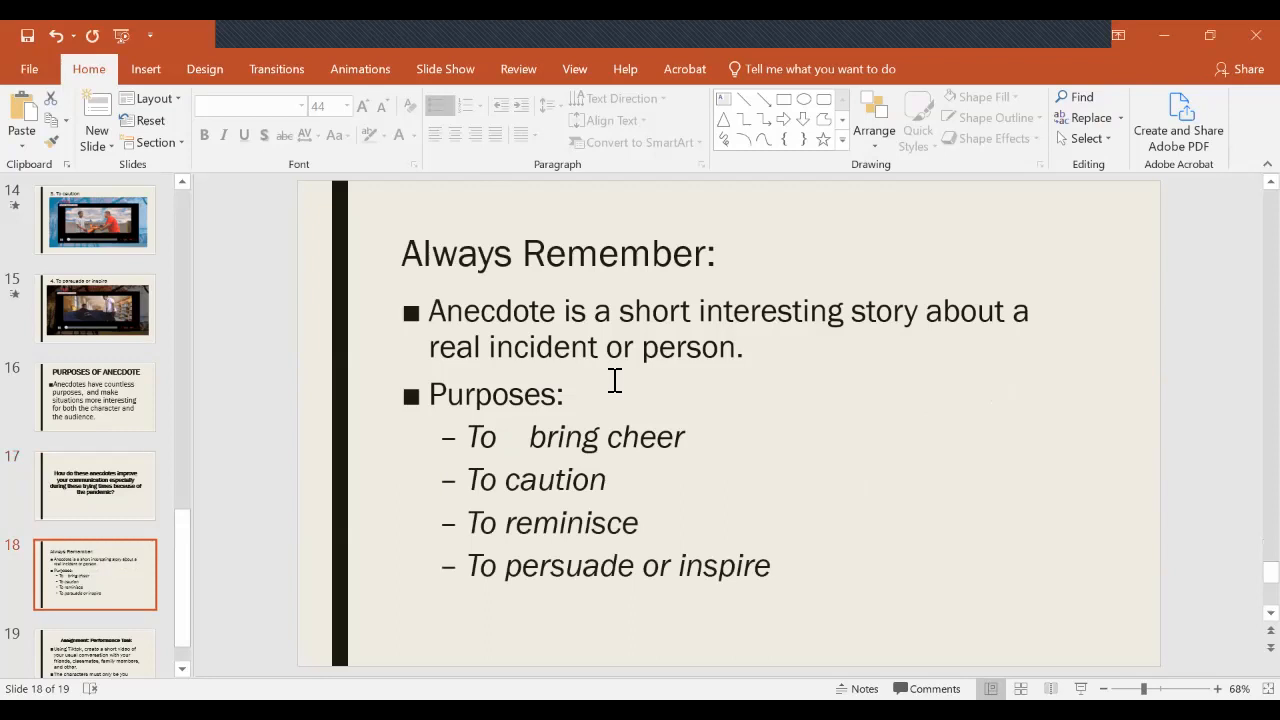
pyautogui.moveTo(528, 446)
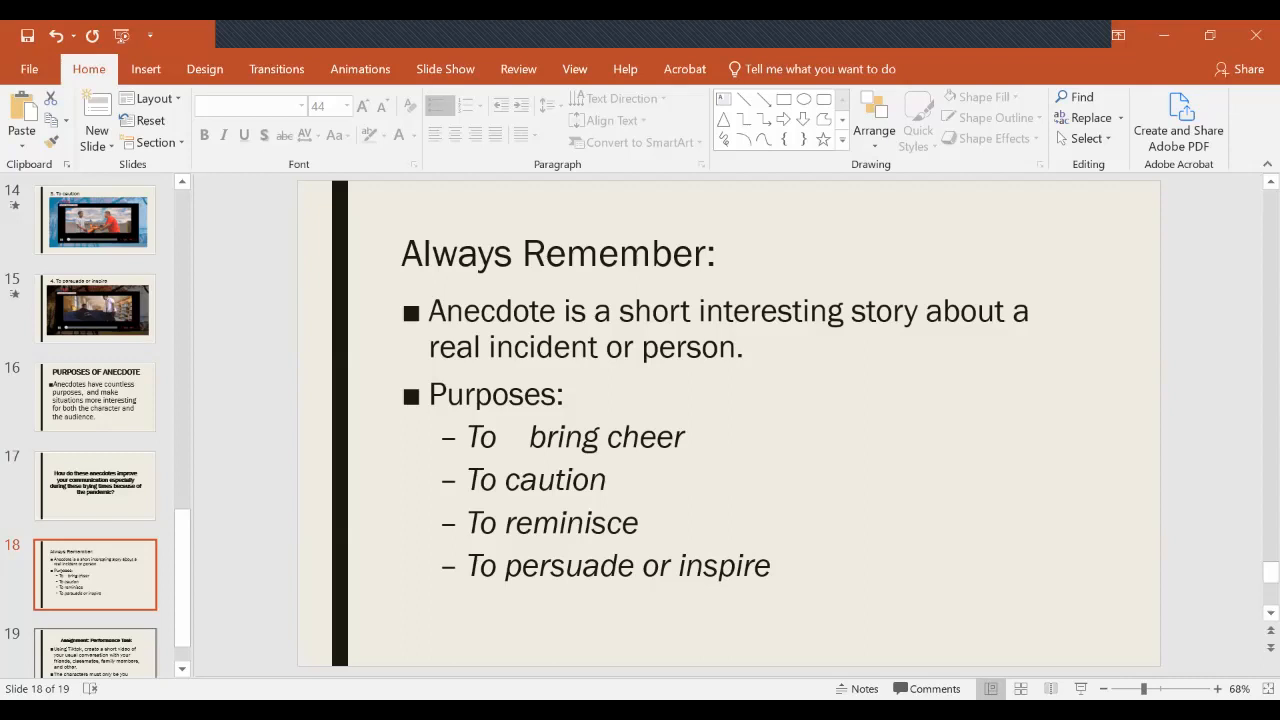
# Show slide 19, Assignment: Performance Task, the solo TikTok everyday-conversation video
pyautogui.click(96, 656)
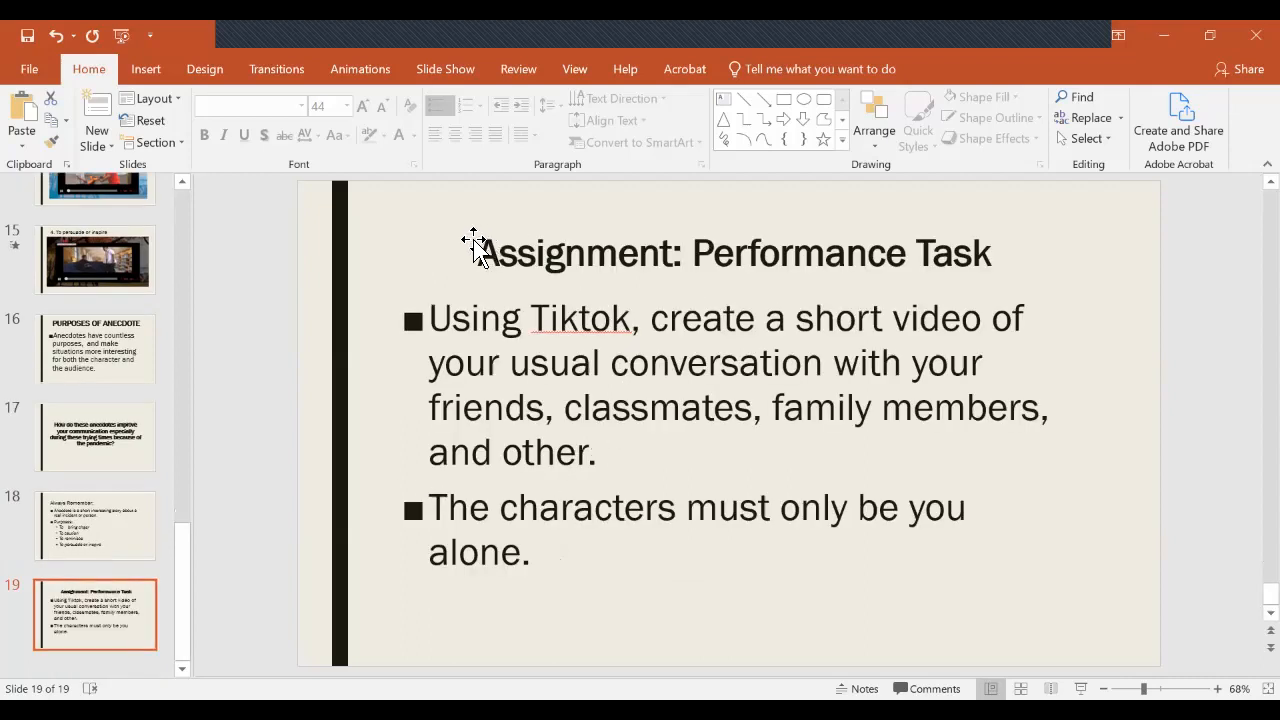
pyautogui.moveTo(456, 262)
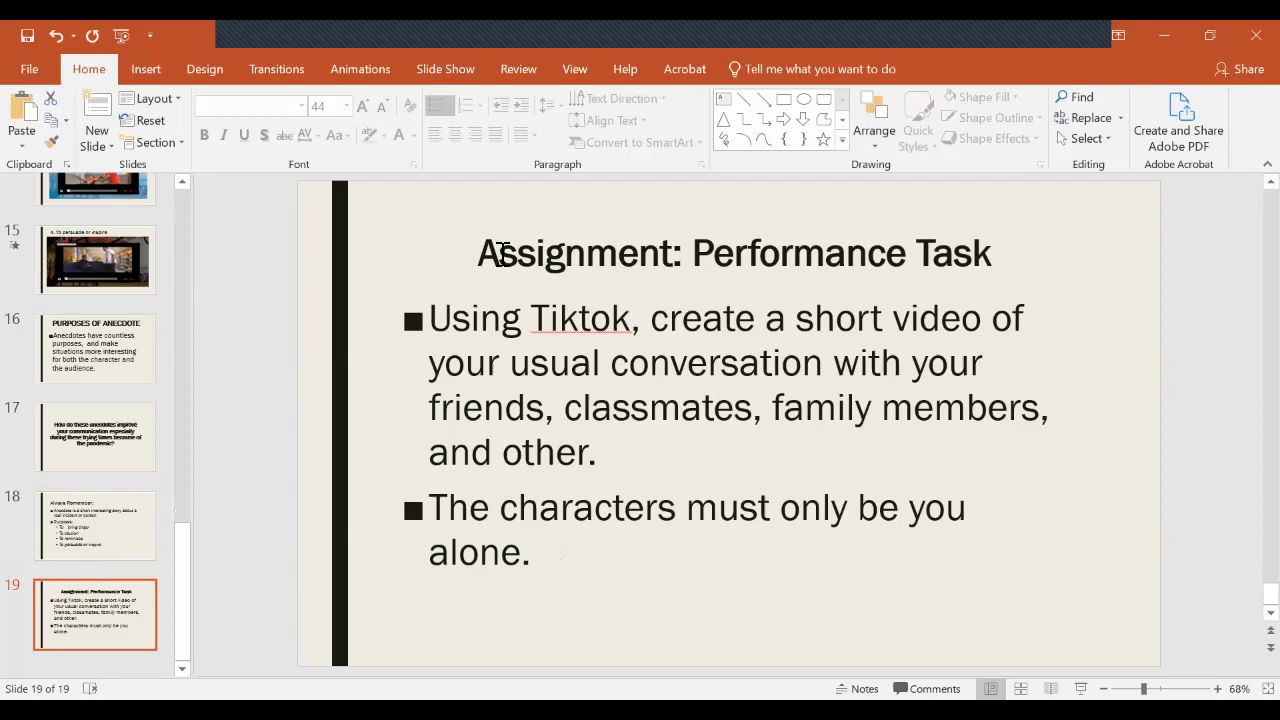
pyautogui.moveTo(516, 452)
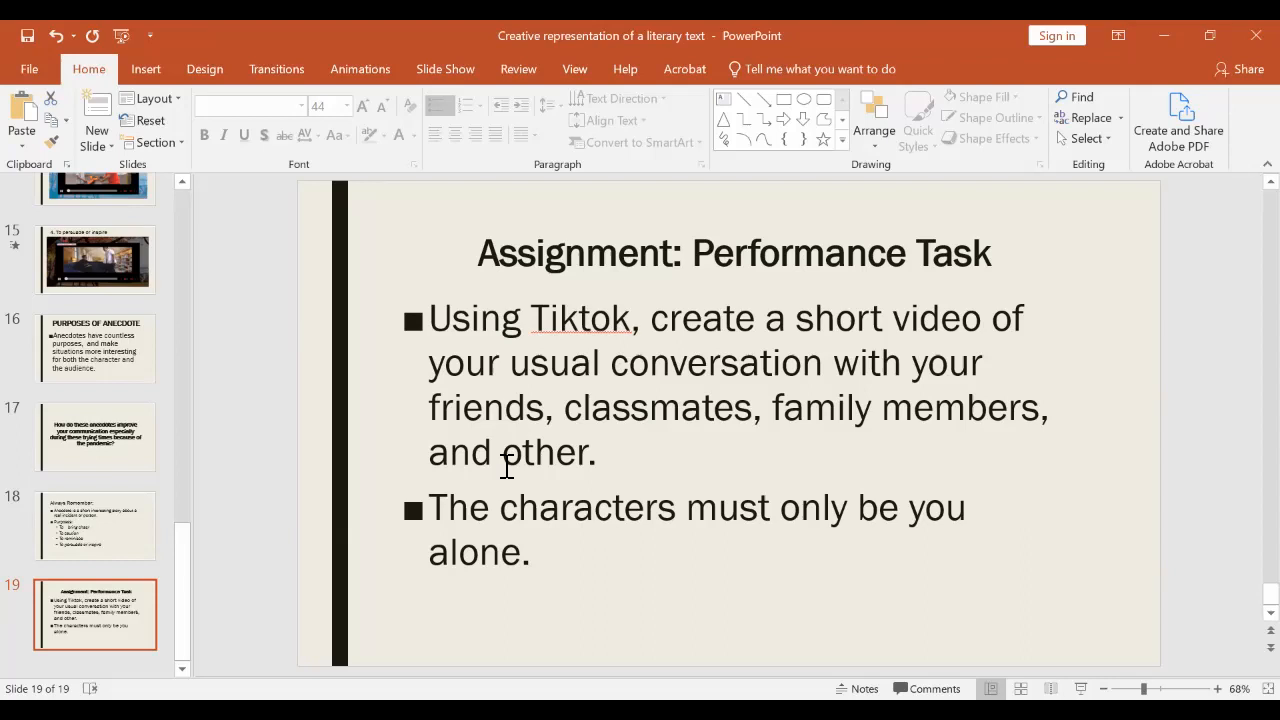
pyautogui.moveTo(708, 30)
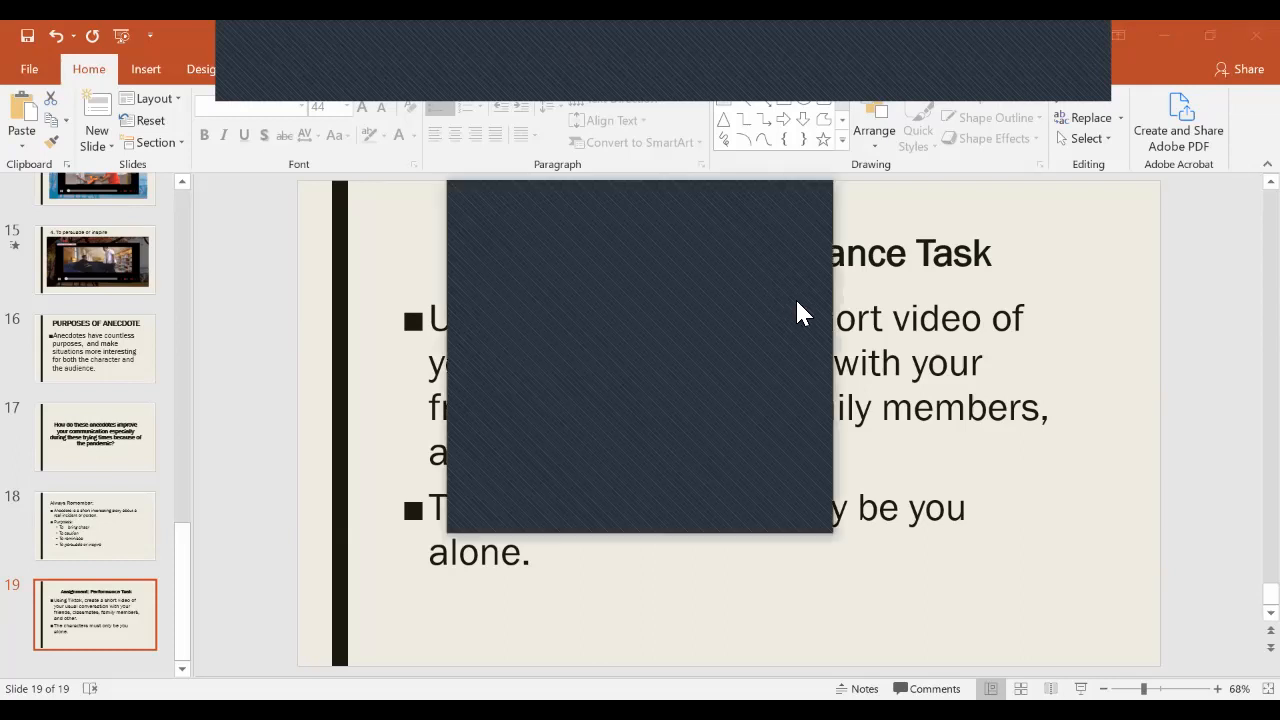
pyautogui.moveTo(824, 390)
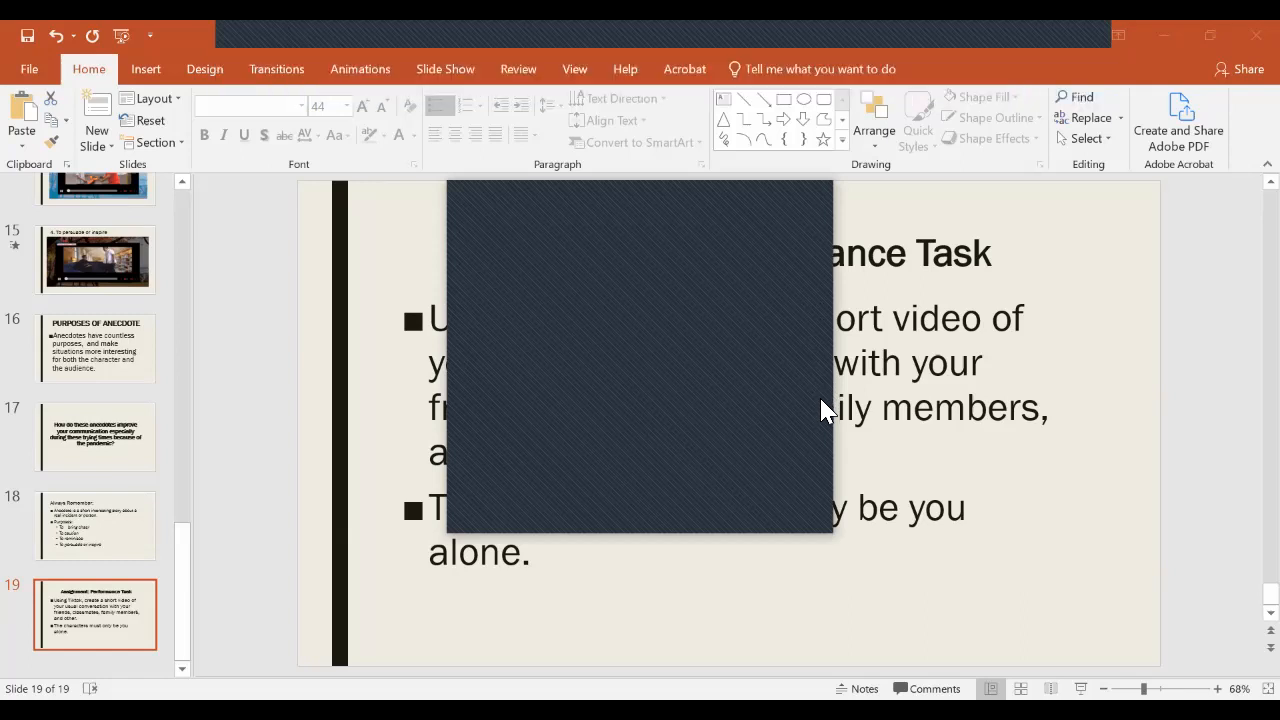
pyautogui.moveTo(800, 196)
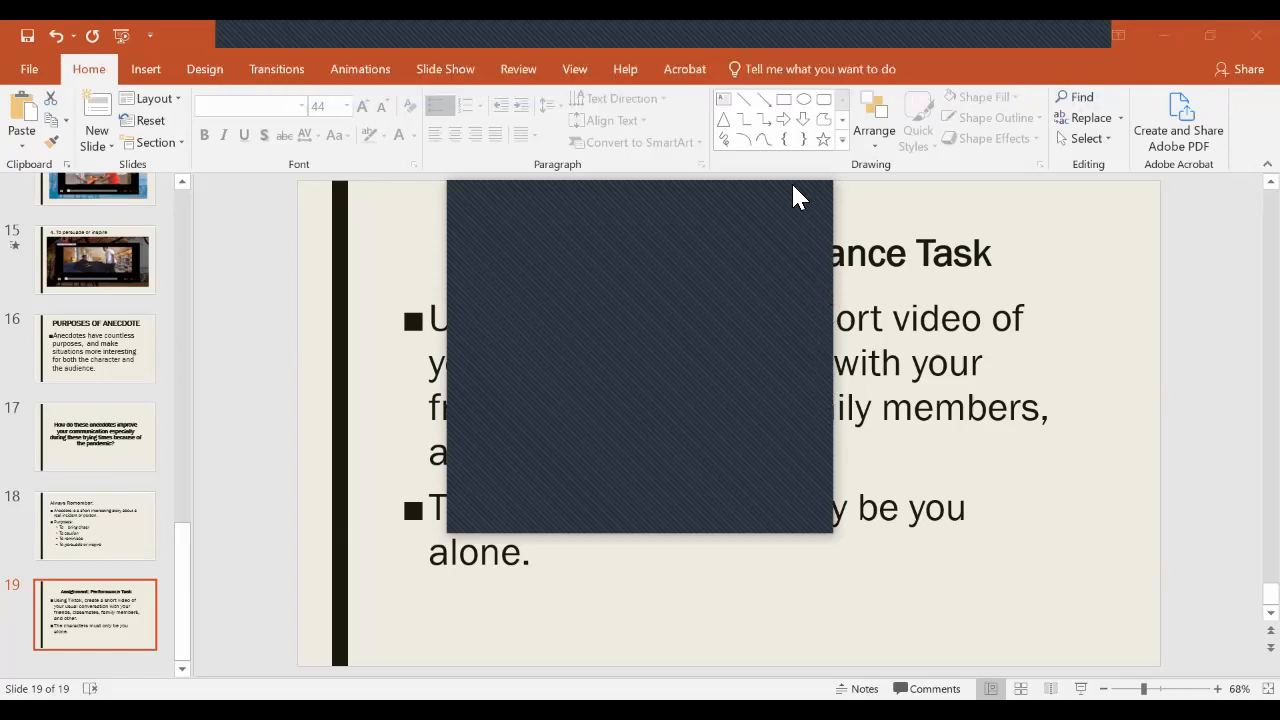
pyautogui.moveTo(816, 58)
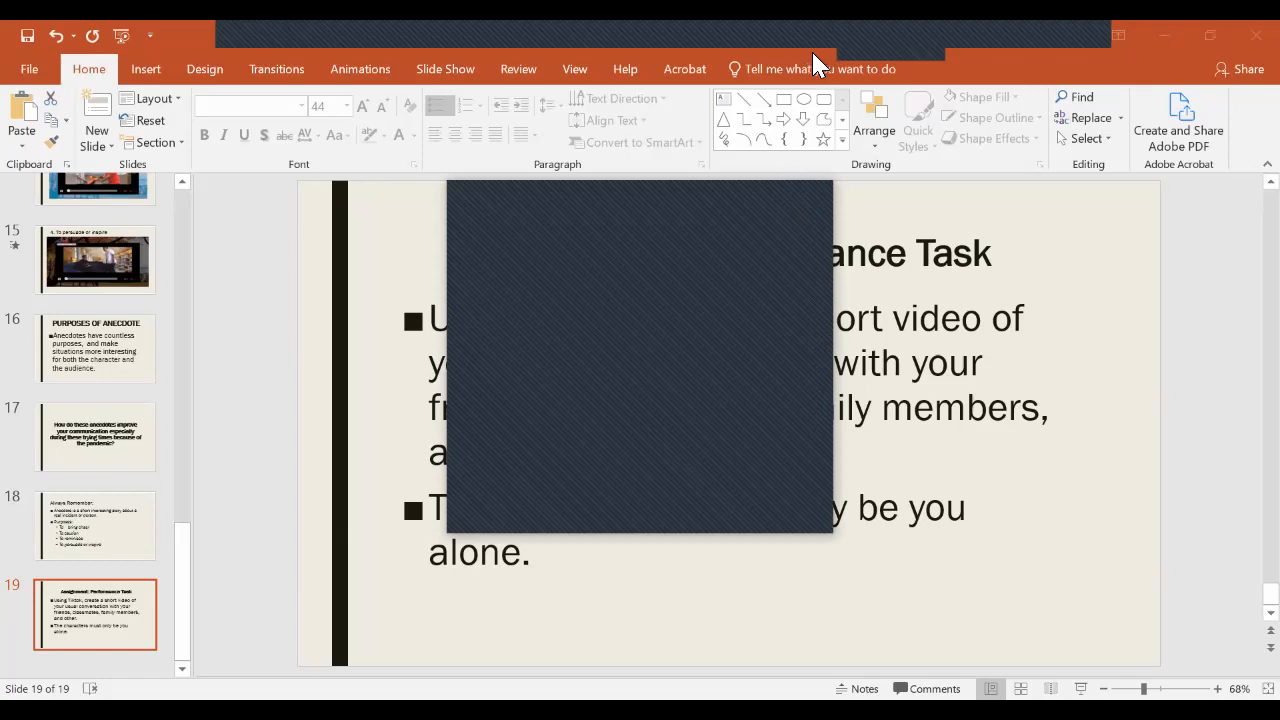
pyautogui.moveTo(824, 44)
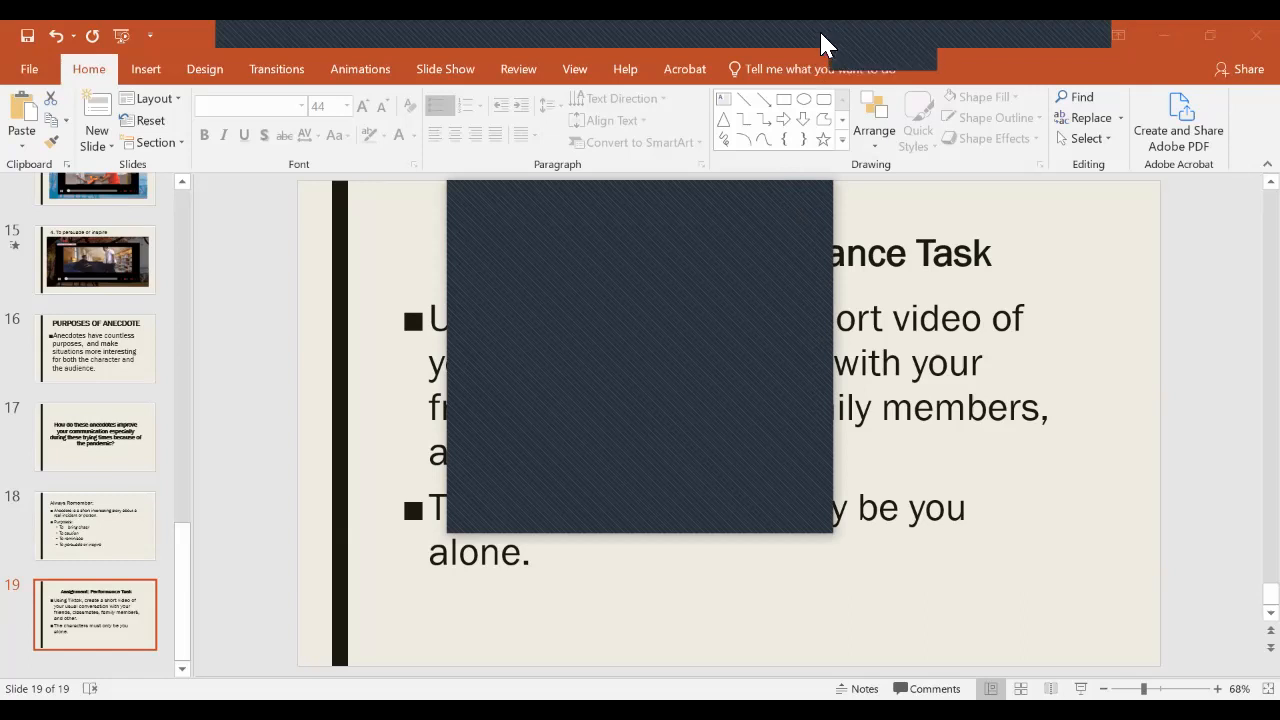